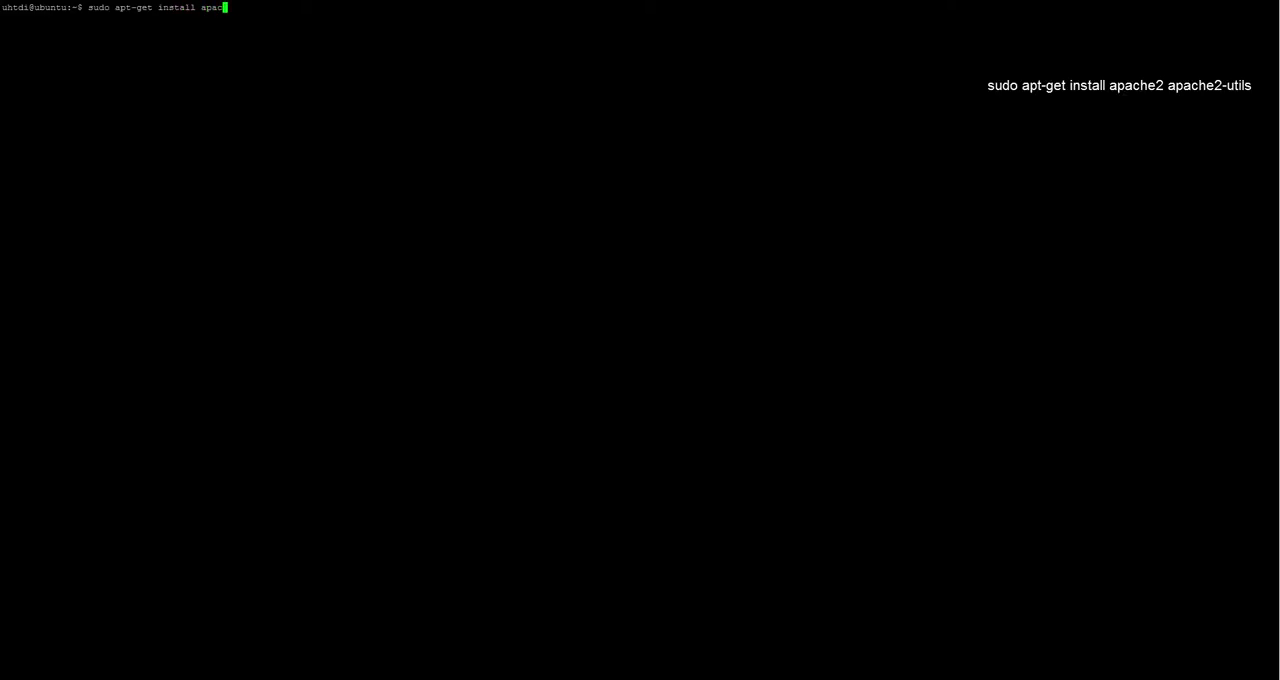
Step: Install the apache2 and apache2-utils packages with sudo apt-get install
type("he2")
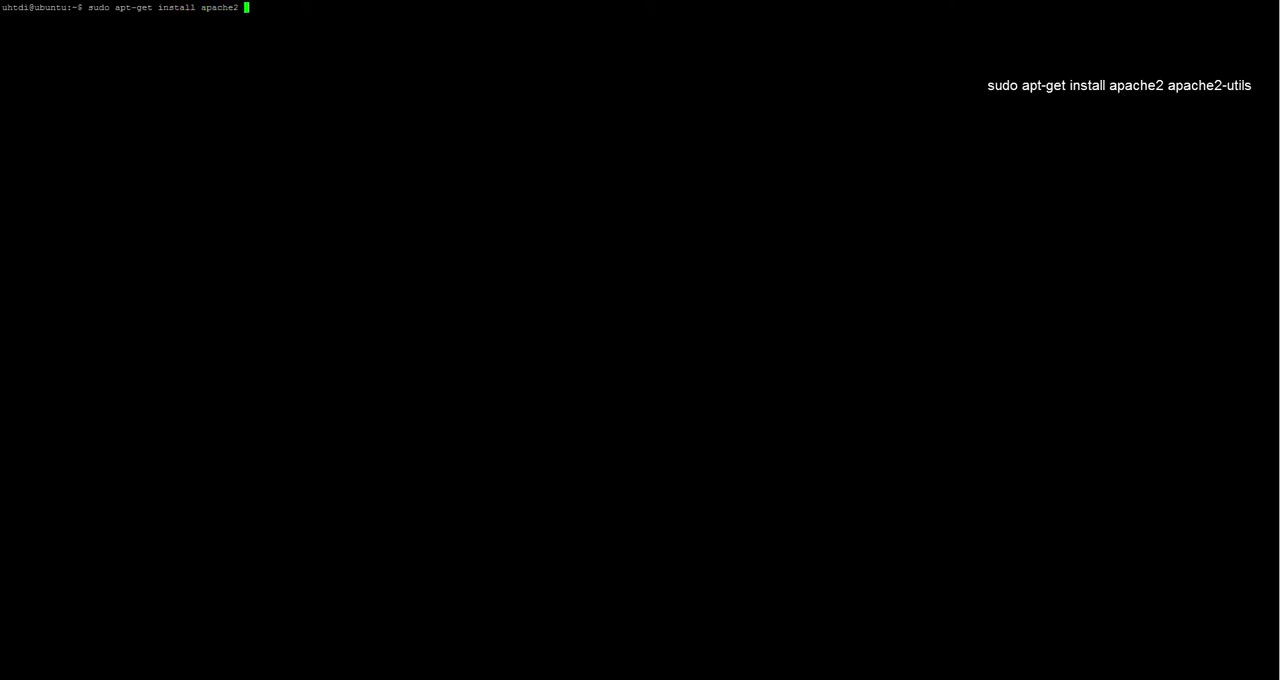
type("apache2")
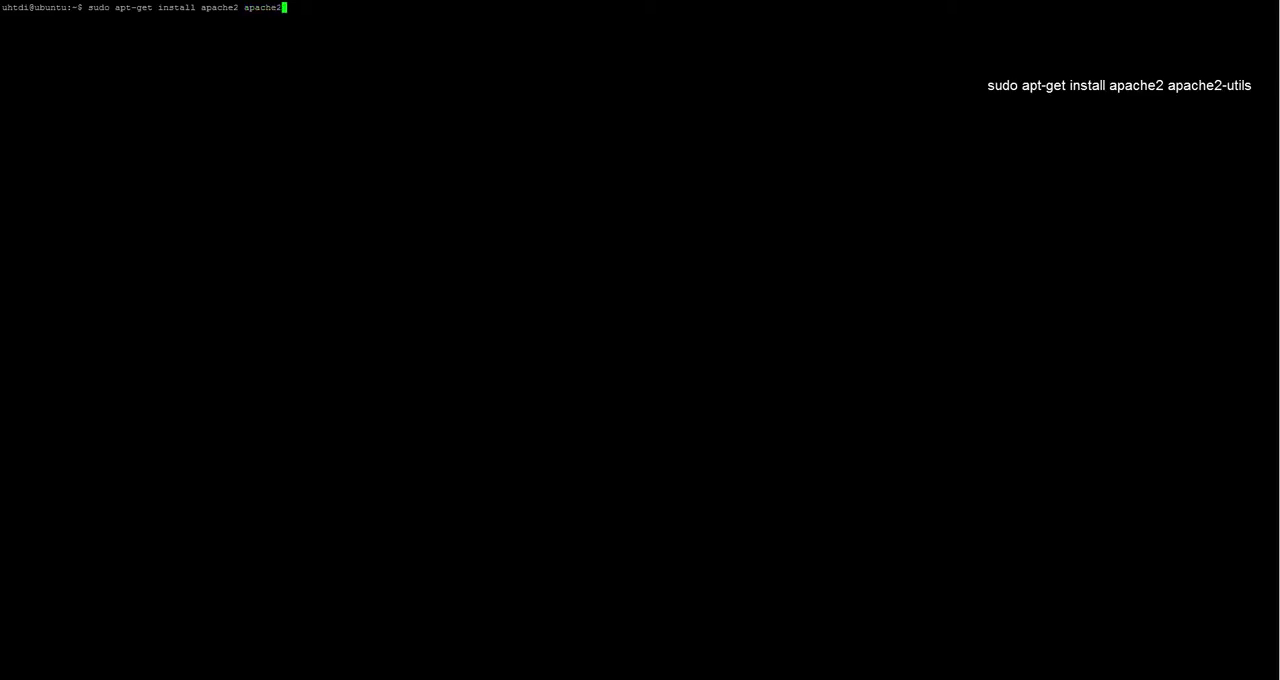
key("Return")
type("sudo a")
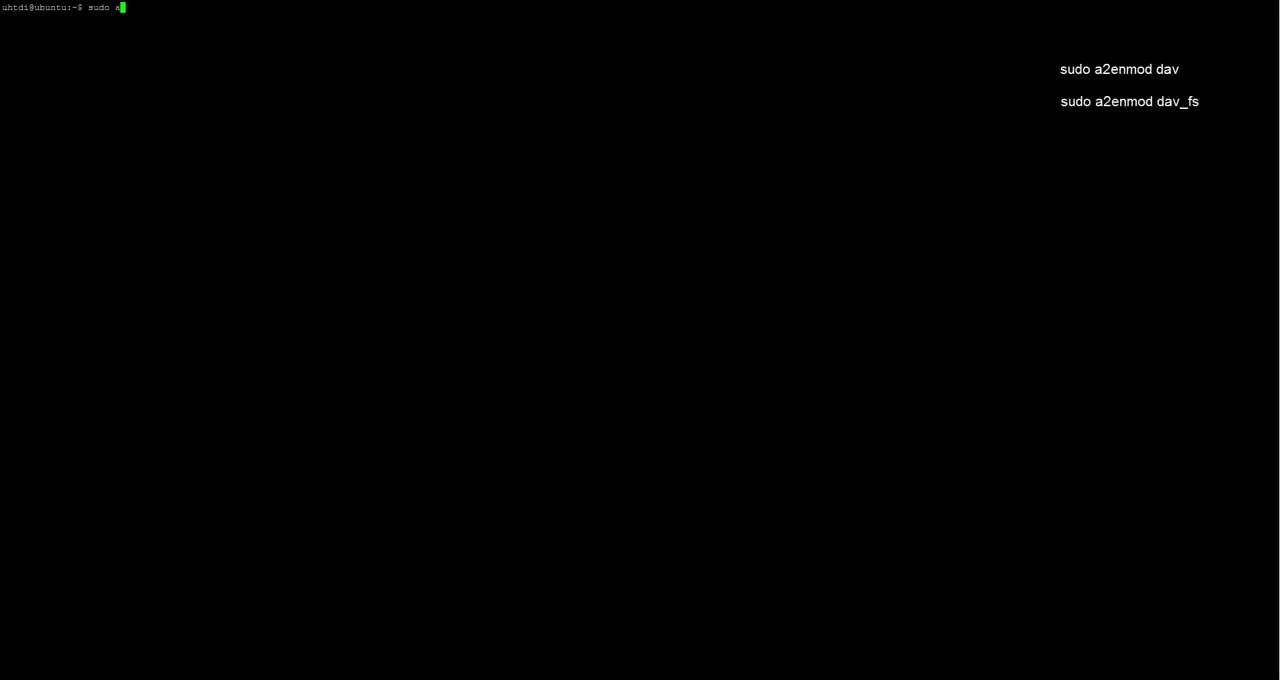
Step: Enable the dav and dav_fs Apache modules using sudo a2enmod
type("2enmod dav")
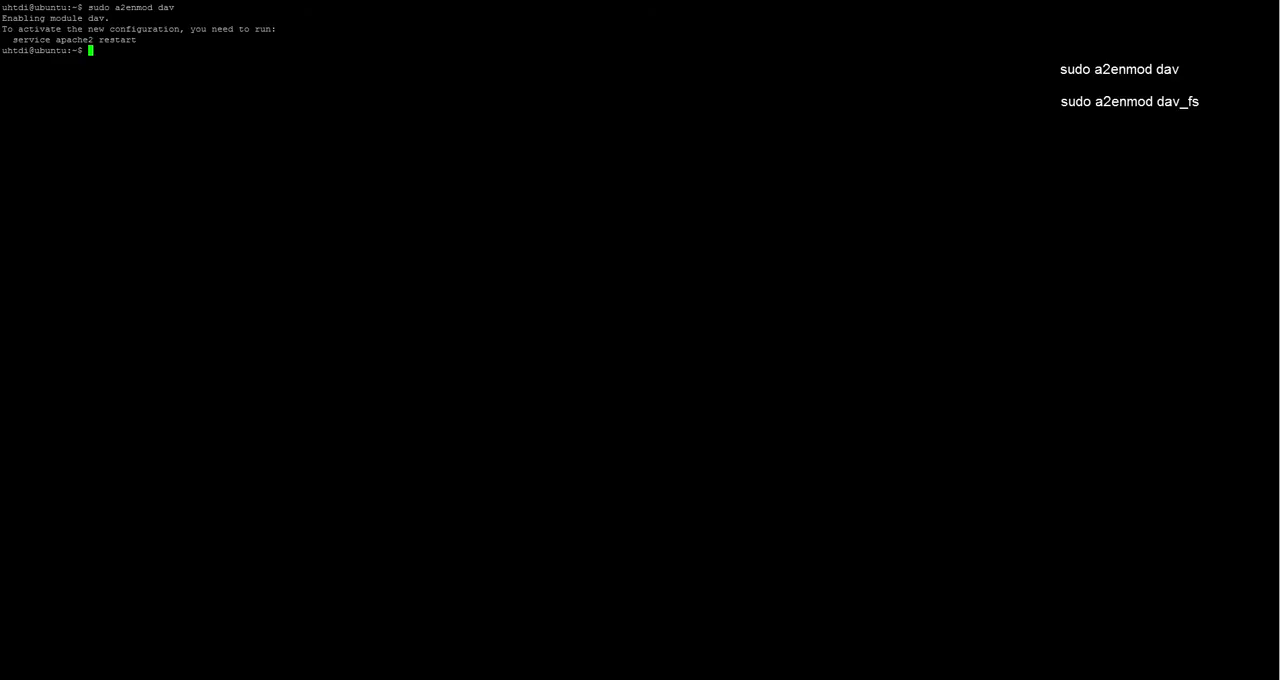
type("sudo a2enmod dav_f")
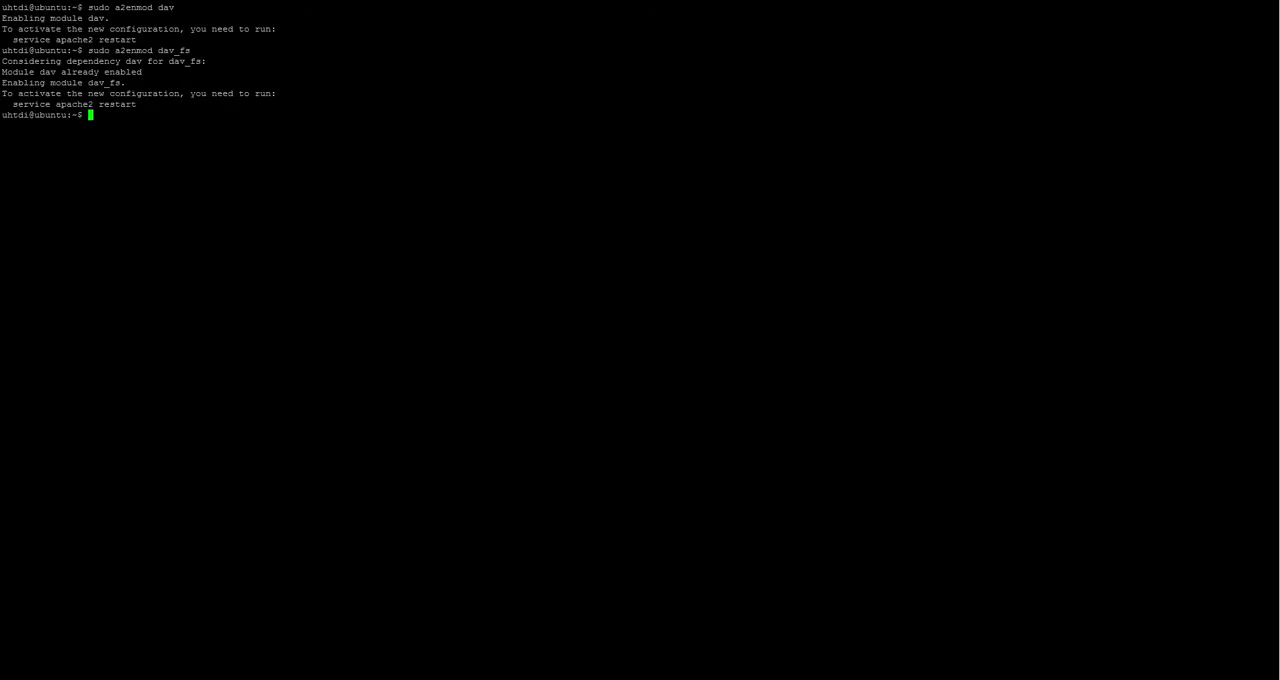
type("sudo")
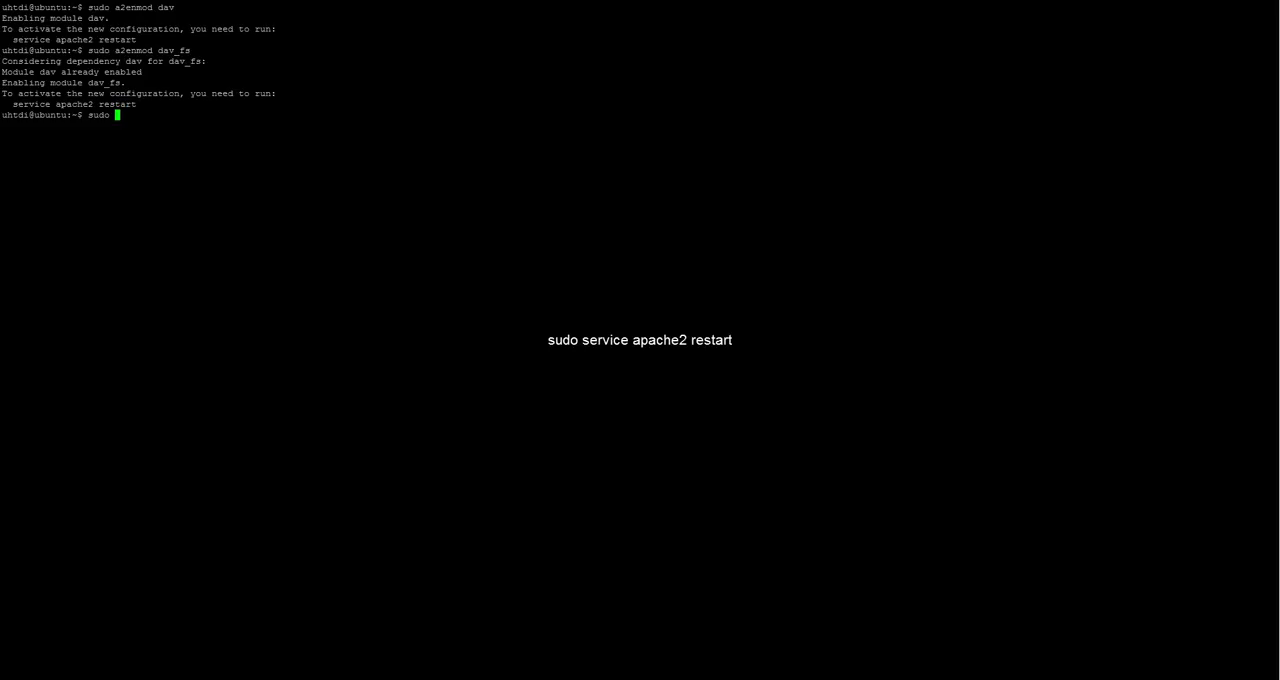
Step: Restart the apache2 service with sudo service apache2 restart
type("service apa")
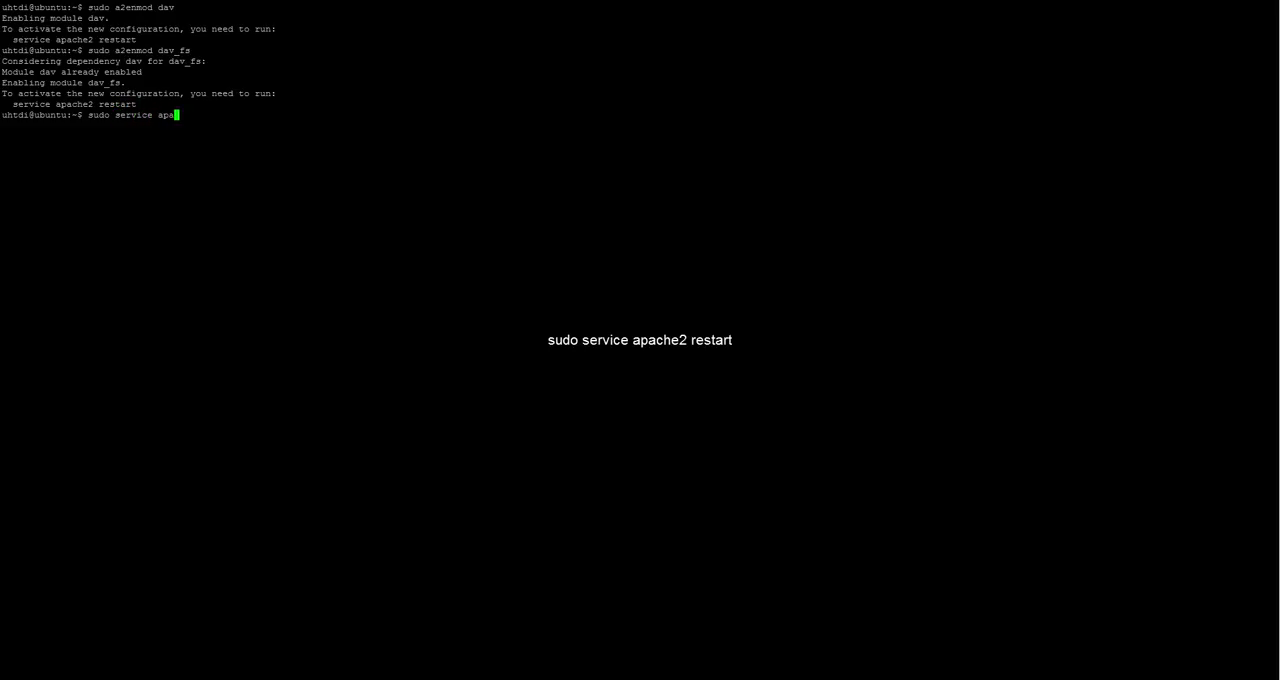
type("che2 rest")
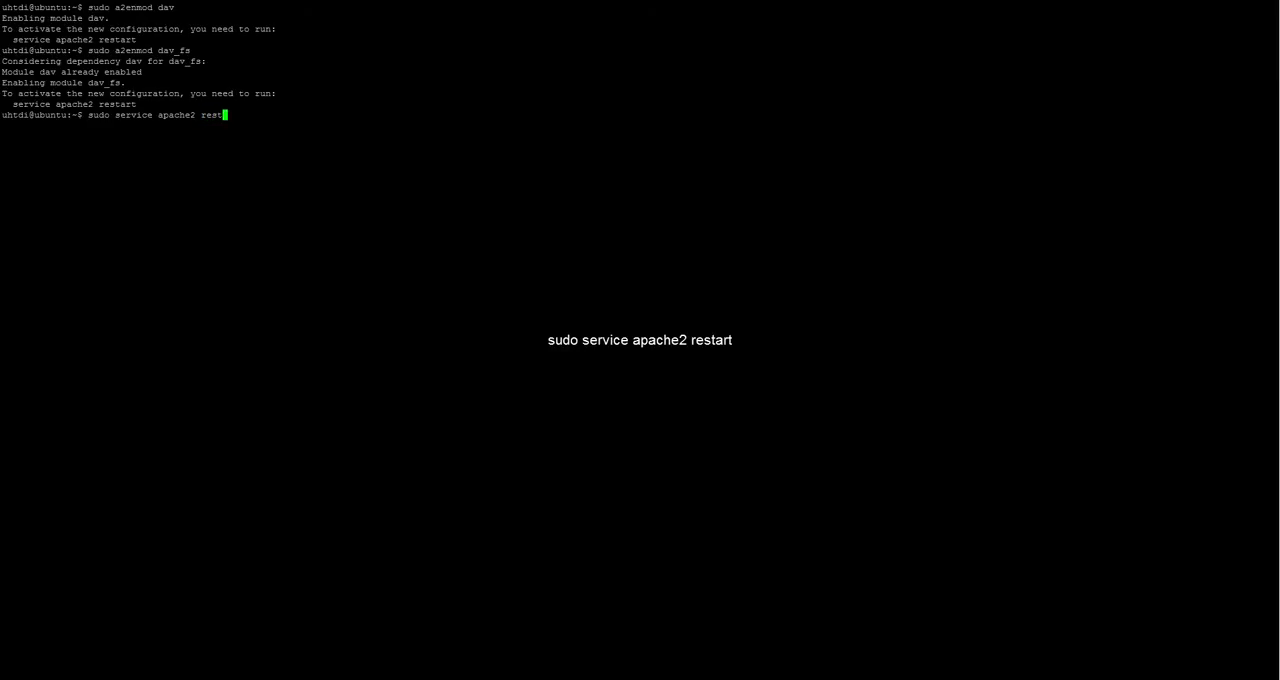
type("art")
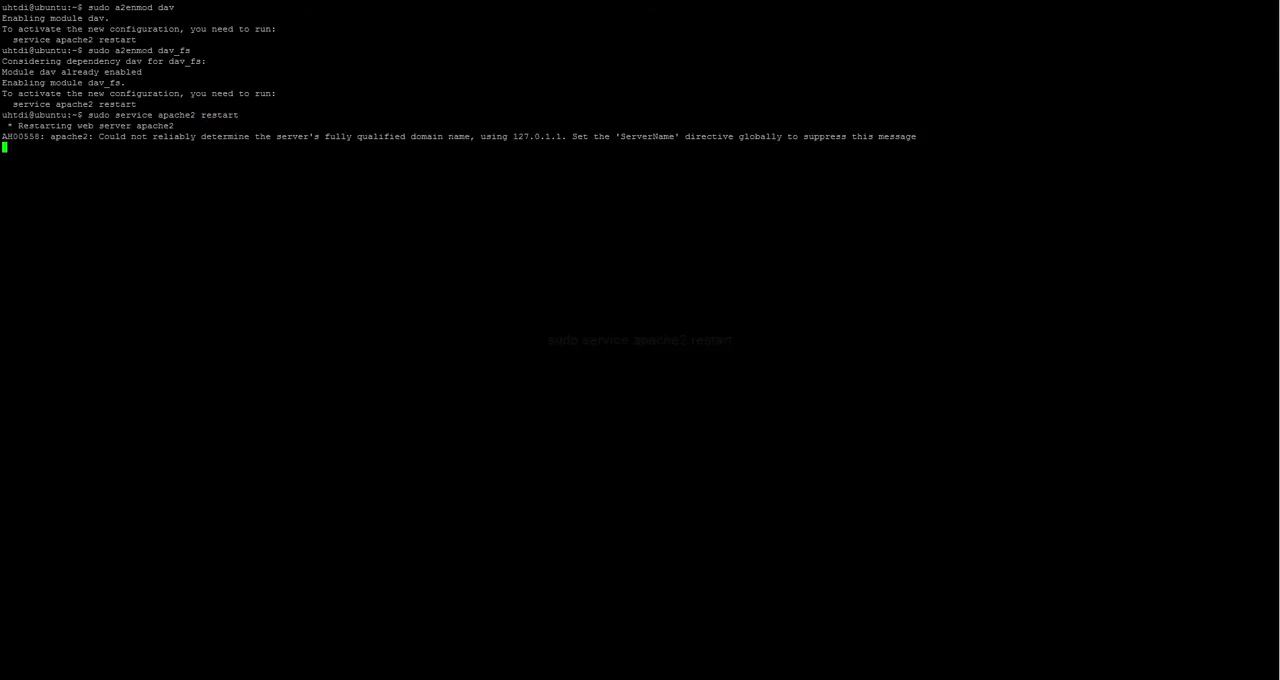
type("sudo mkdir -p /var/www/webdav")
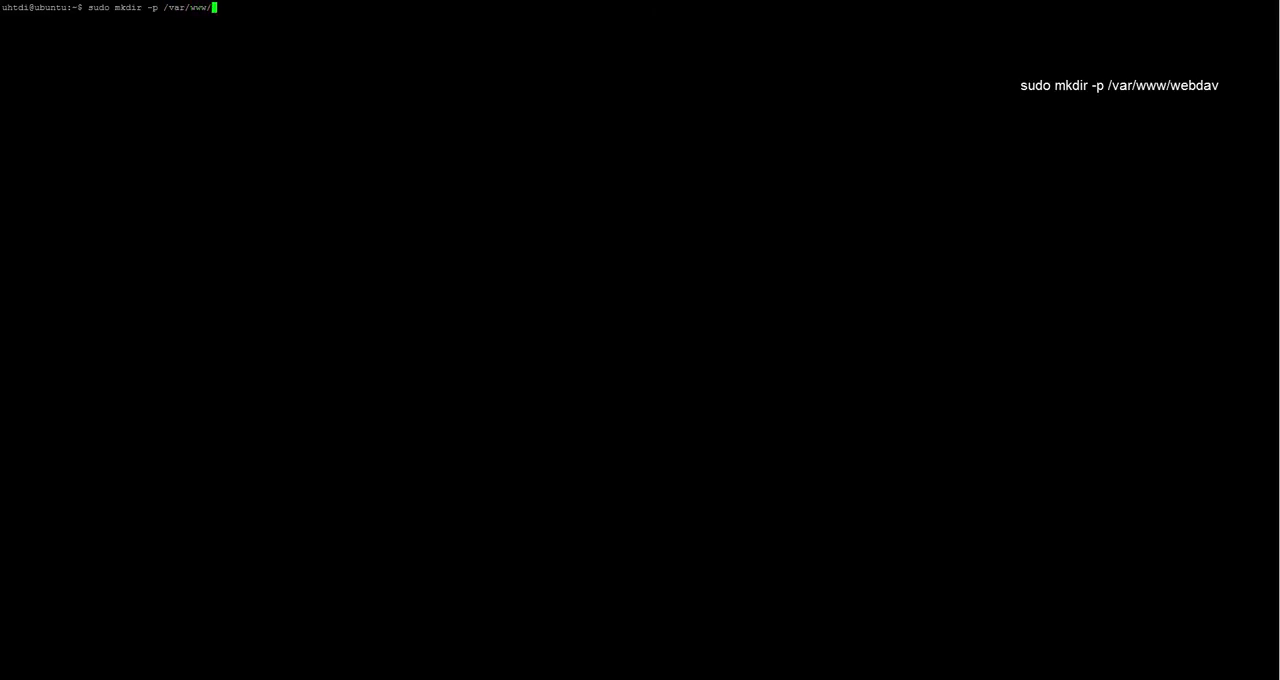
Step: Create /var/www/webdav with mkdir -p and give ownership to www-data
type("webdav")
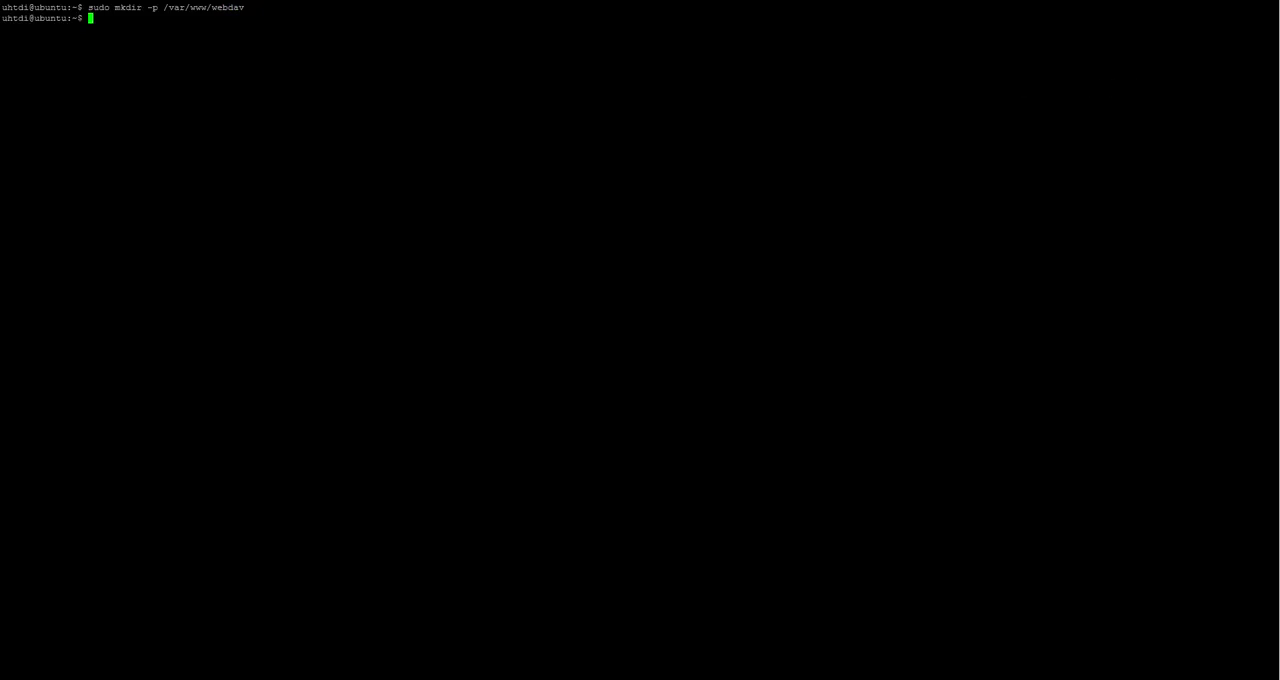
type("sudo")
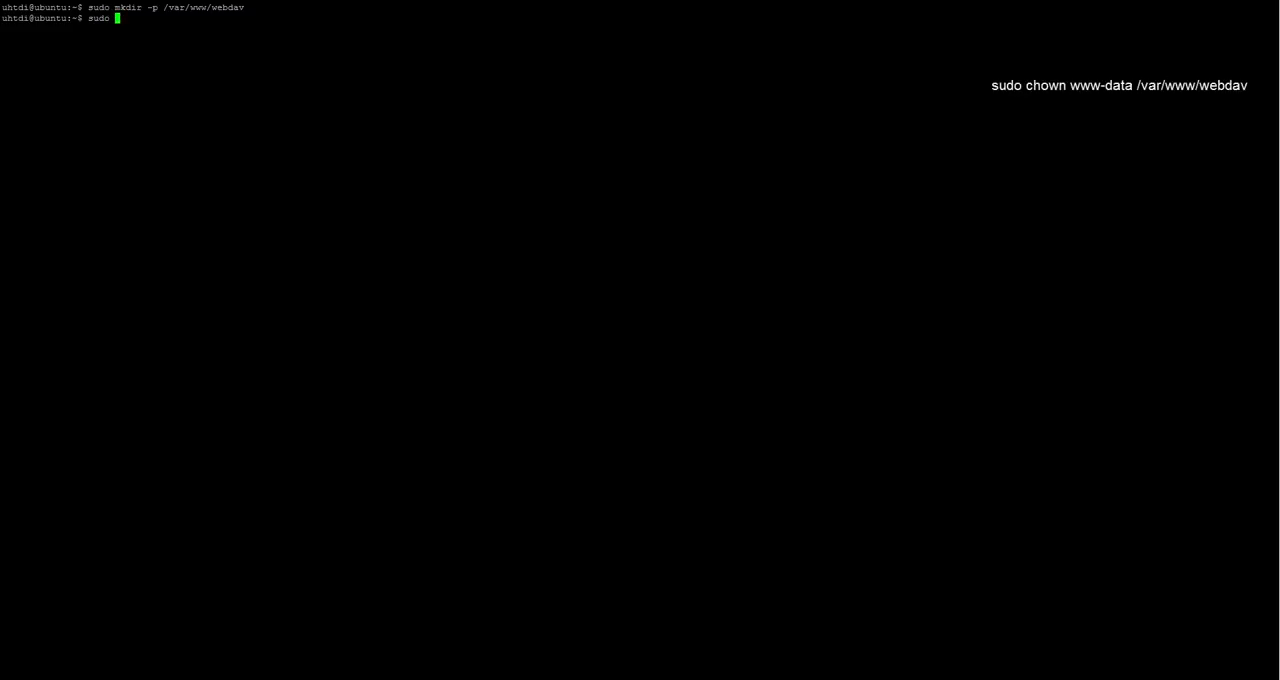
type("chown")
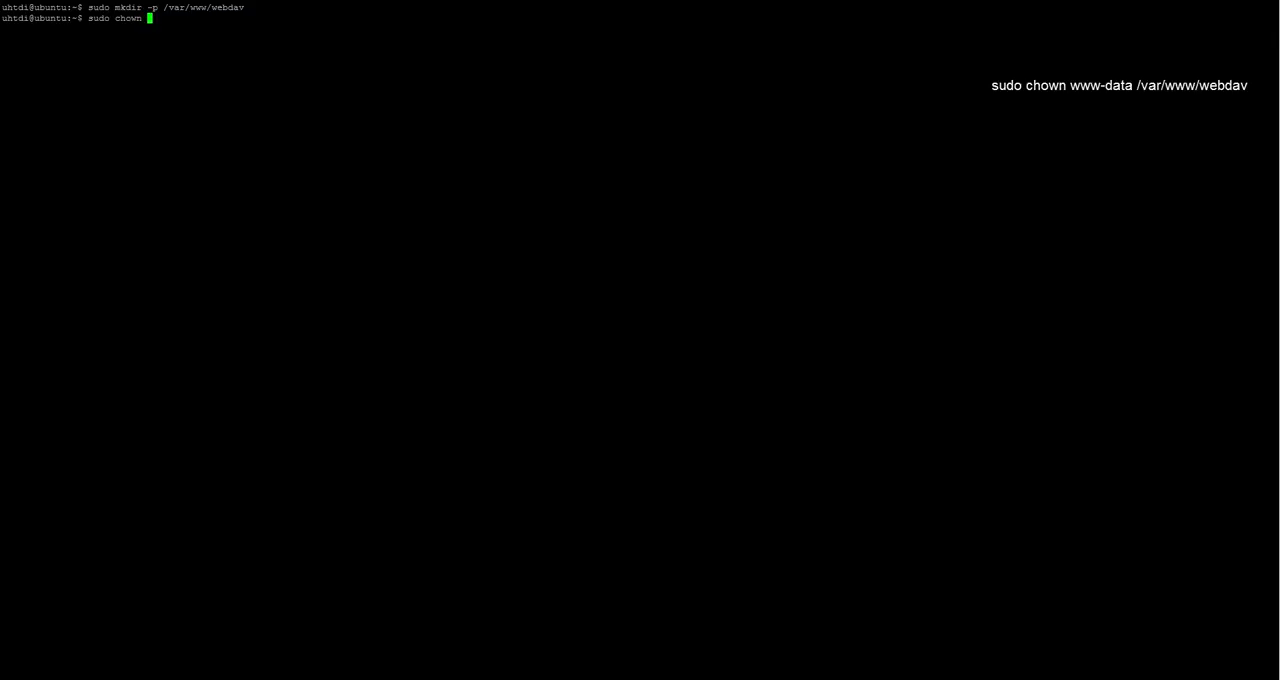
type("www-data")
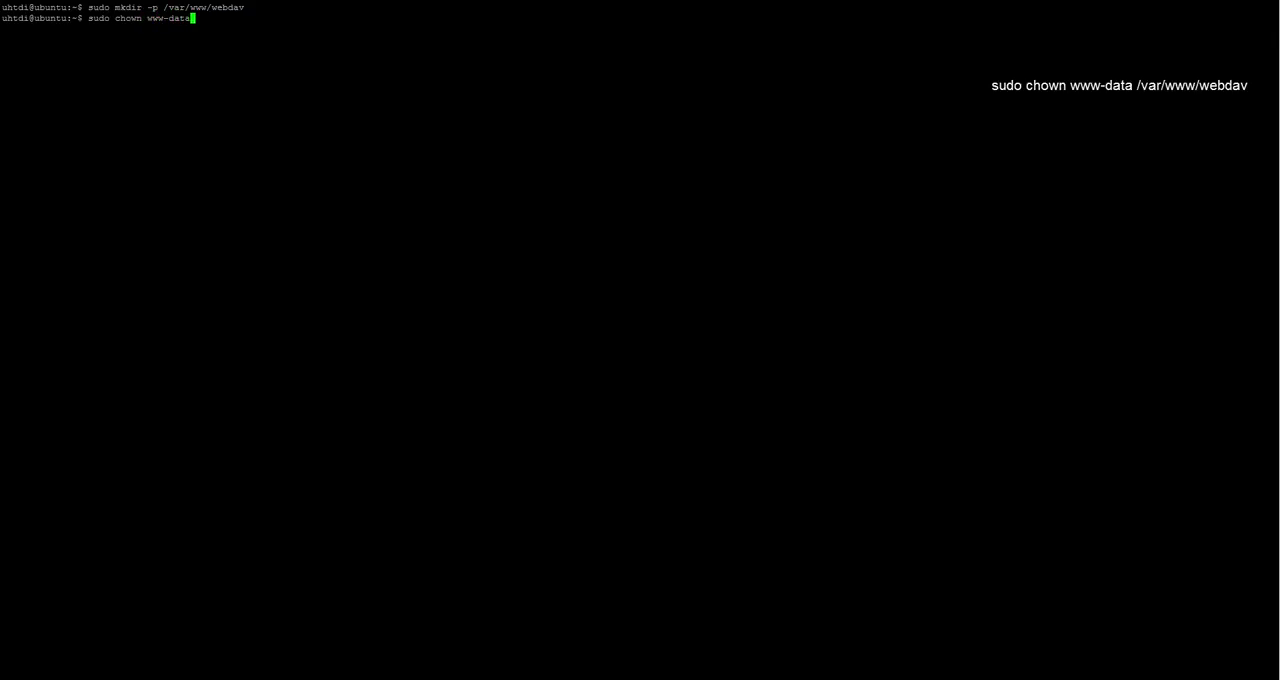
type("/var/www/")
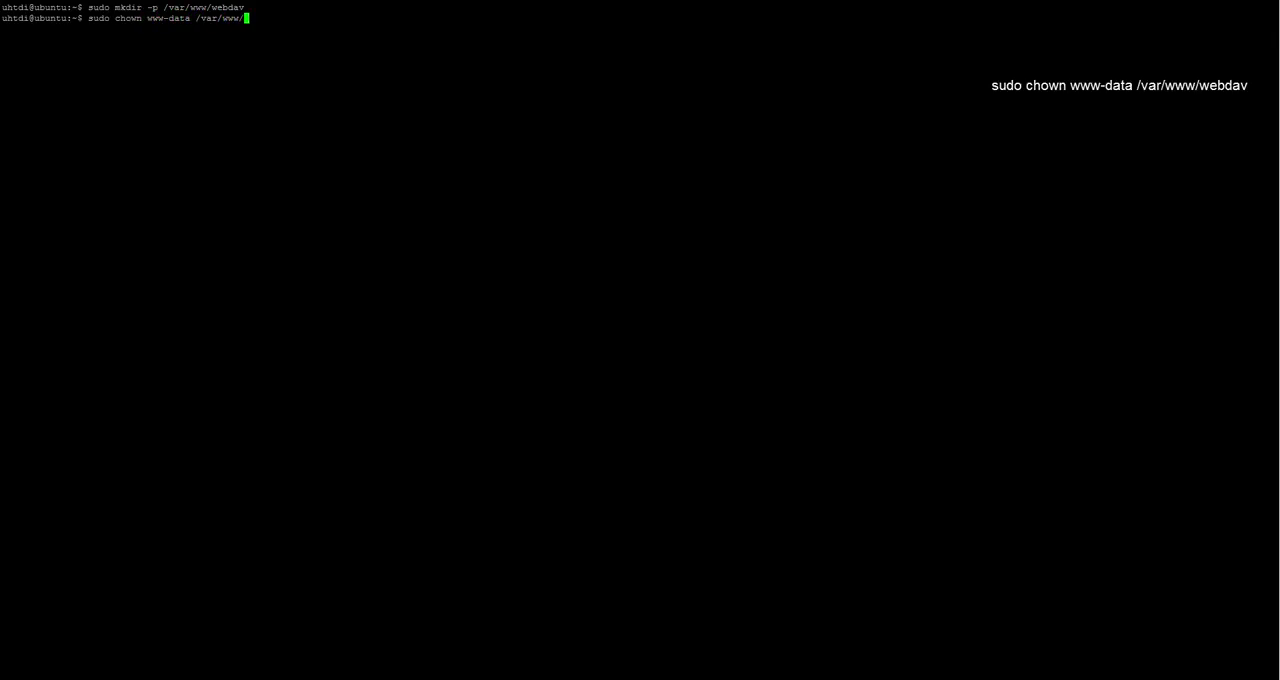
type("webdav/")
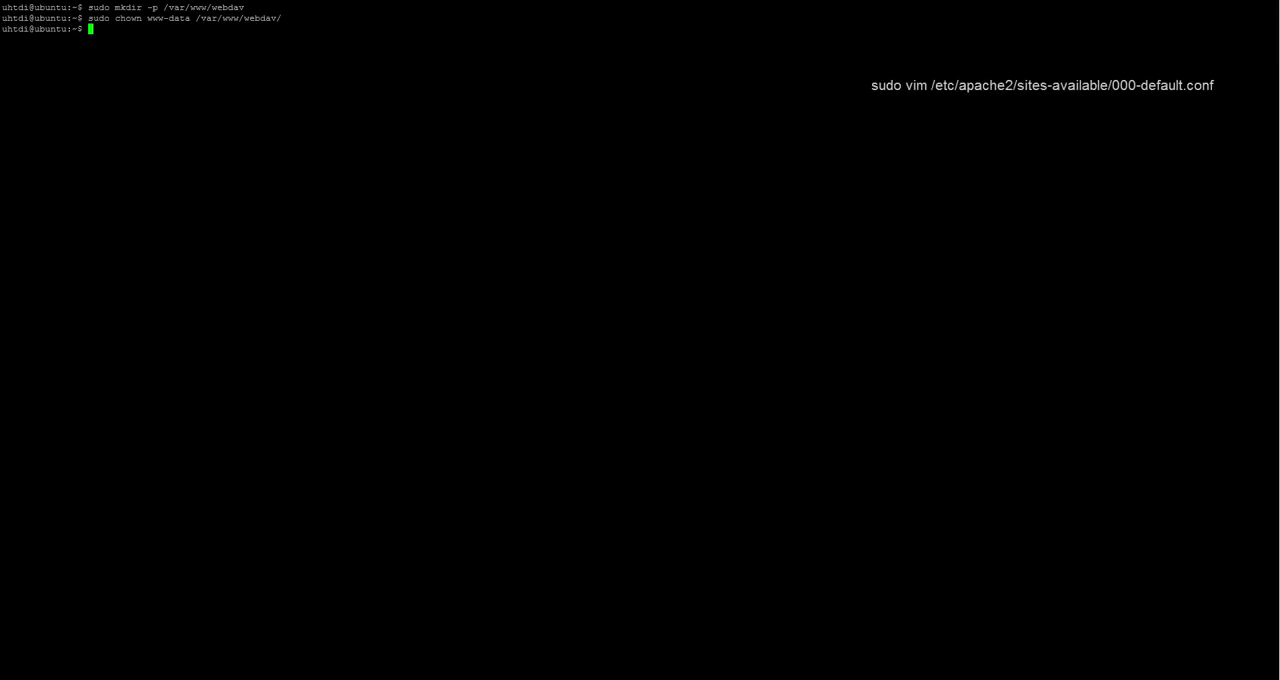
Step: Open /etc/apache2/sites-available/000-default.conf in vim with sudo
type("sudo")
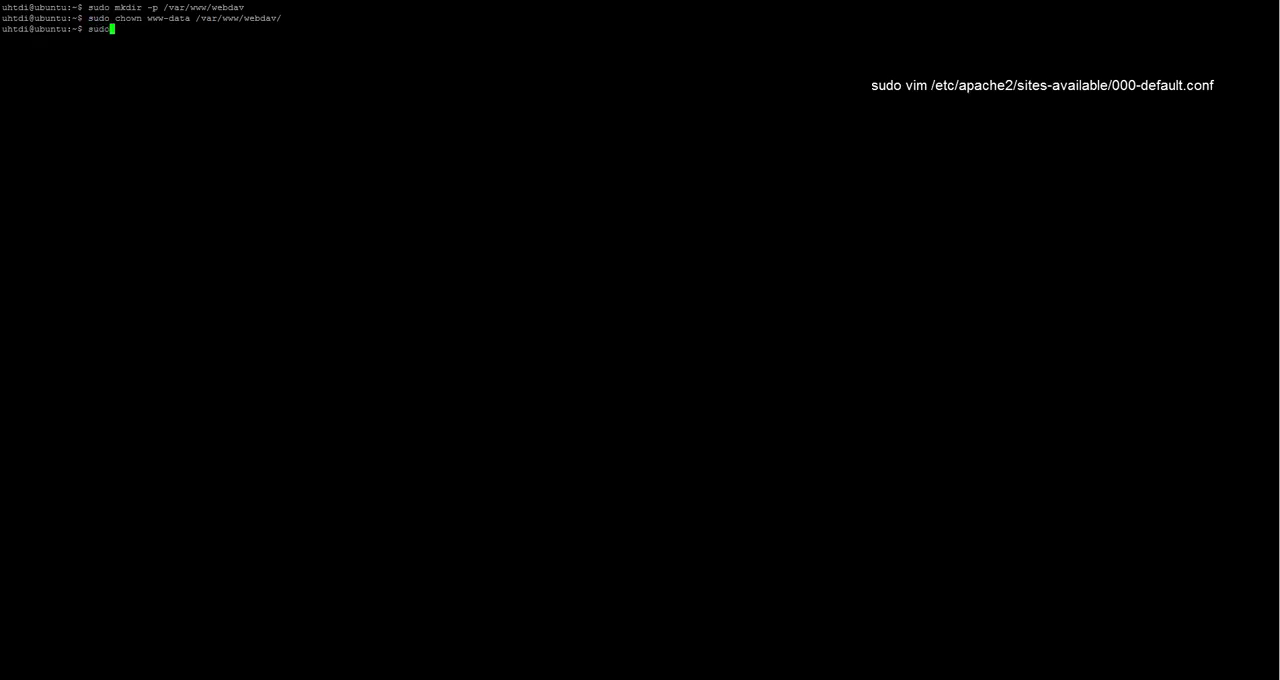
type("vim")
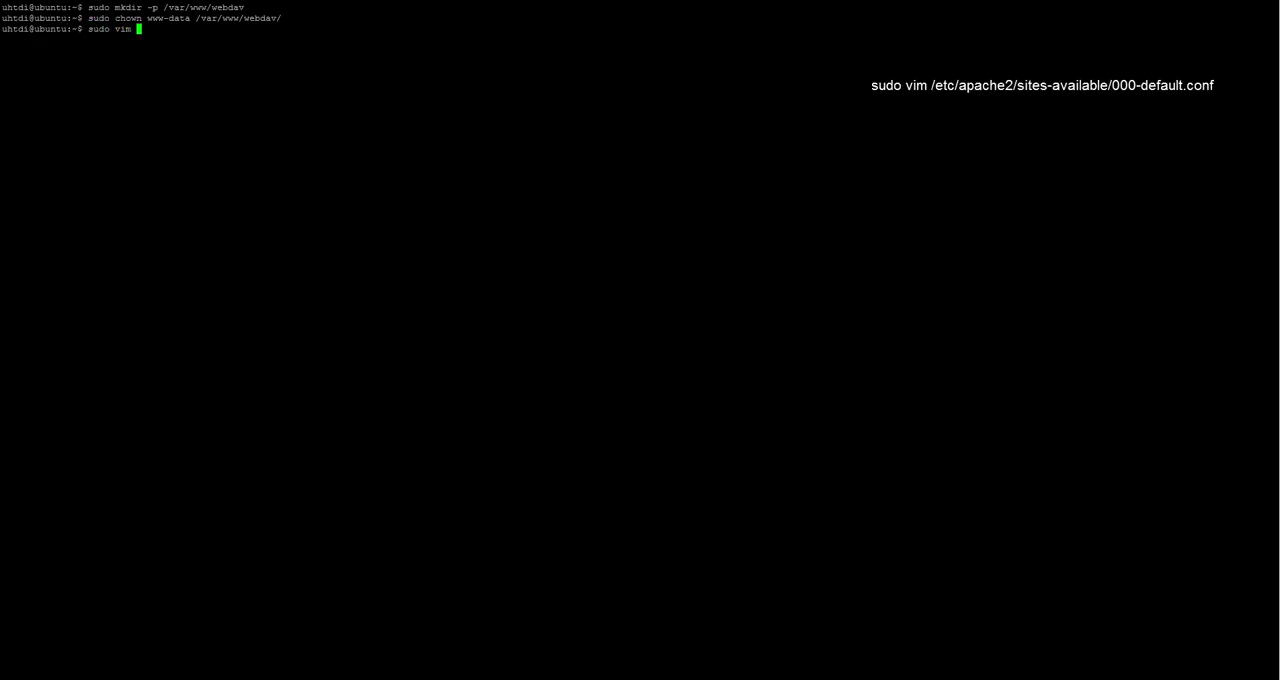
type("/etc/apache2/s")
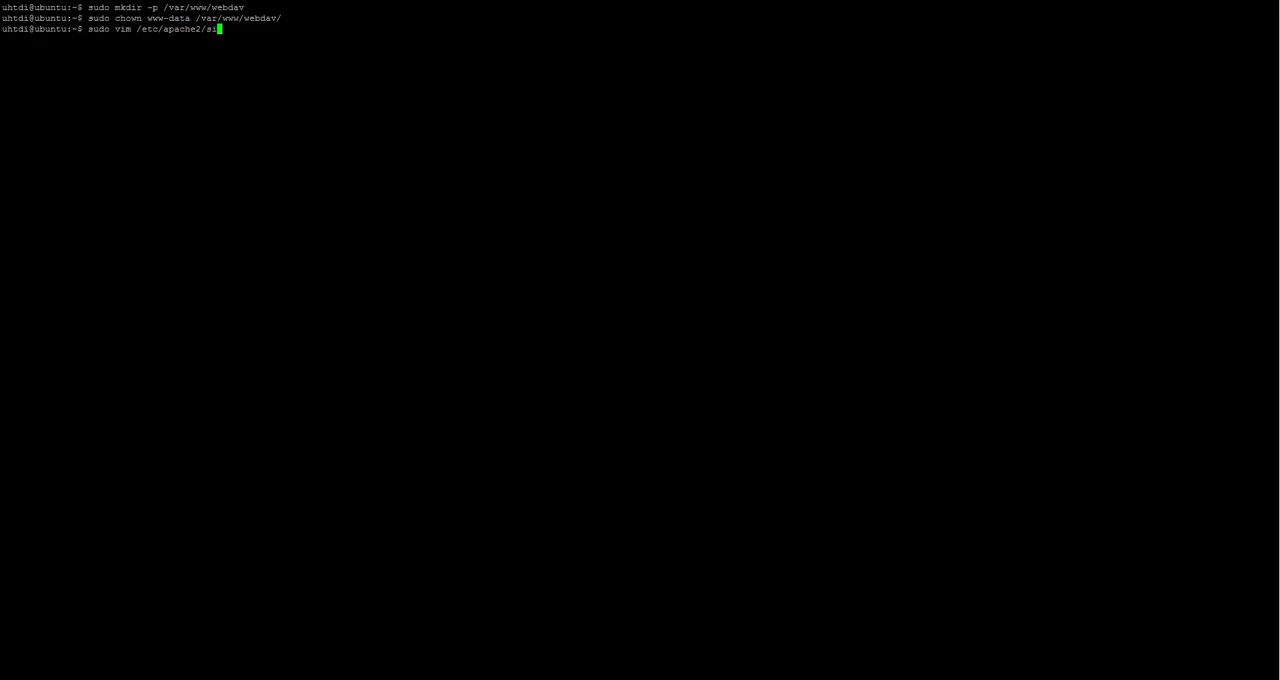
type("ites-available/")
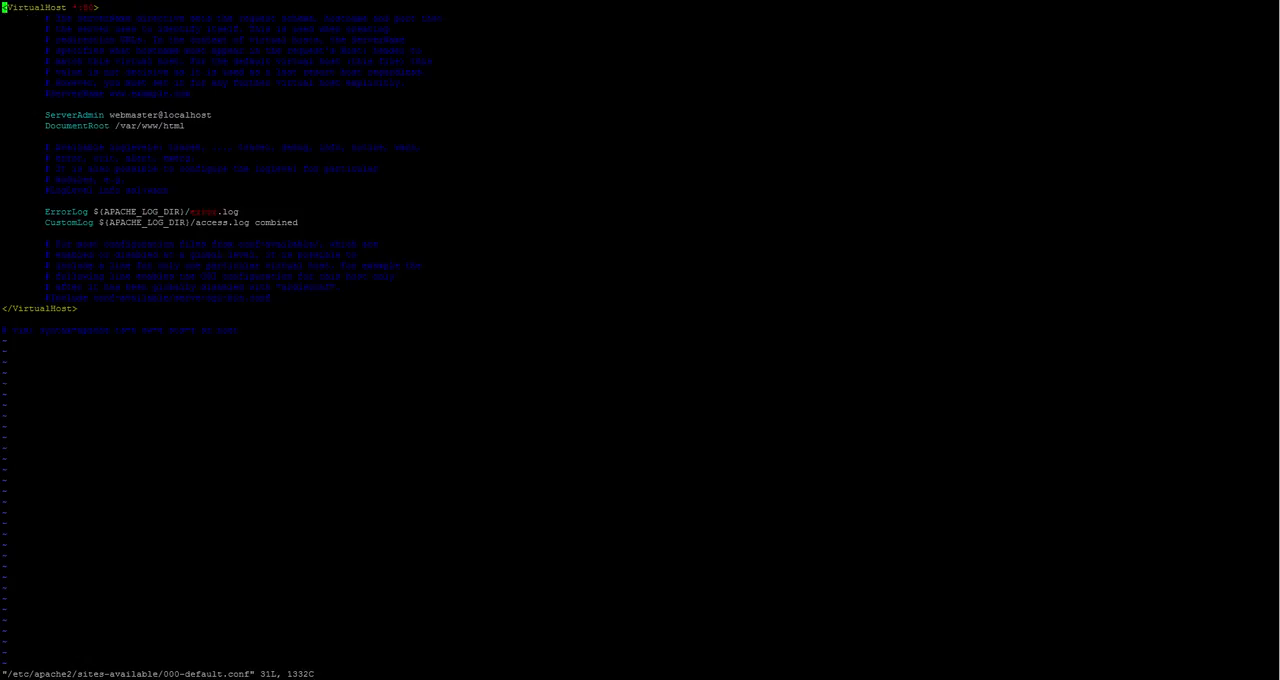
Step: Add NameVirtualHost * and change DocumentRoot from html to /var/www/webdav/
key("i")
type("NameVirtualHost *")
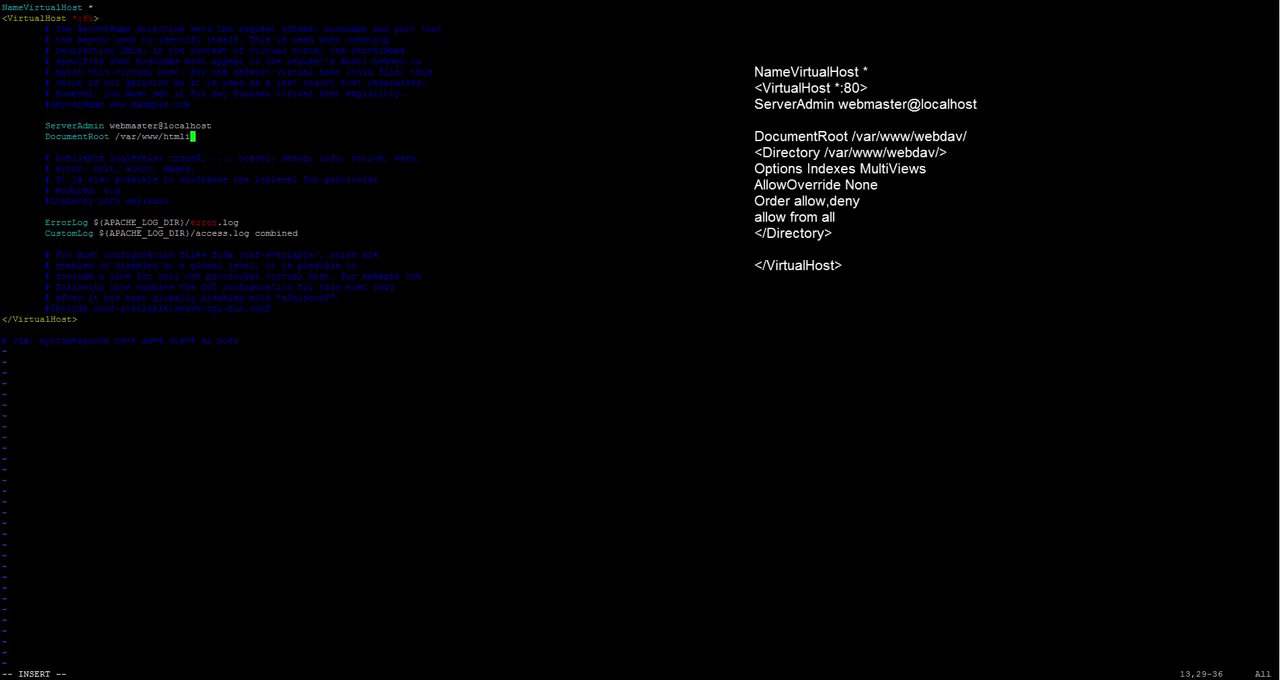
key("BackSpace")
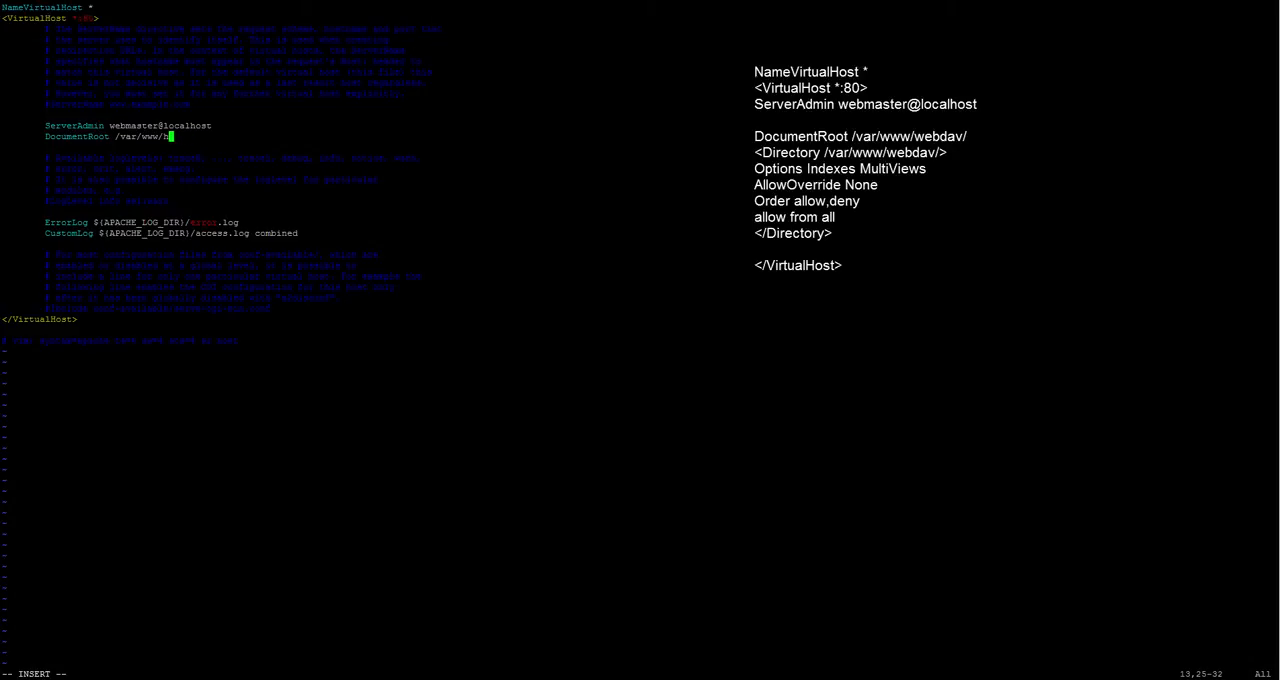
key("BackSpace")
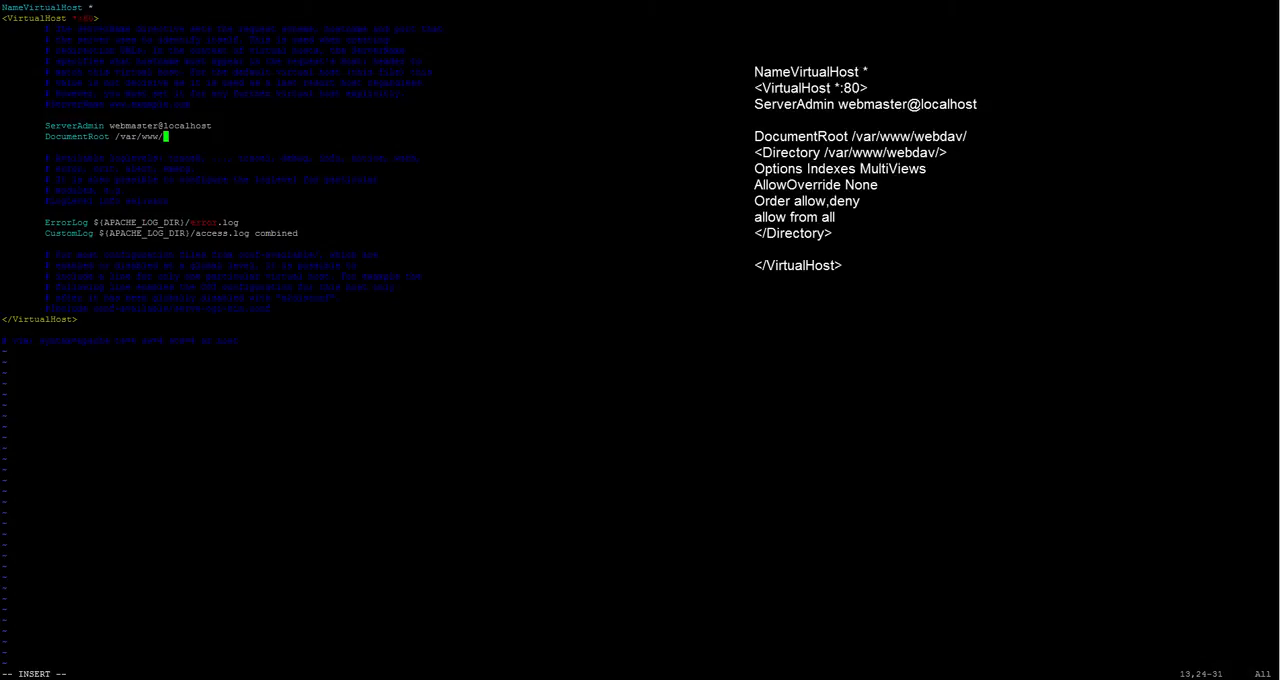
type("webdav/")
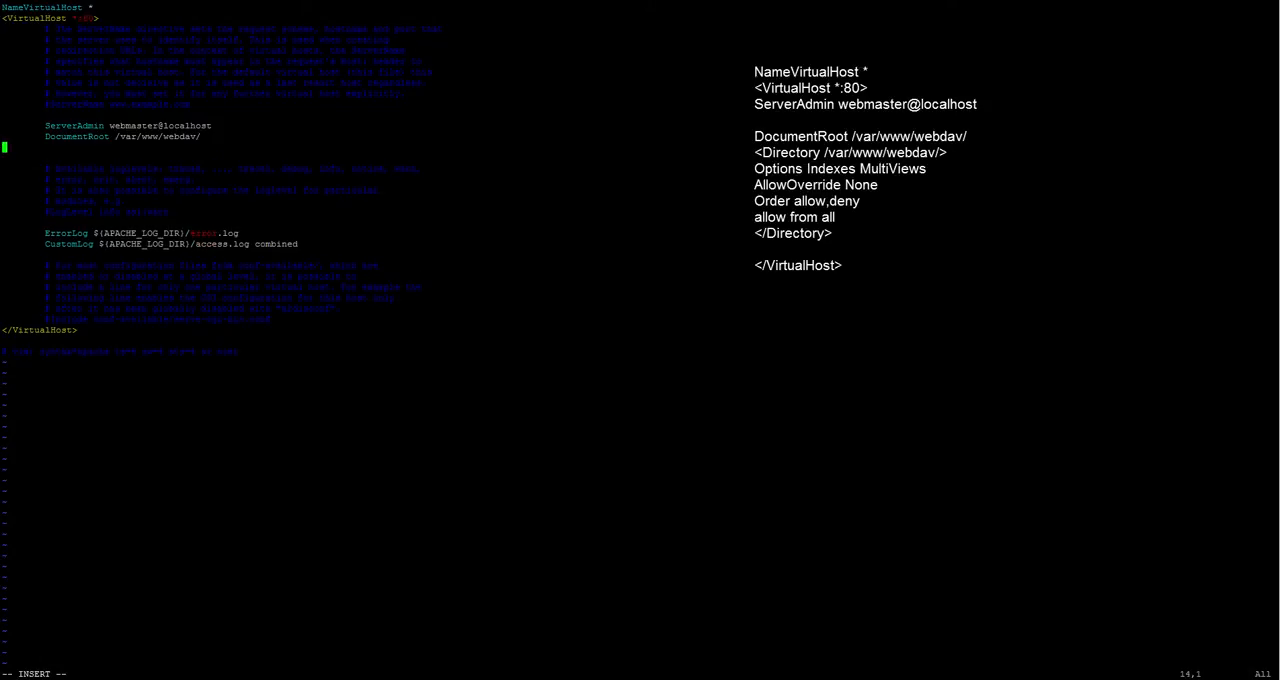
Step: Add an opening <Directory /var/www/webdav/> line below DocumentRoot
type("<>")
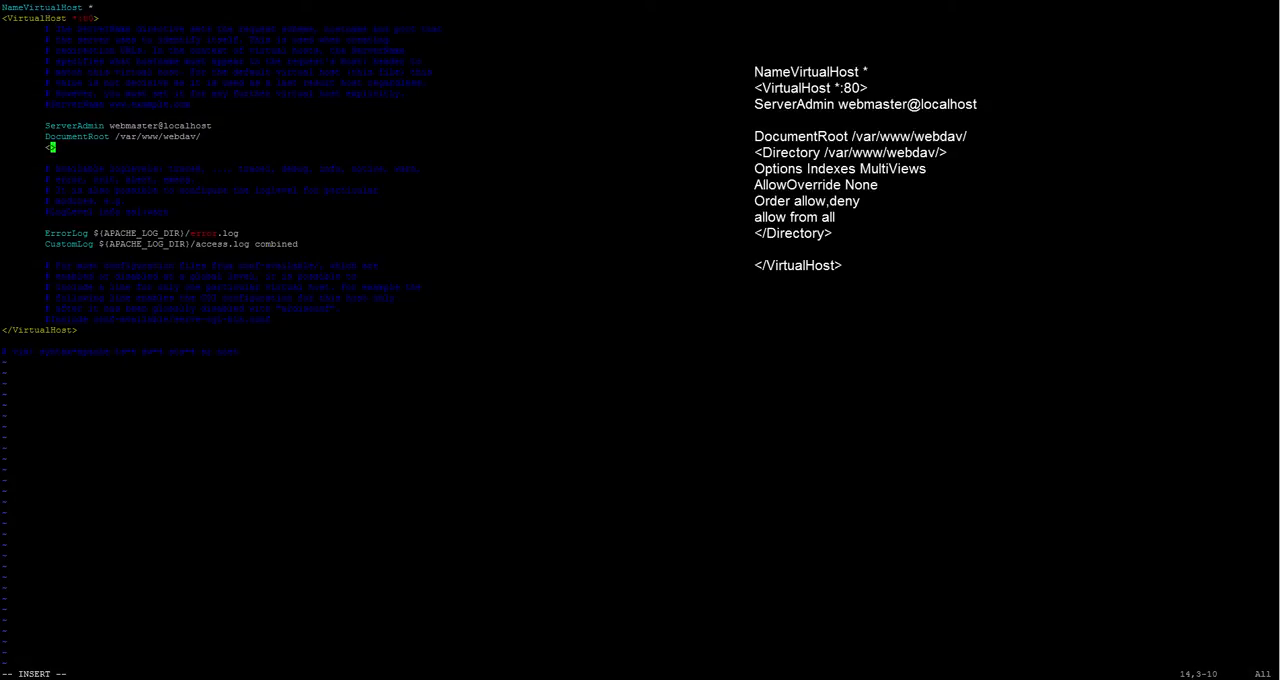
type("Directory")
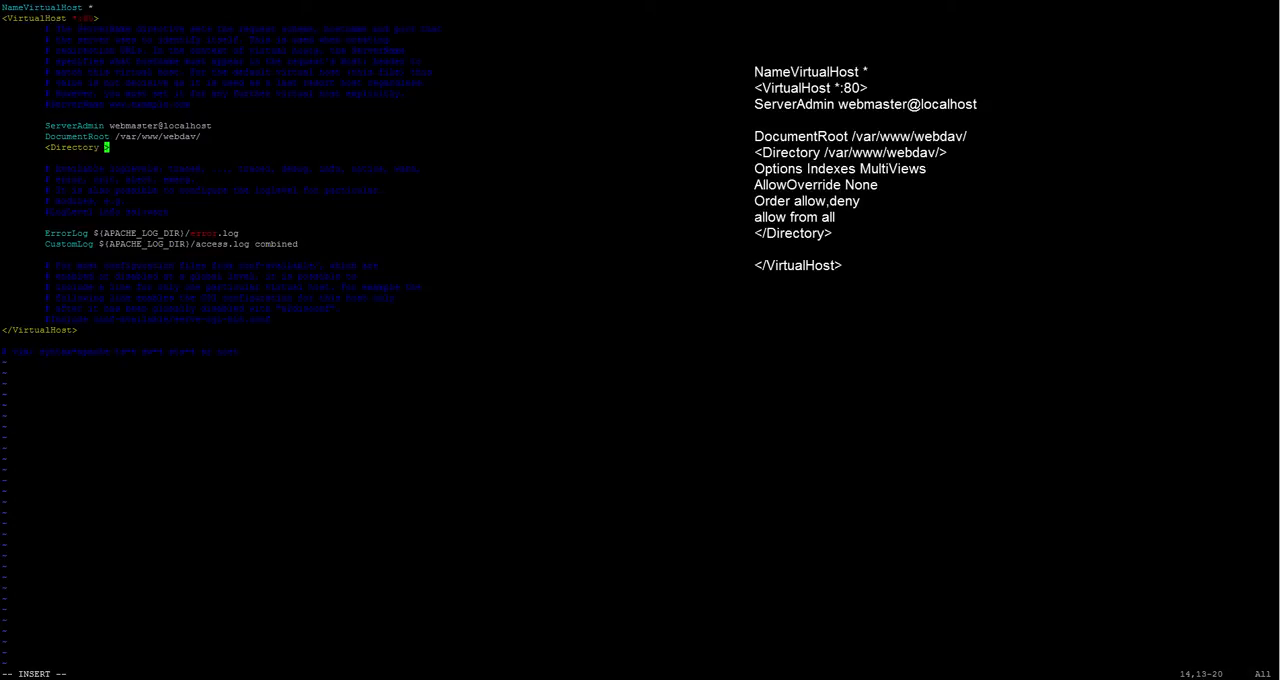
type("/var/www/webdav")
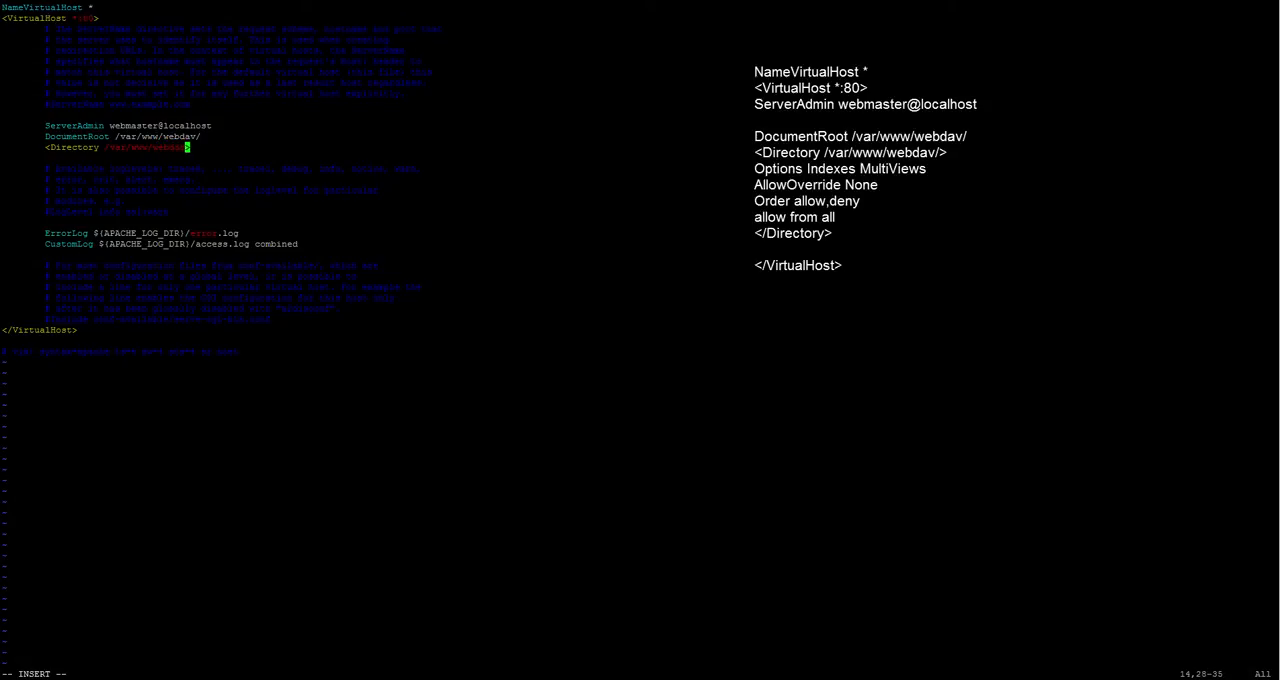
type(">")
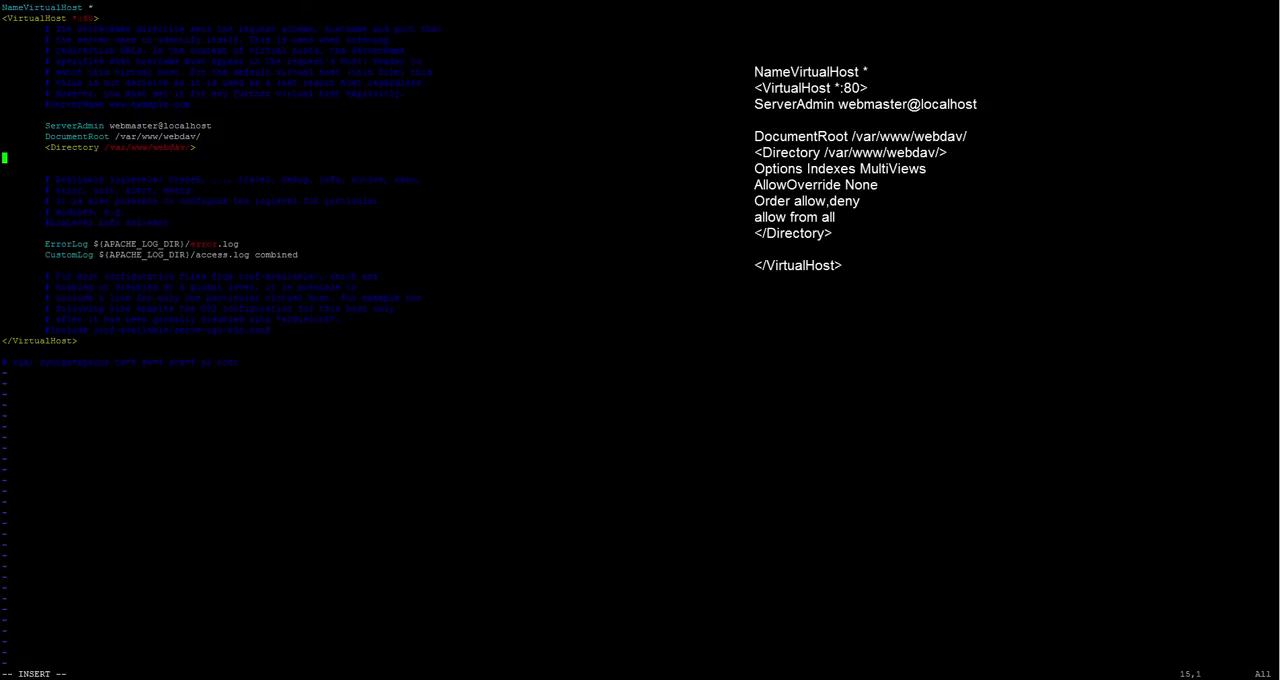
Step: Add Options Indexes MultiViews and AllowOverride None inside the Directory block
type("Options")
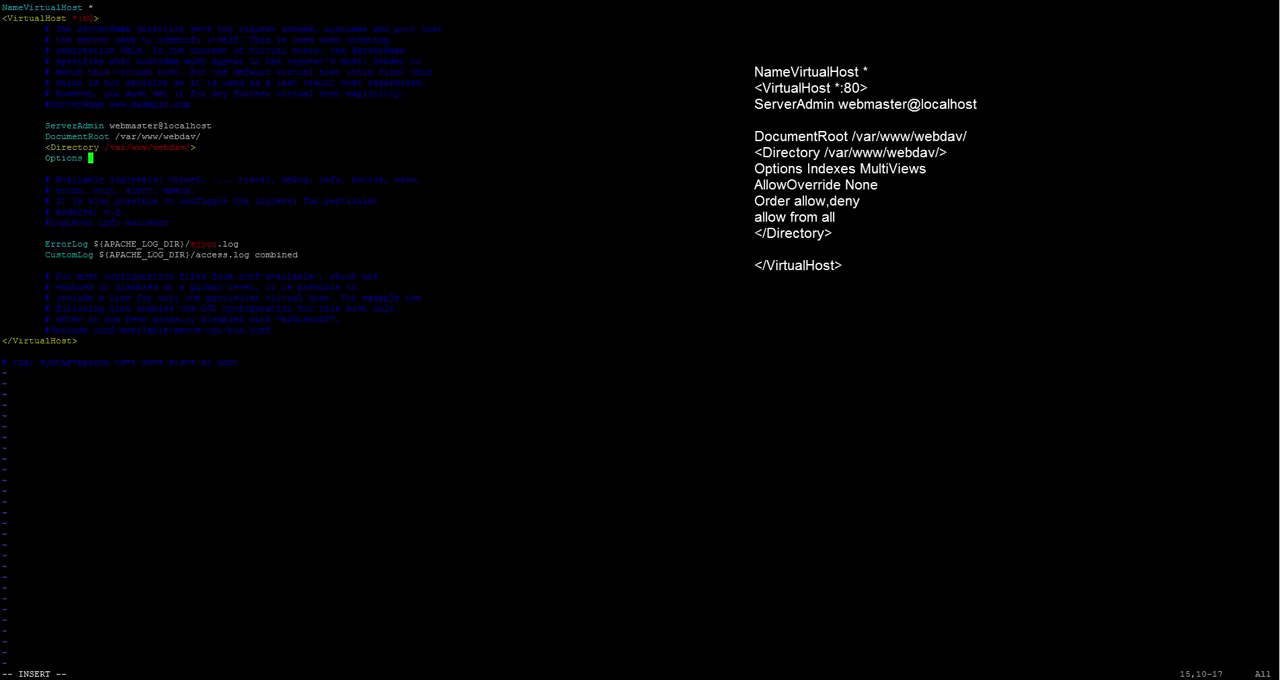
type("Indexes")
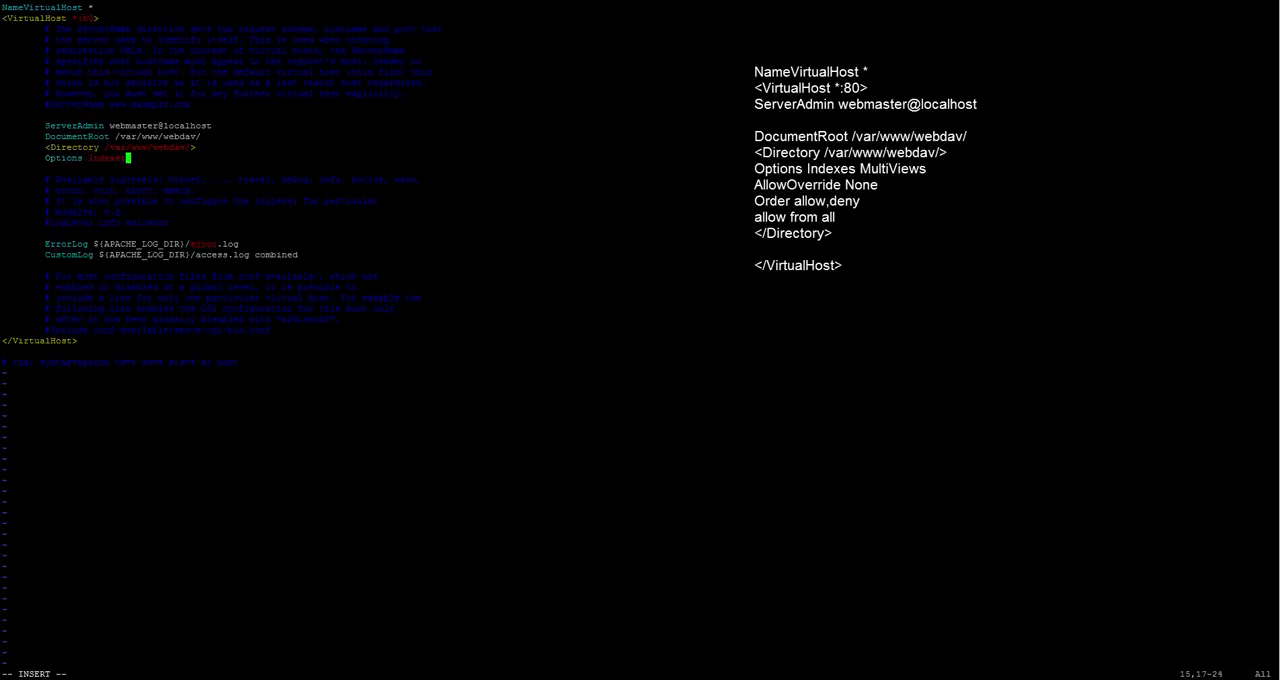
type("MultiViews")
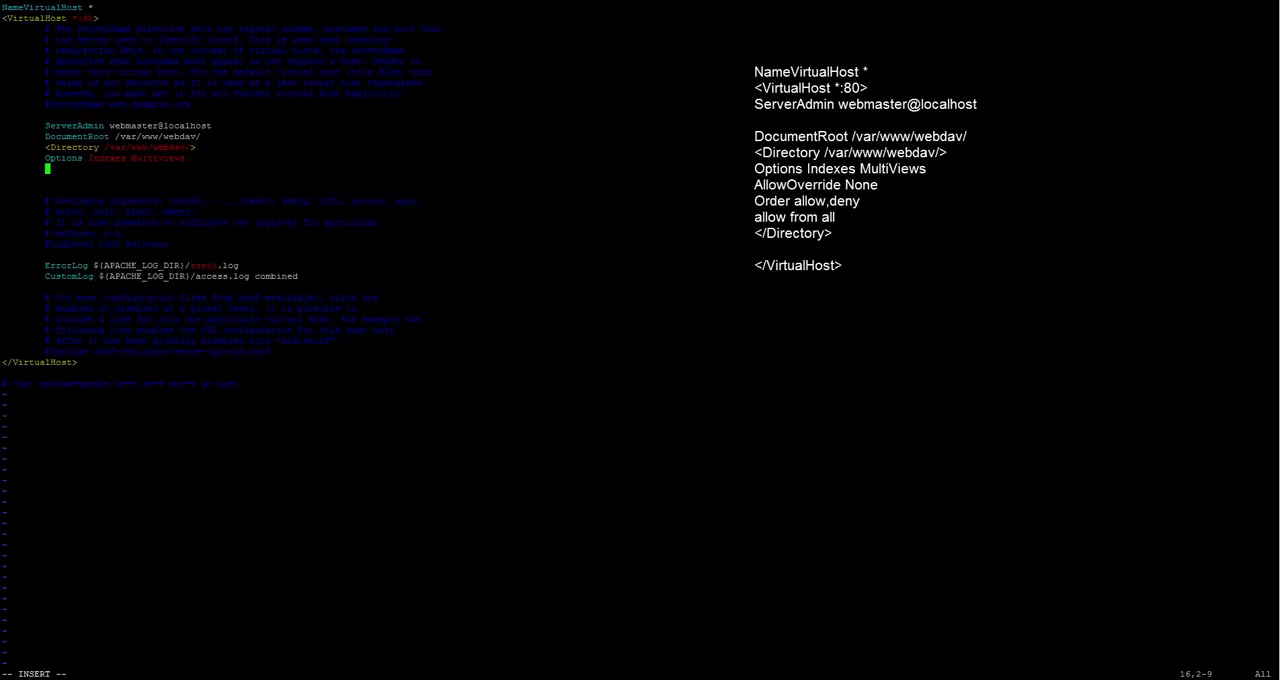
type("AllowOverrride")
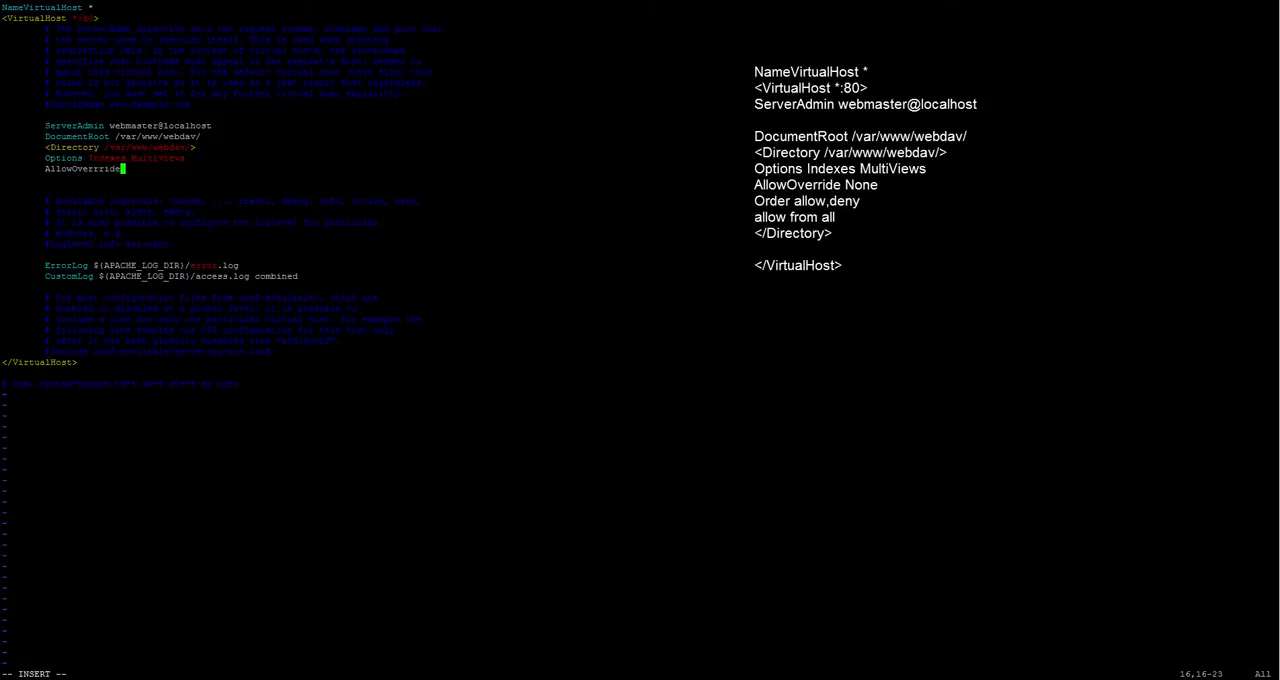
key("BackSpace")
type(" None")
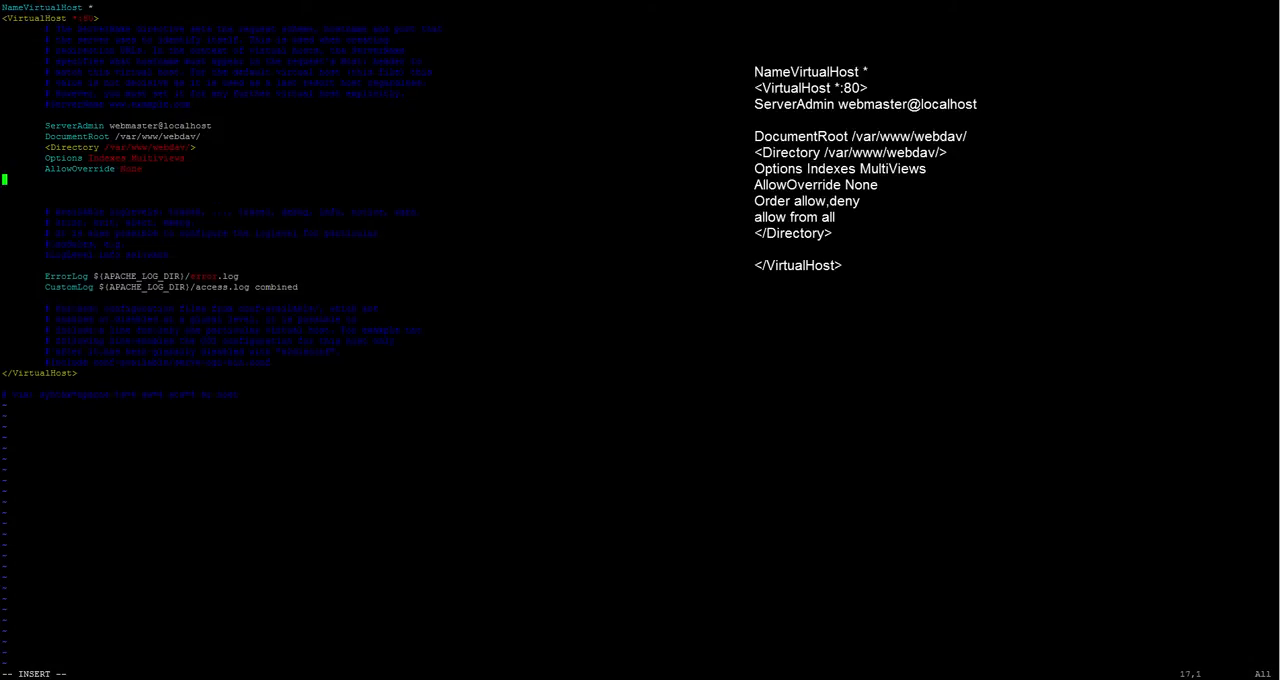
Step: Add 'Order allow,deny', 'allow from all' and the closing </Directory> tag
type("Order")
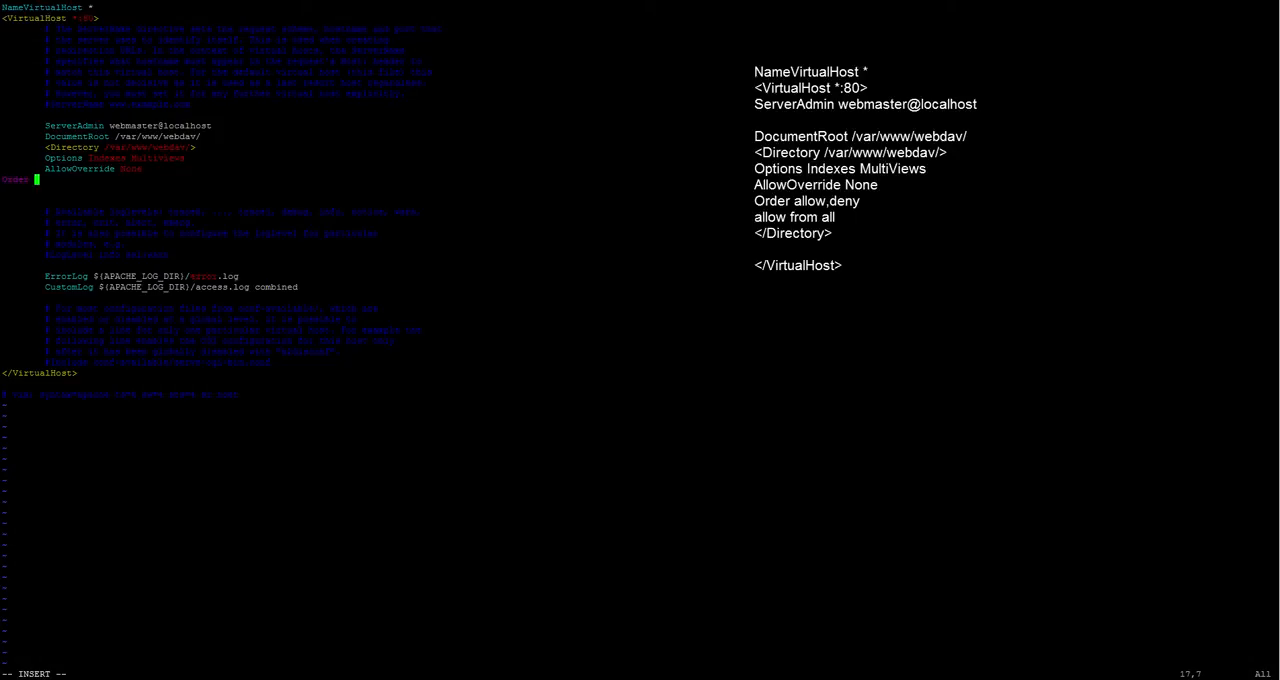
type("allow")
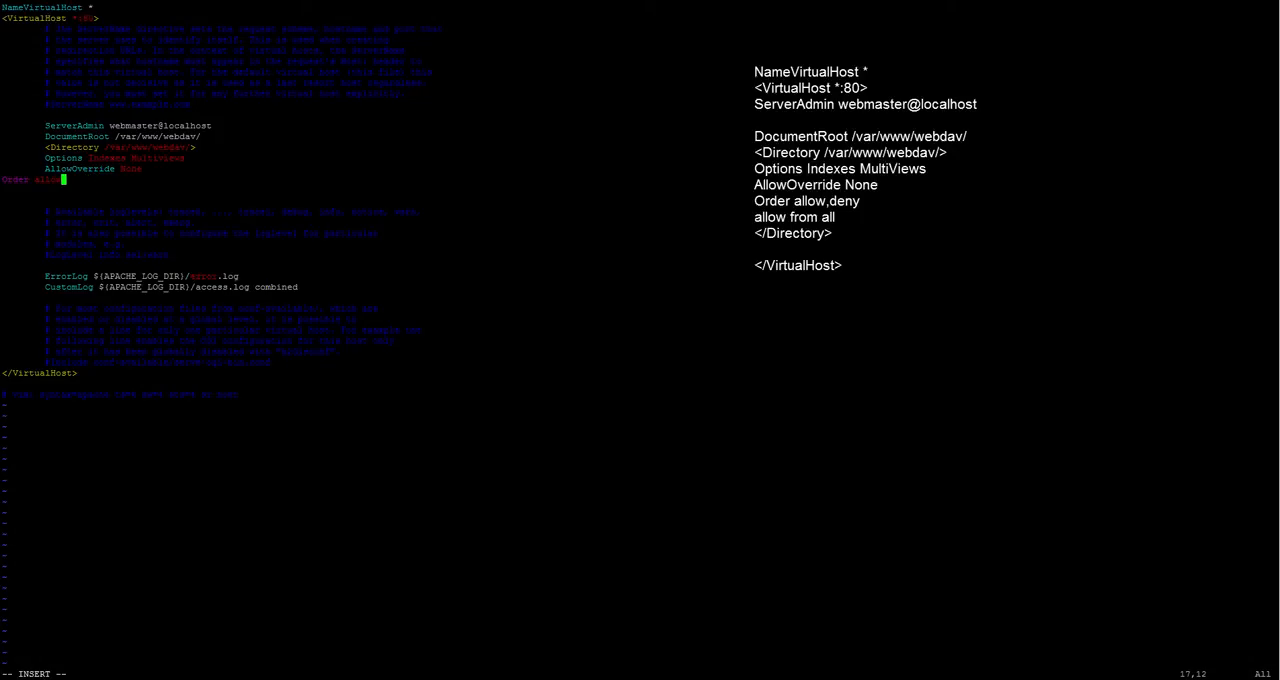
type("deny")
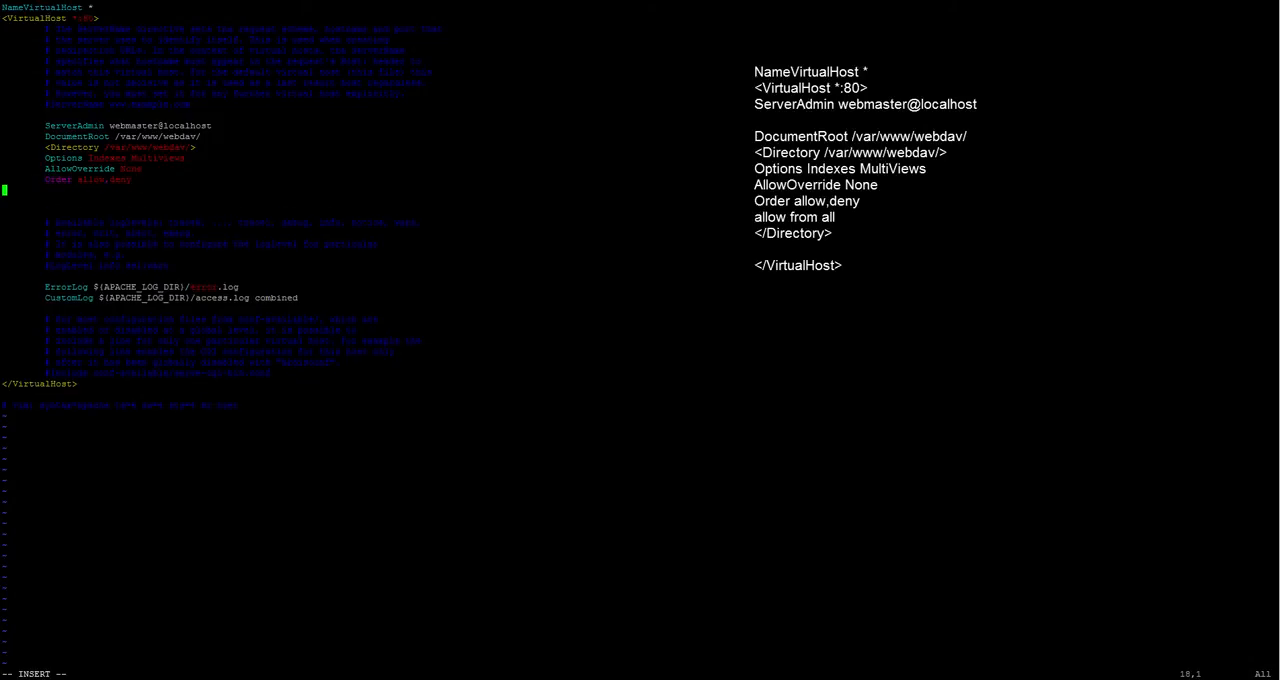
type("allow from")
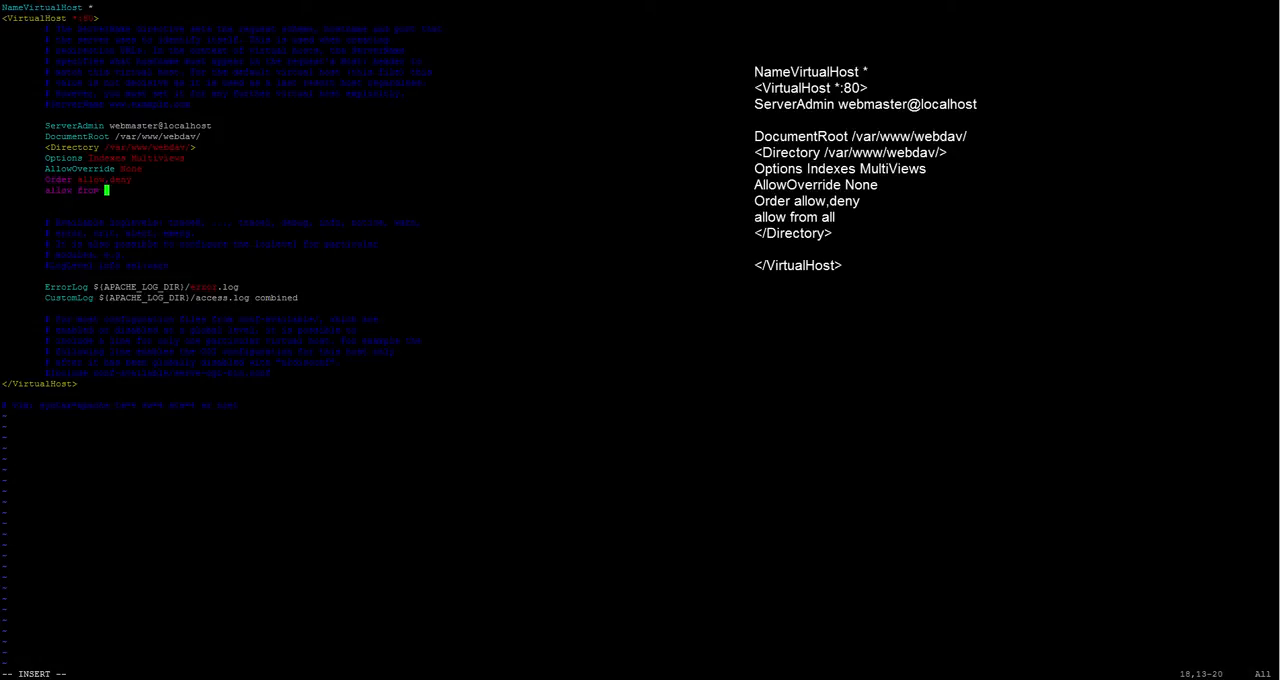
type("all")
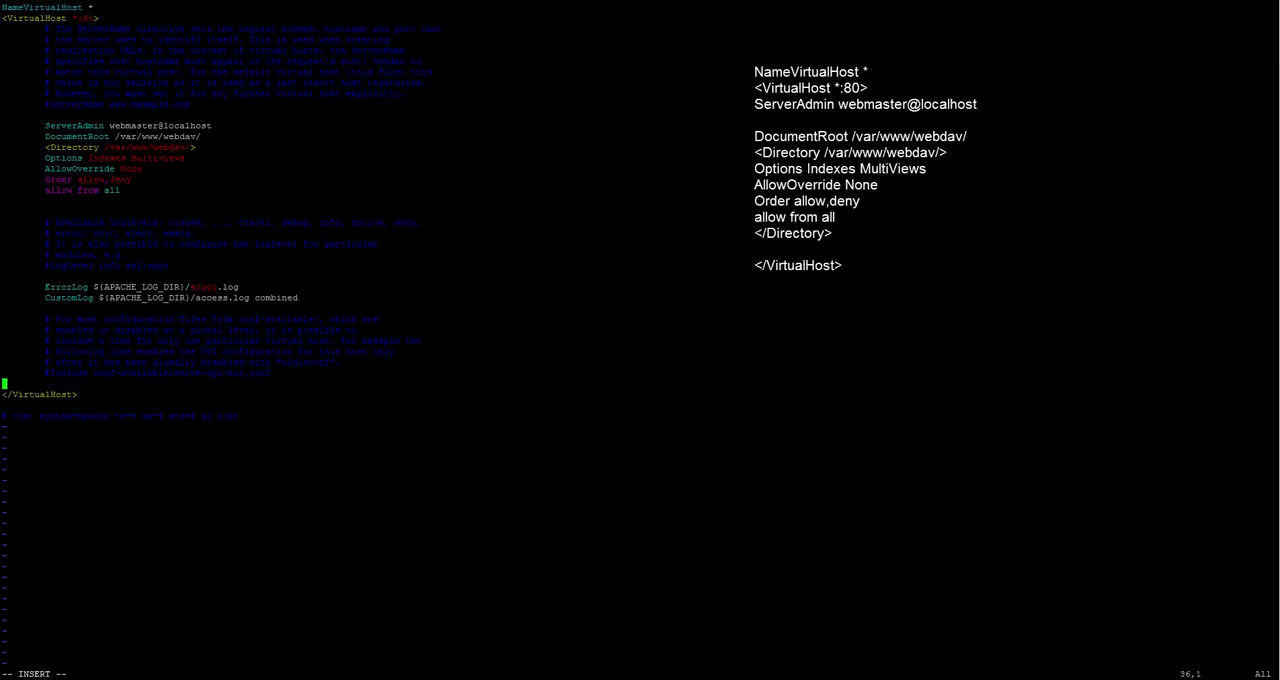
type("<>")
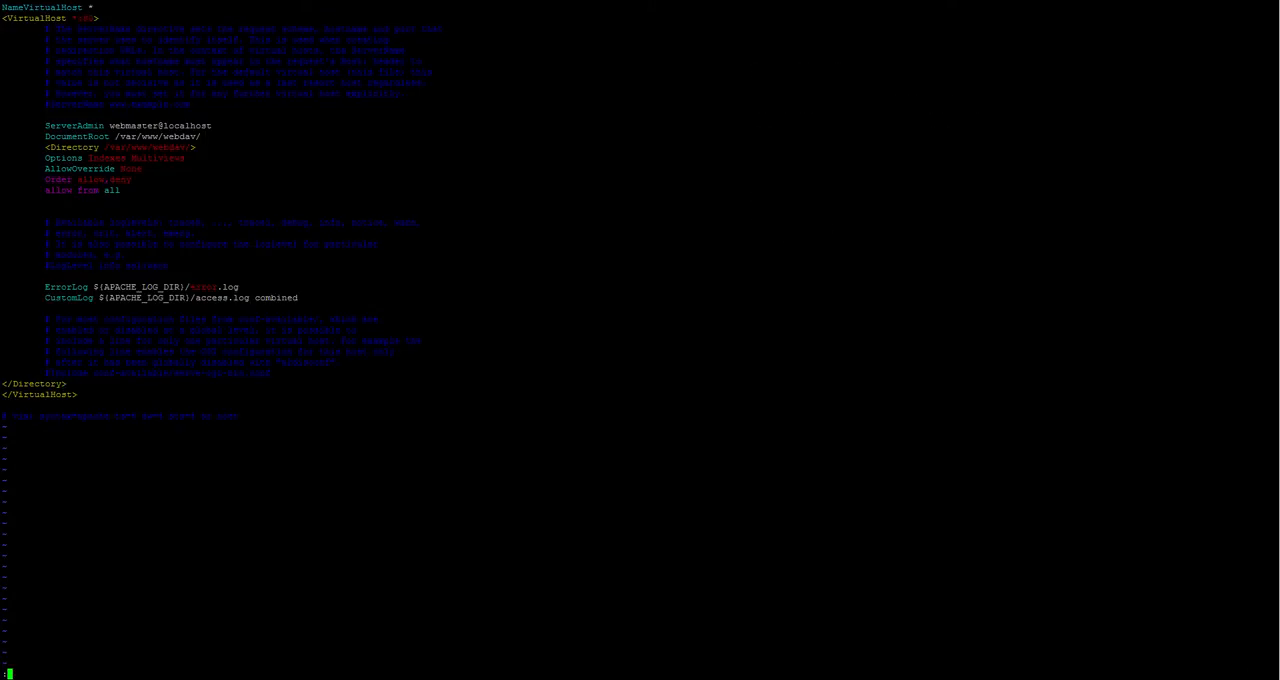
Step: Exit vim with :q! and restart the apache2 service
type(":q!")
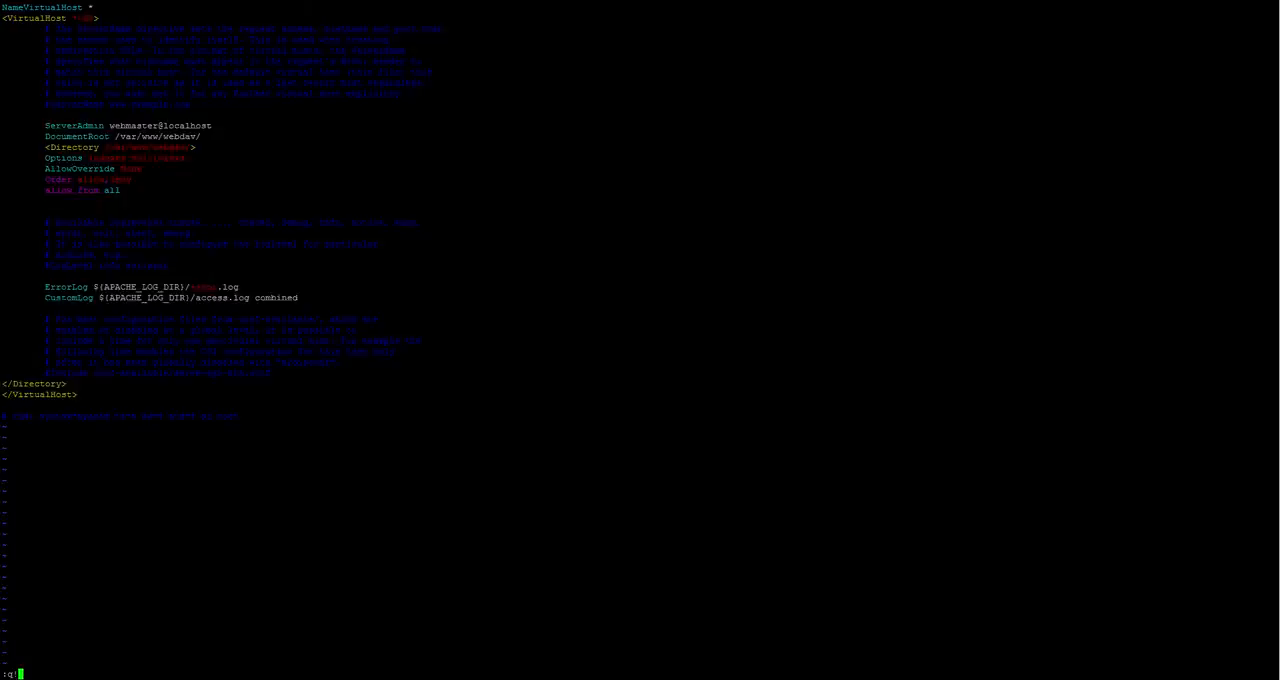
key("Return")
type("sudo  ")
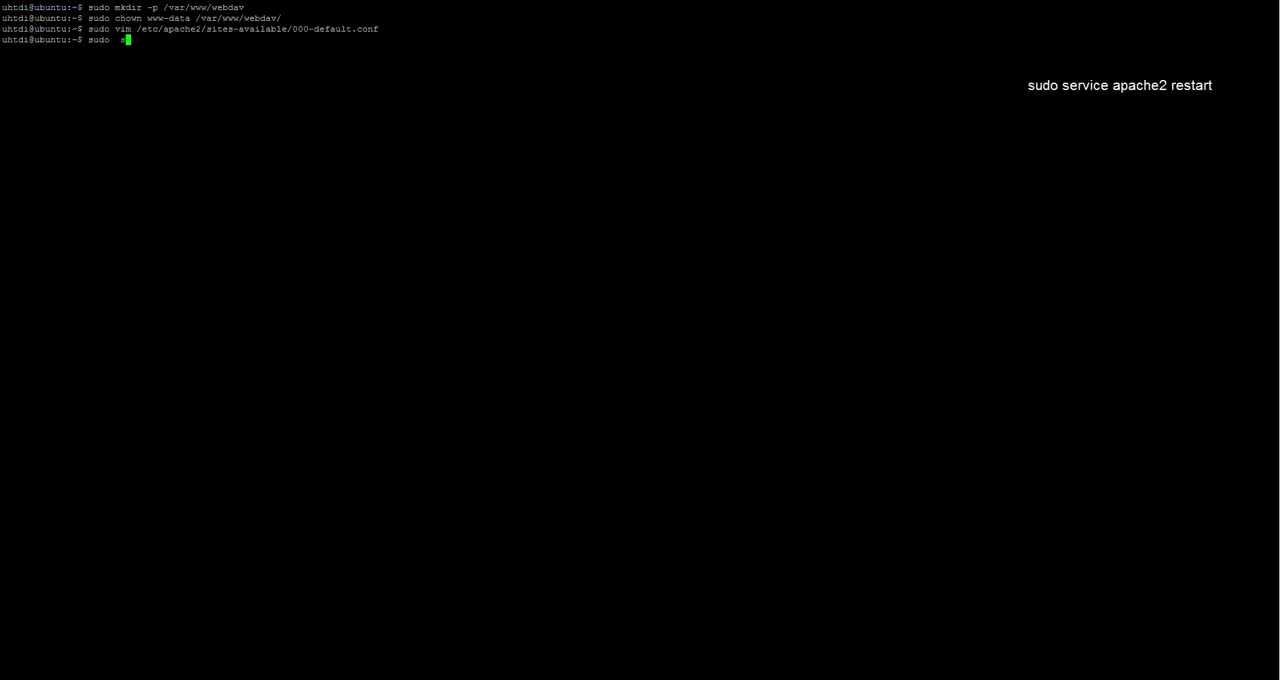
type("service apache2 restart")
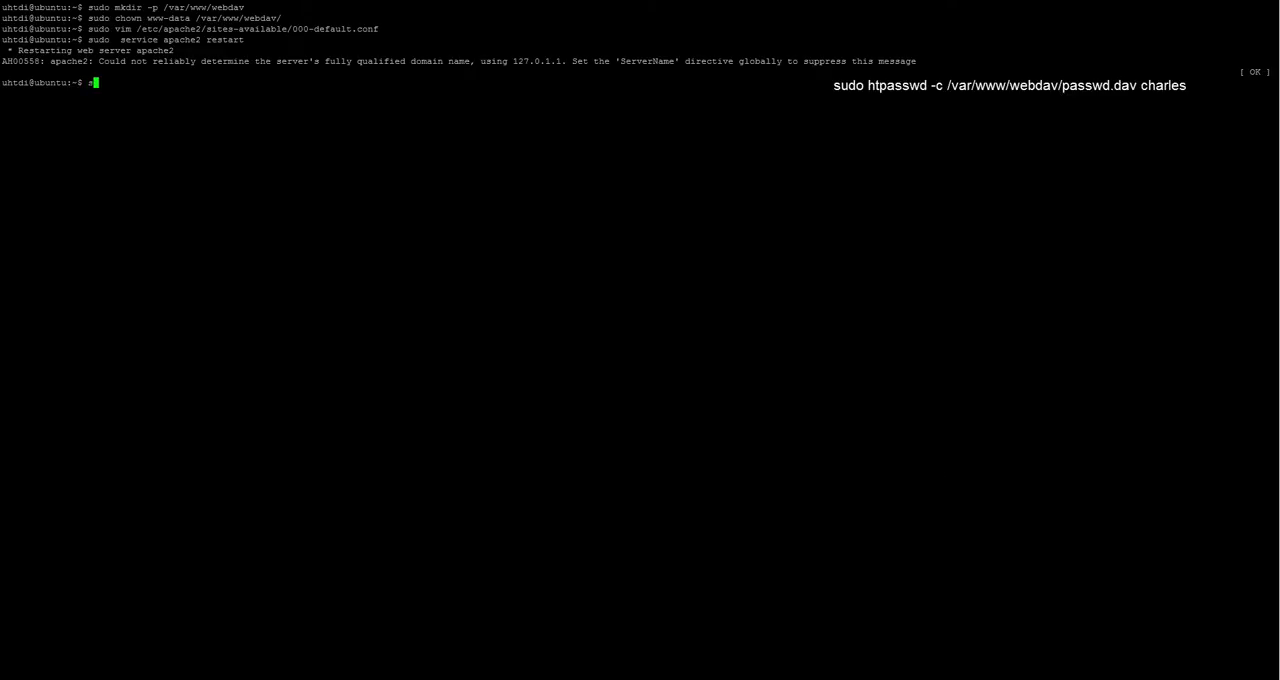
Step: Create /var/www/webdav/passwd.dav with htpasswd -c for user charles
type("udo htp")
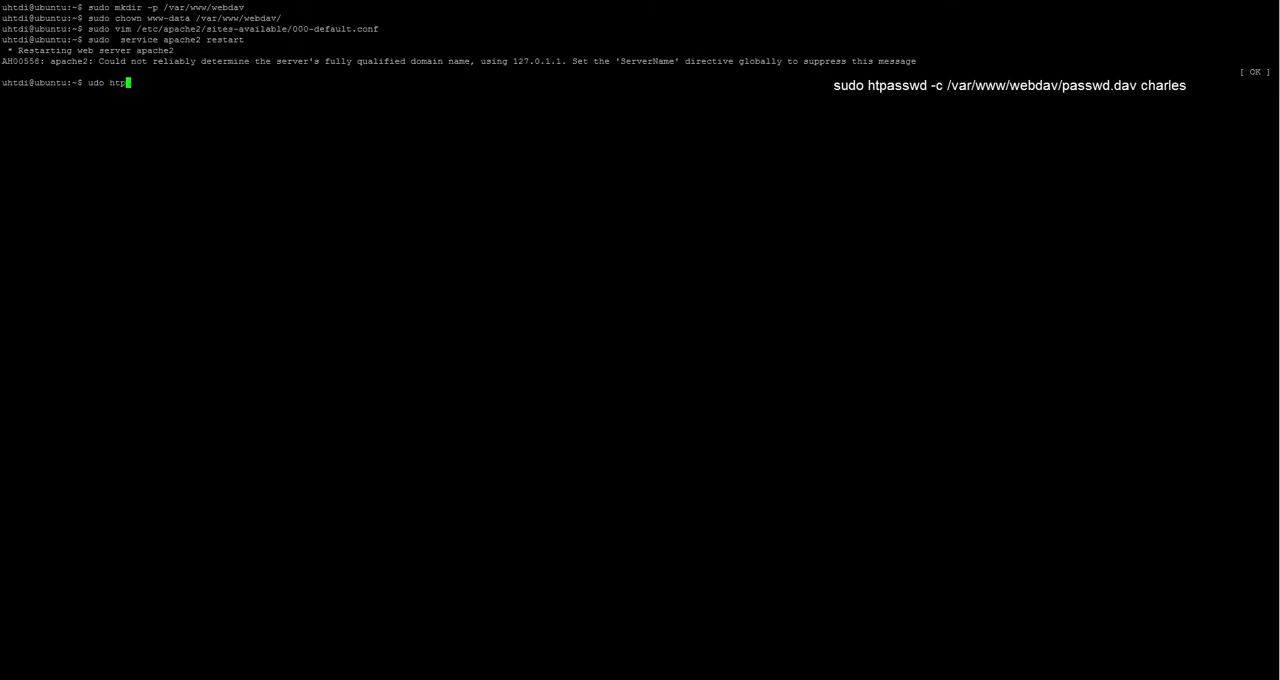
type("asswd")
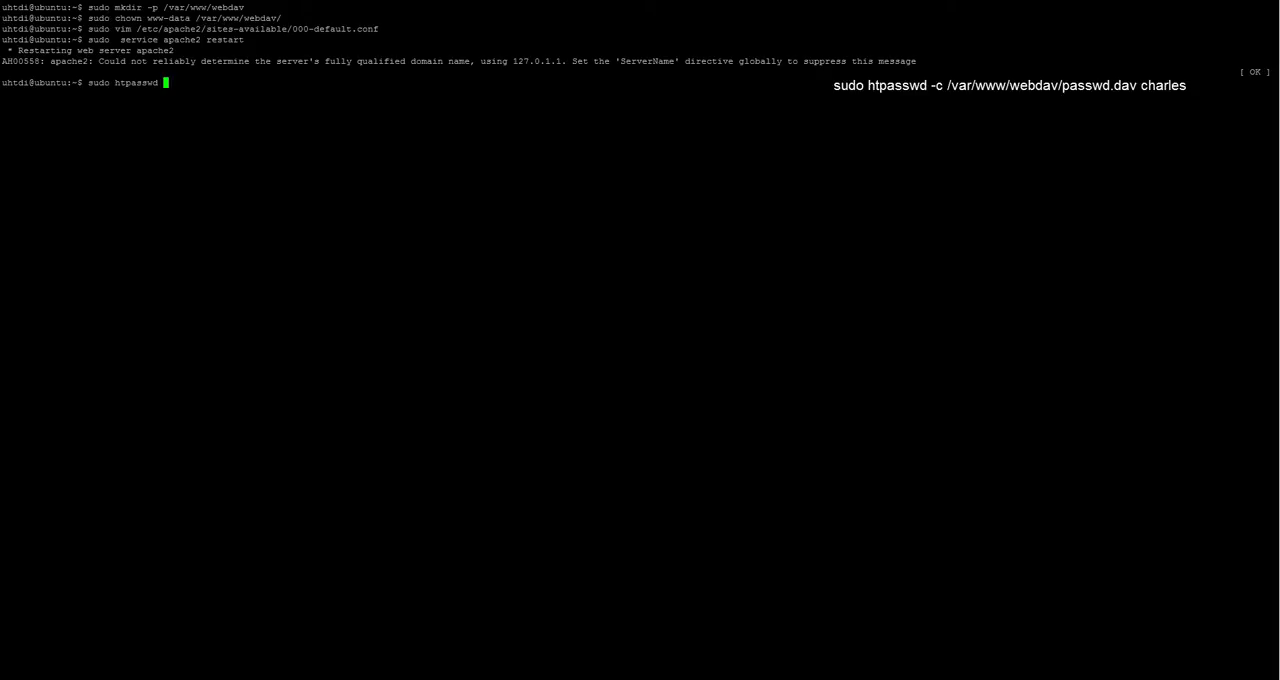
type("-c")
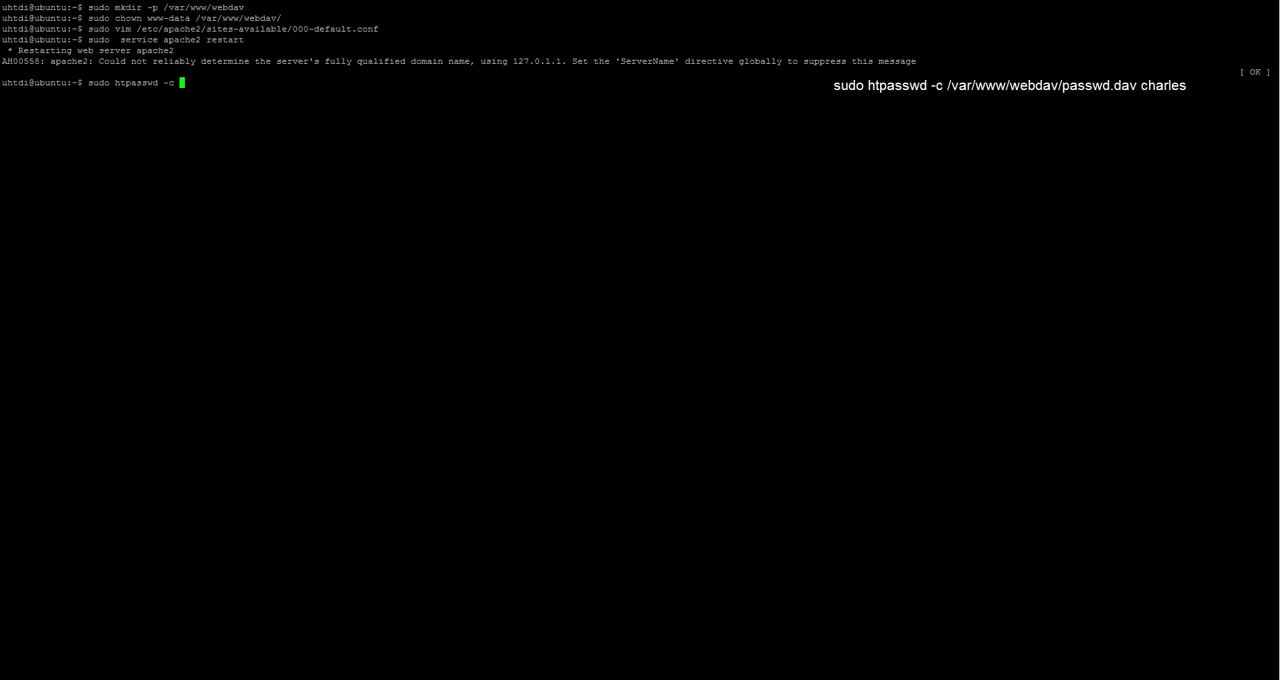
type("/var/www/webdav/p")
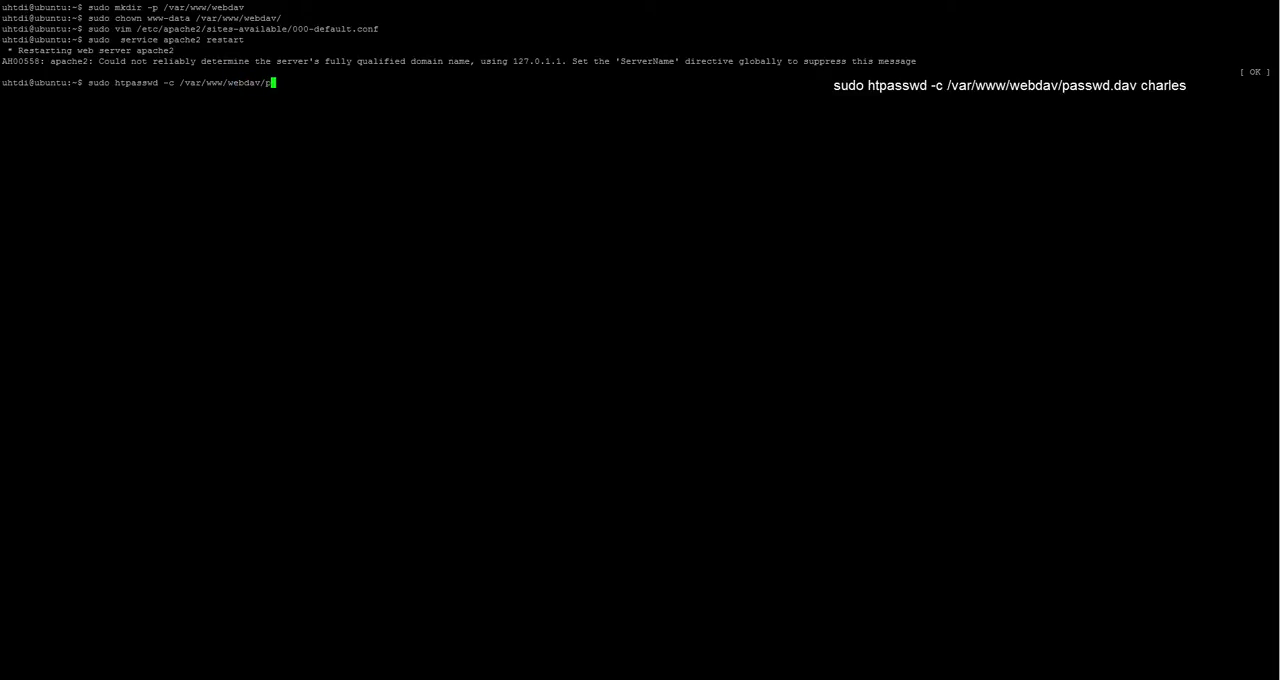
type("asswd.d")
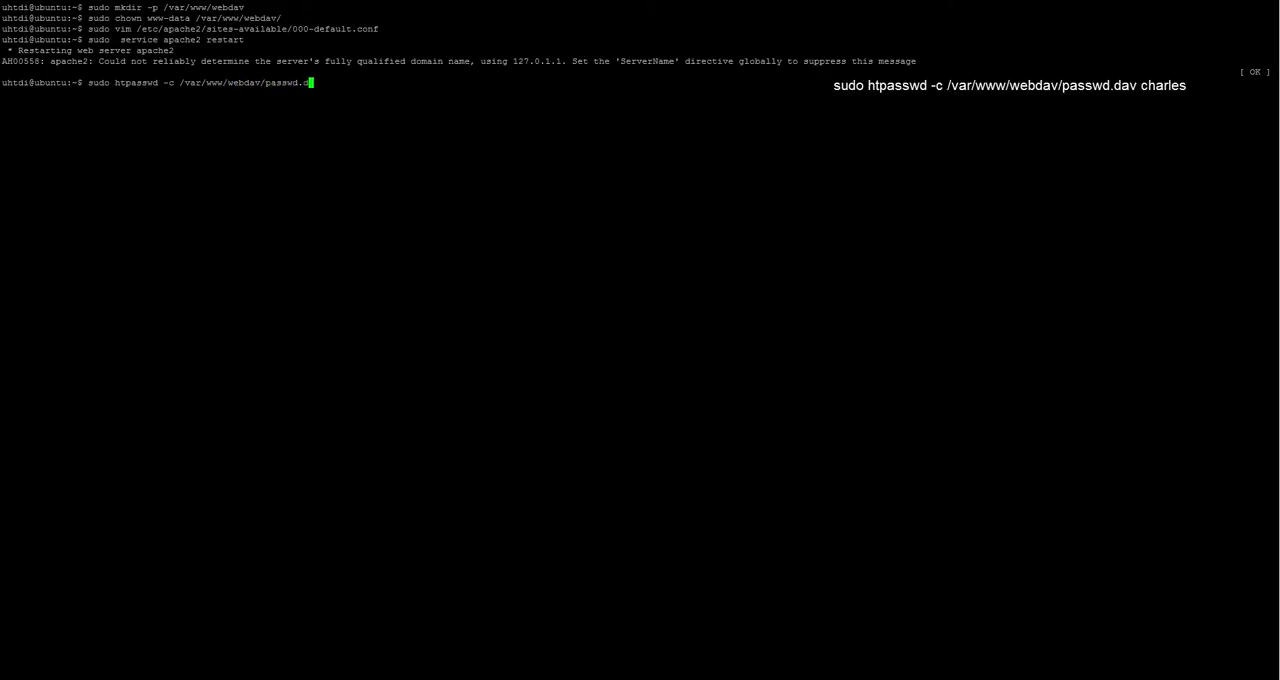
type("v")
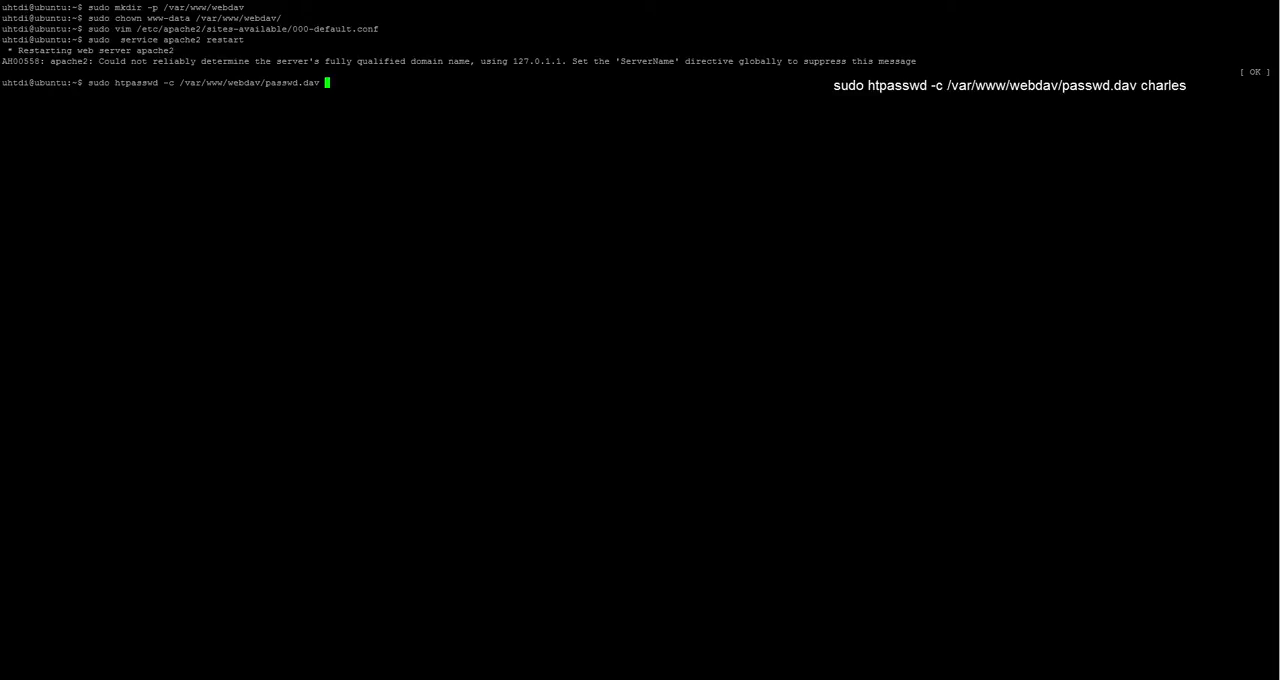
type("charles")
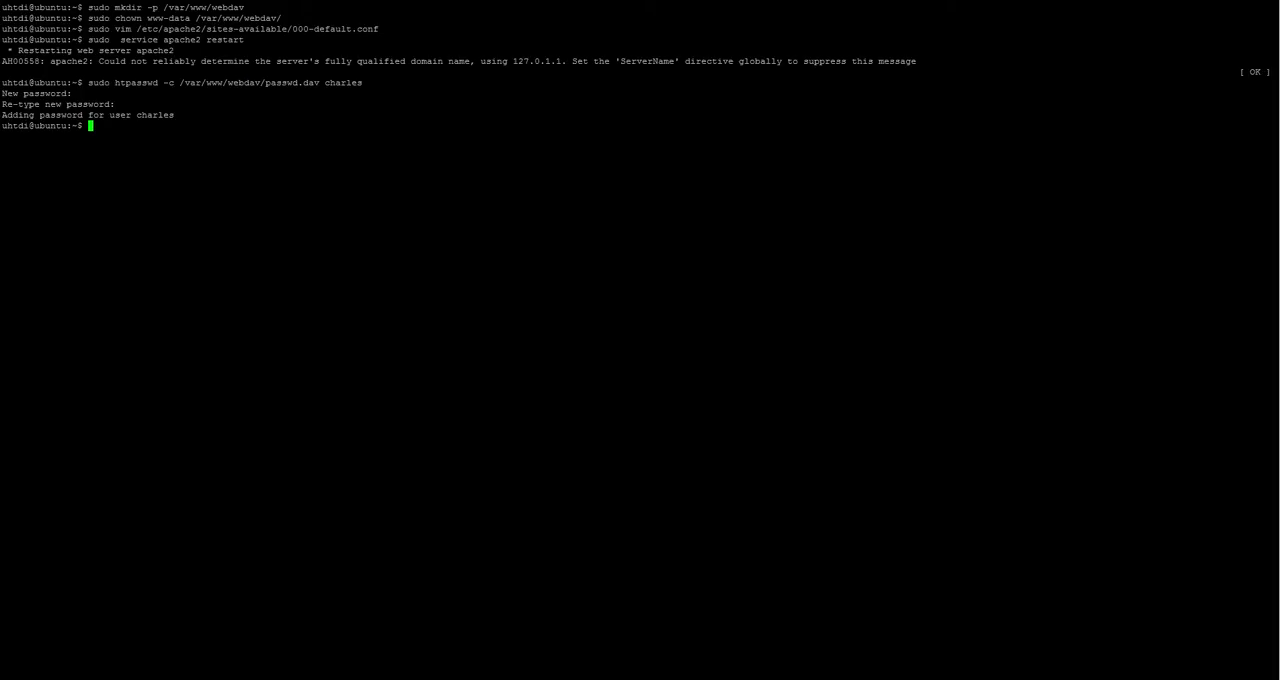
Step: Set passwd.dav ownership to root:www-data with sudo chown
type("sudo")
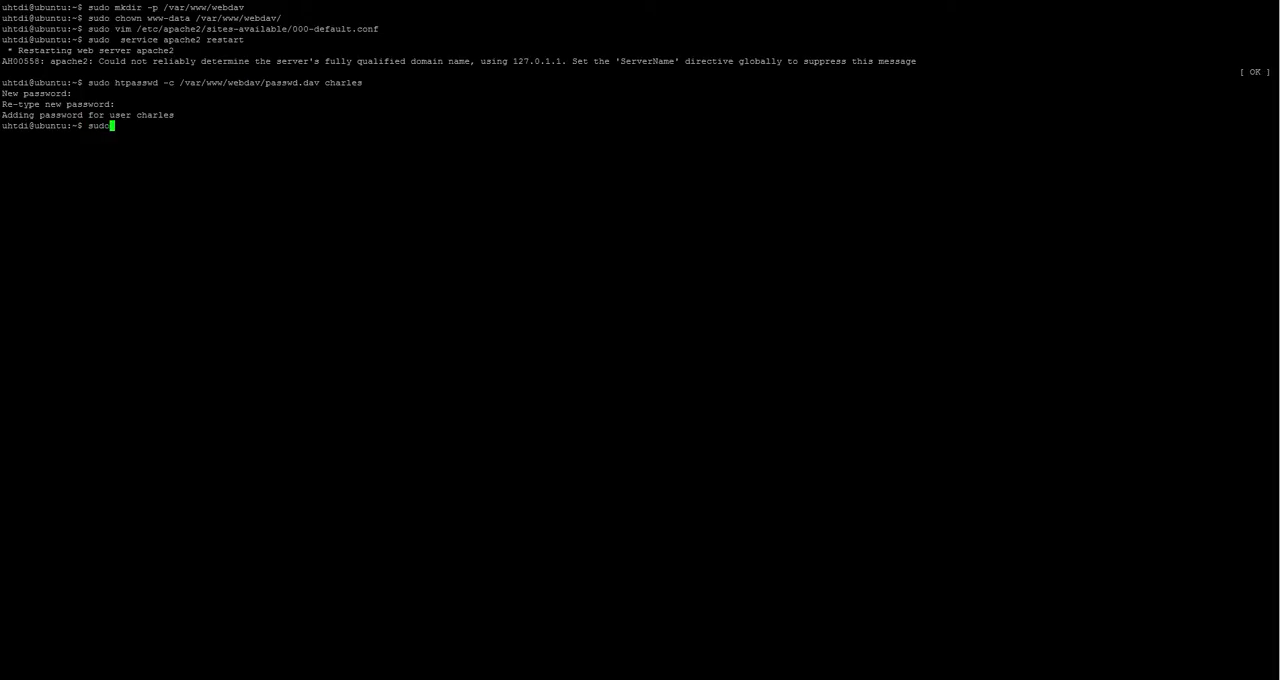
type("chown")
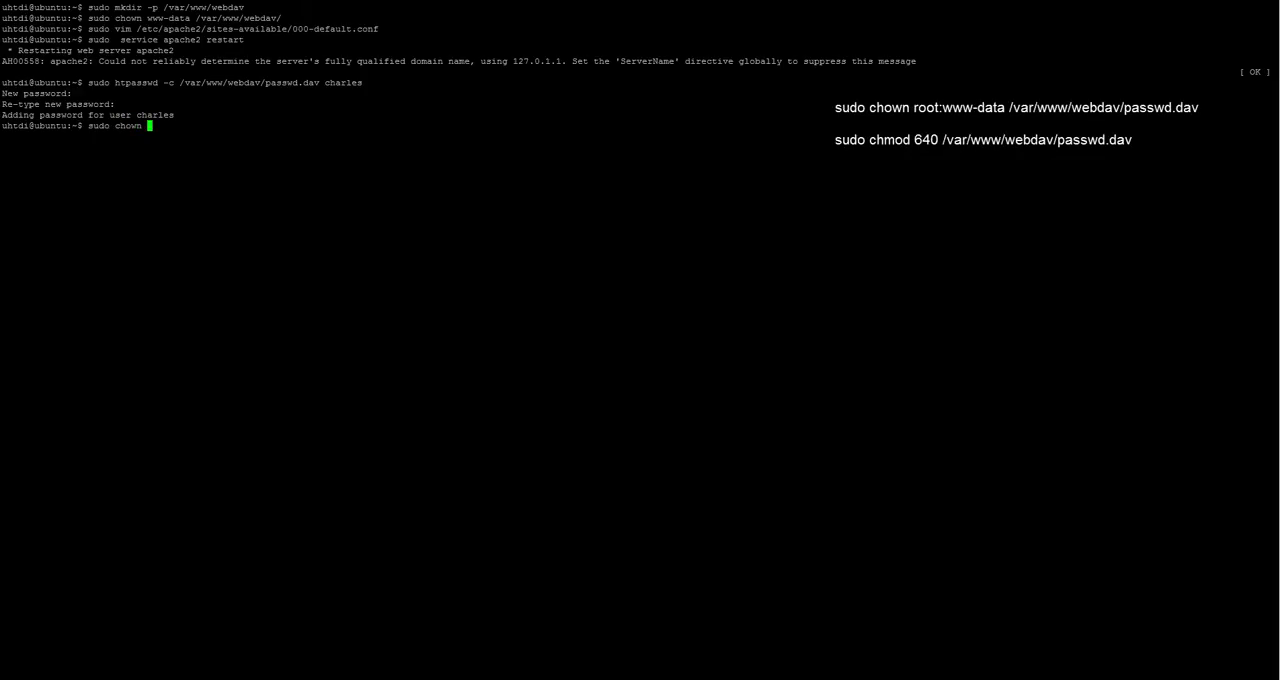
type("root")
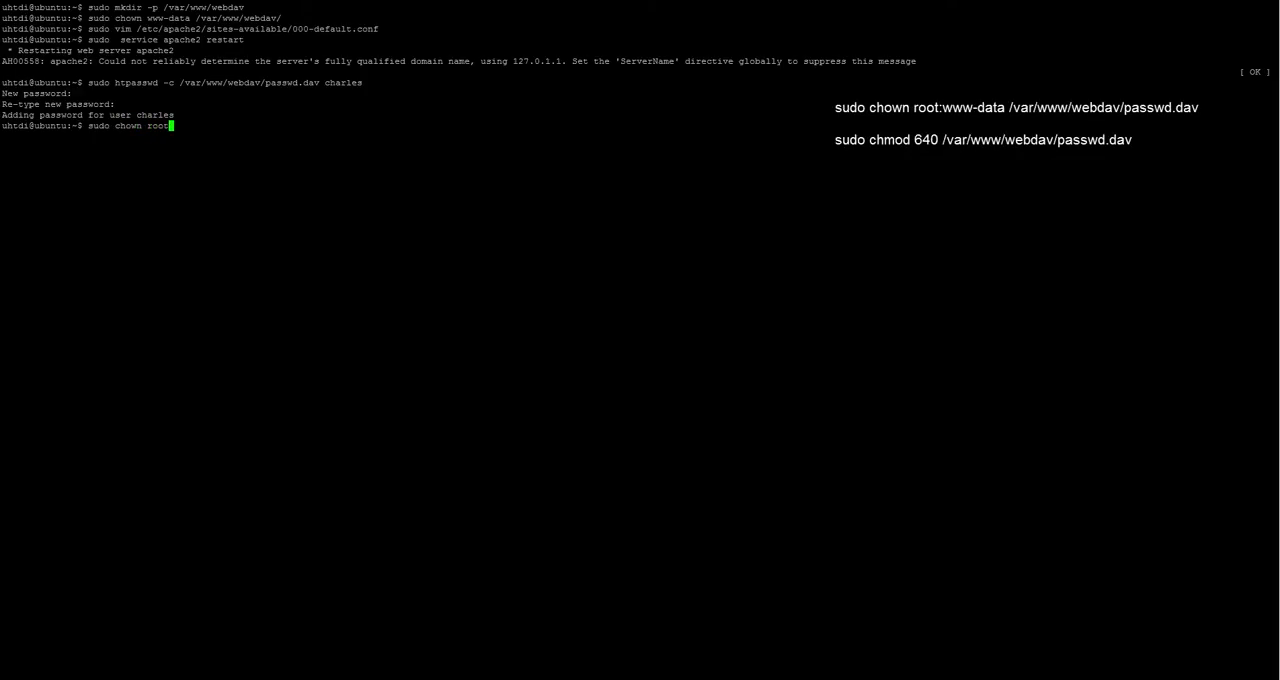
type(":w")
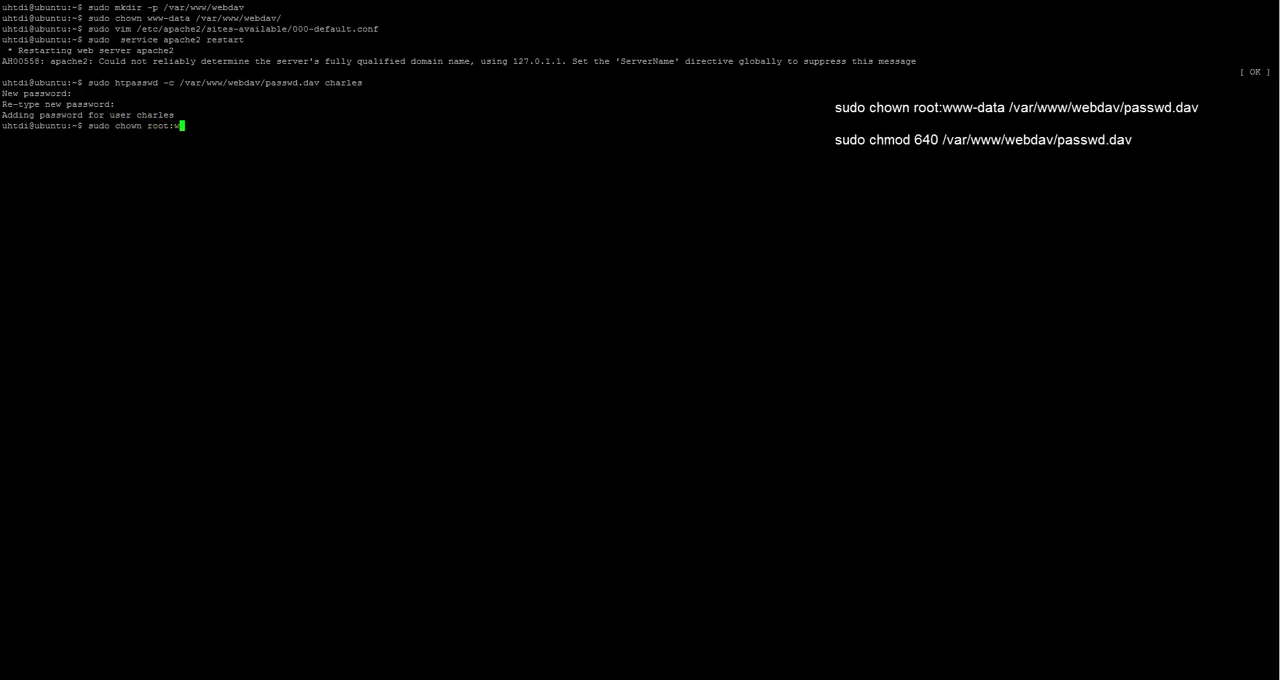
type("ww-data")
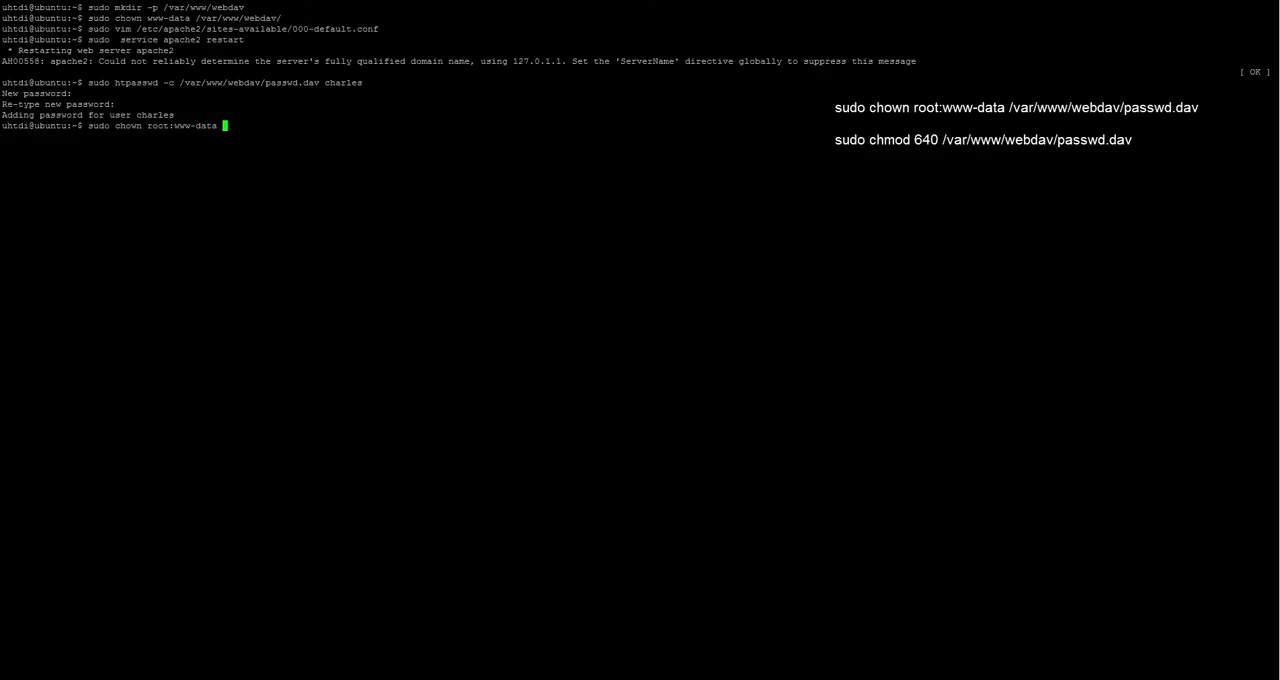
type("/var/www/webdav/passwd.dav")
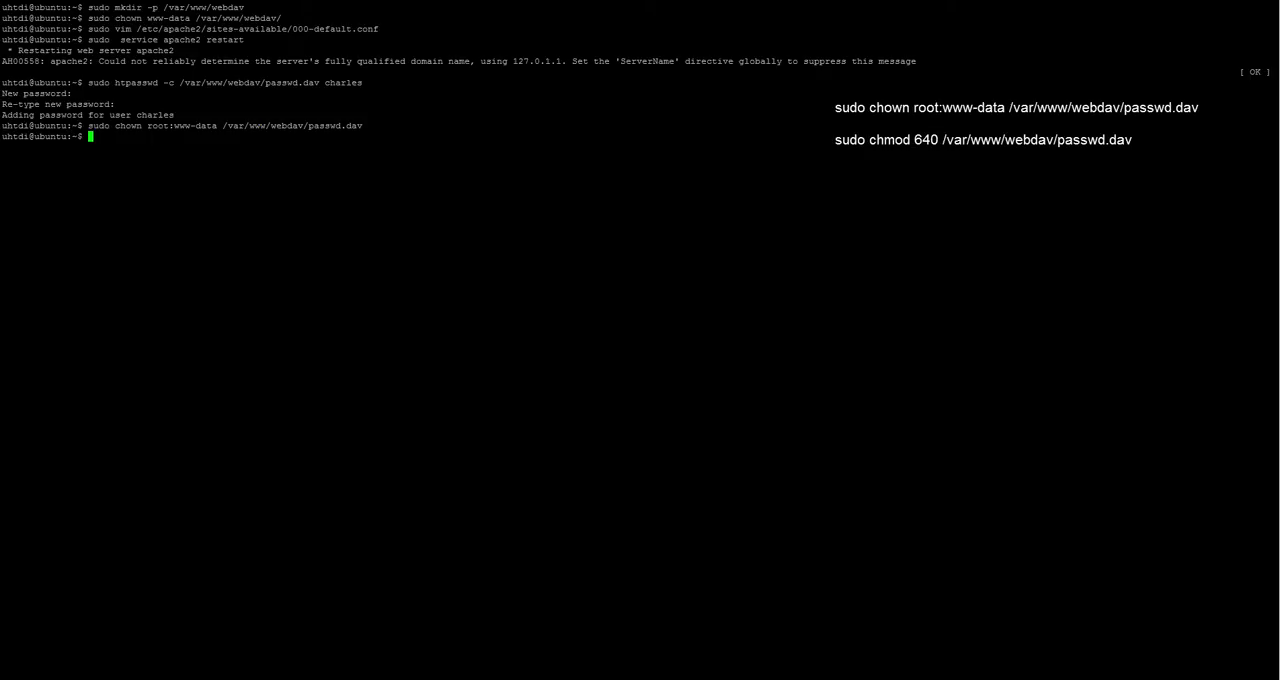
Step: Set passwd.dav permissions to 640 with sudo chmod
type("sudo")
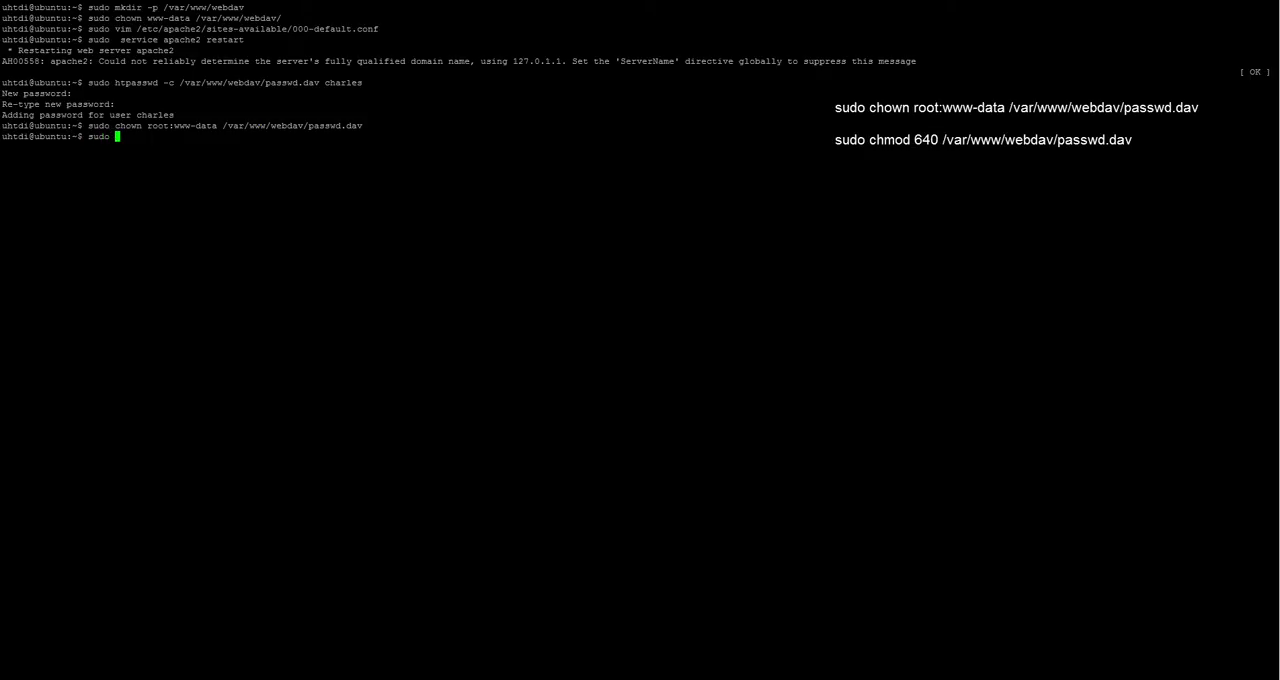
type("chmod 640 /var/www/webdav/")
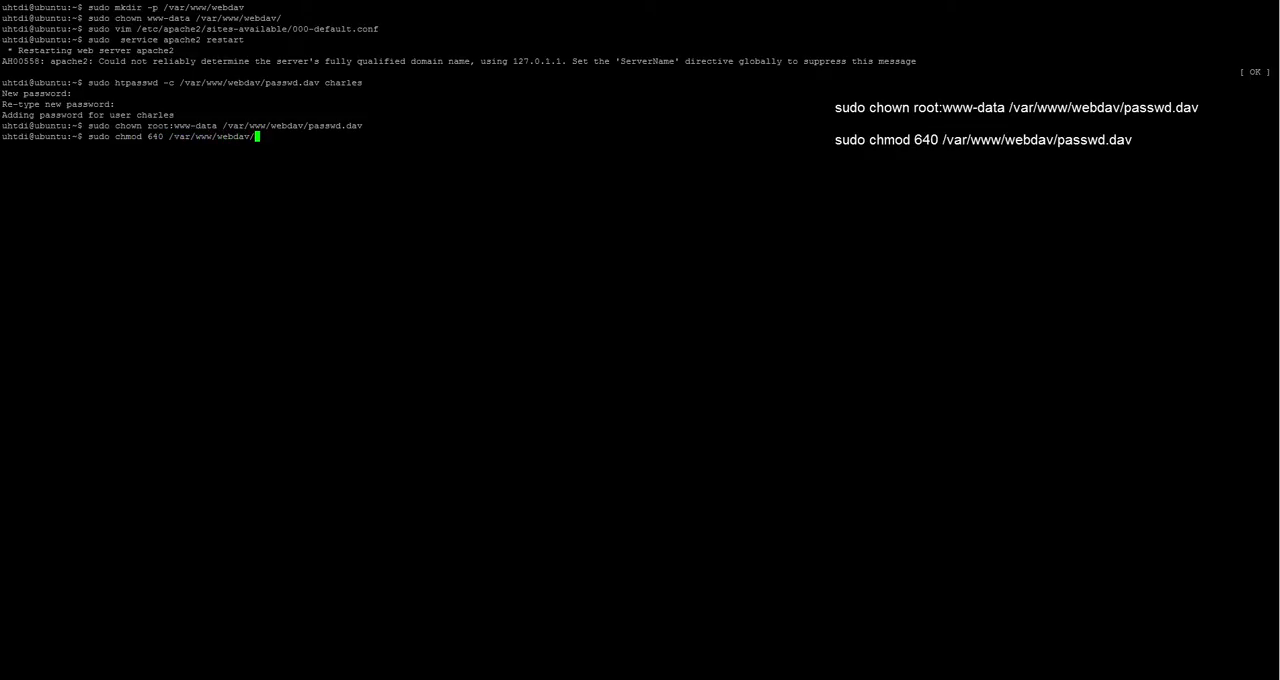
type("passwd.dav")
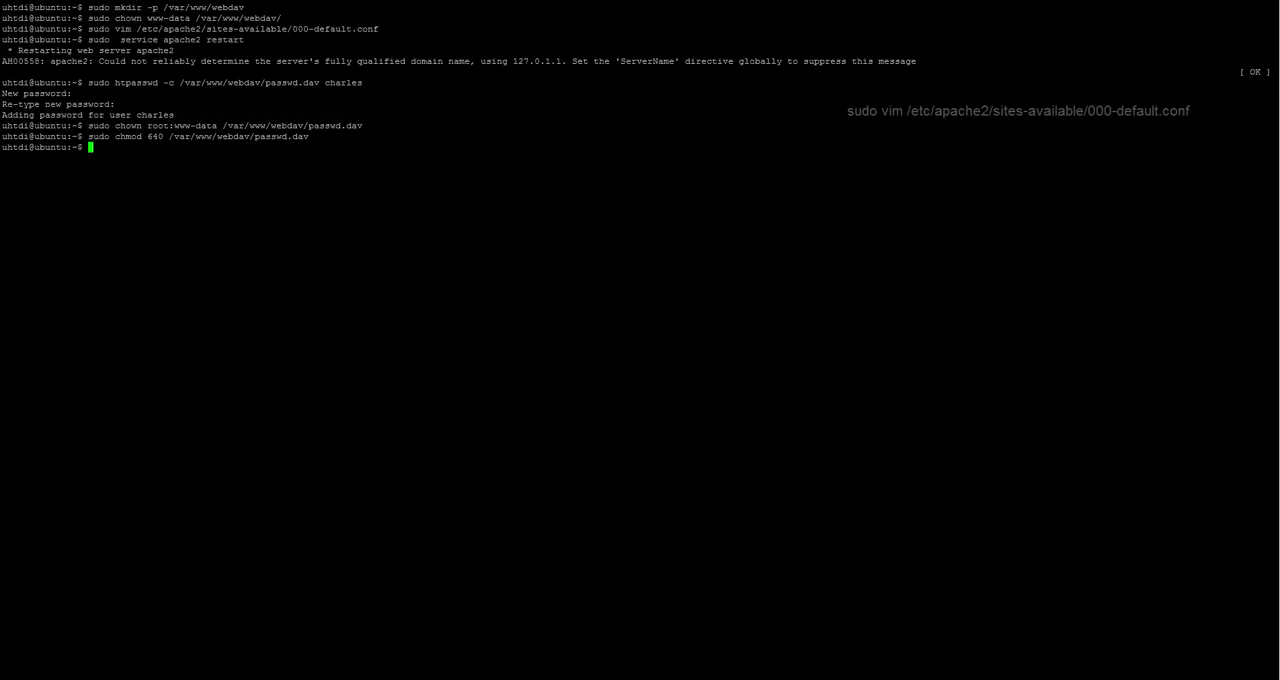
Step: Reopen /etc/apache2/sites-available/000-default.conf in vim using sudo
type("sudo vim /")
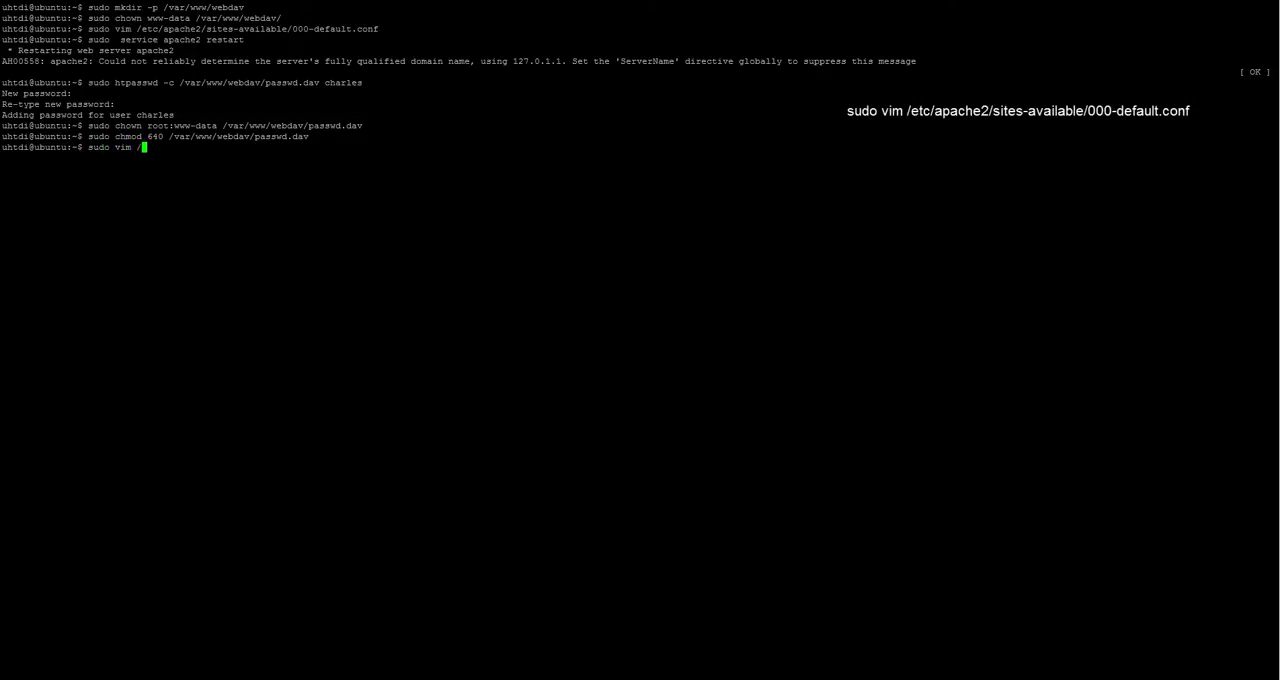
type("etc/apache2/")
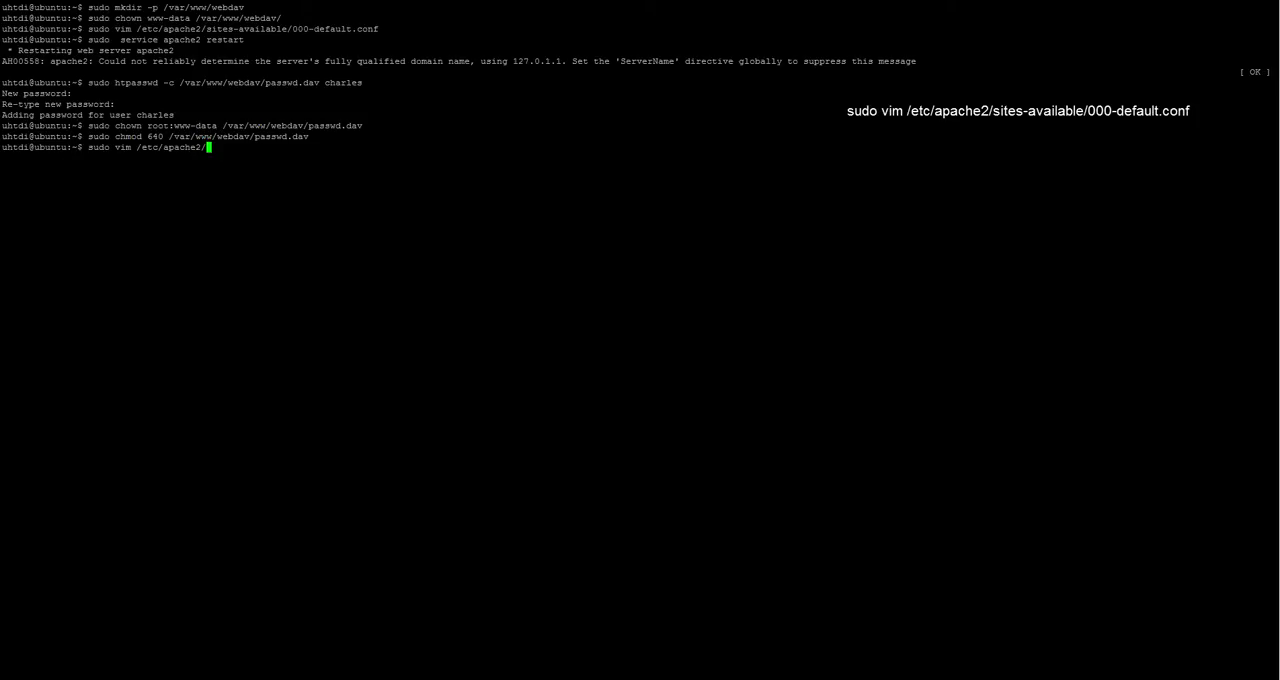
type("sites")
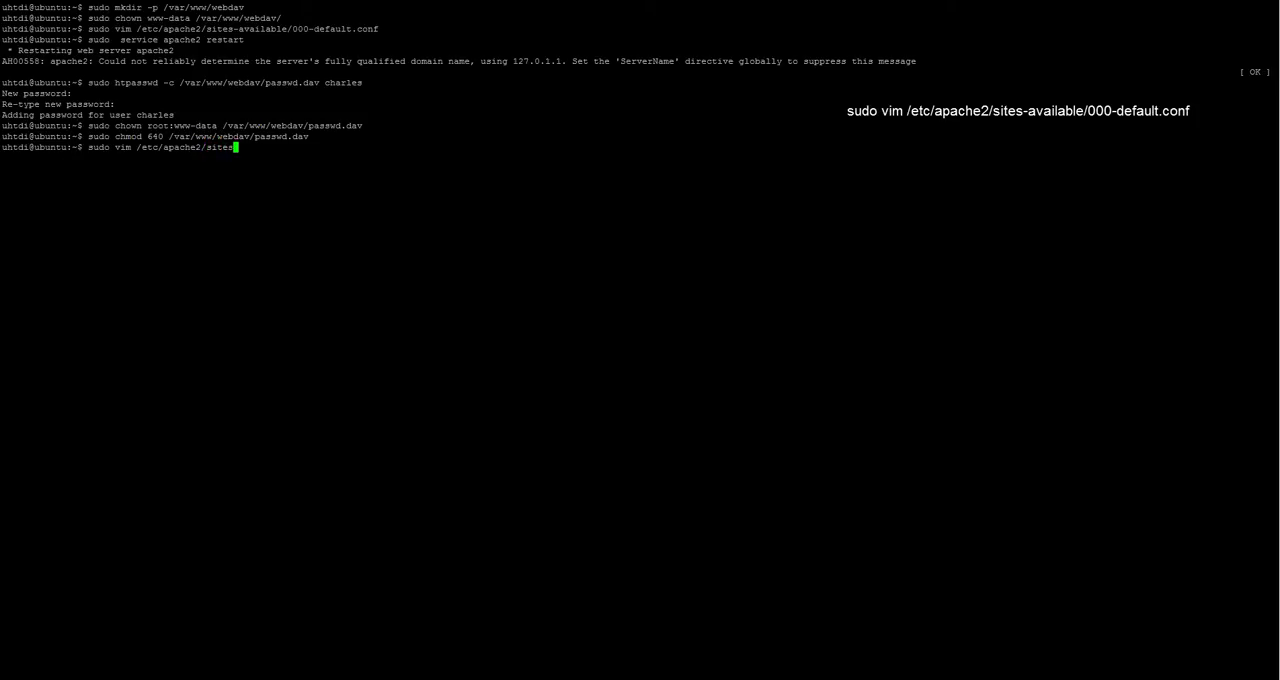
type("-")
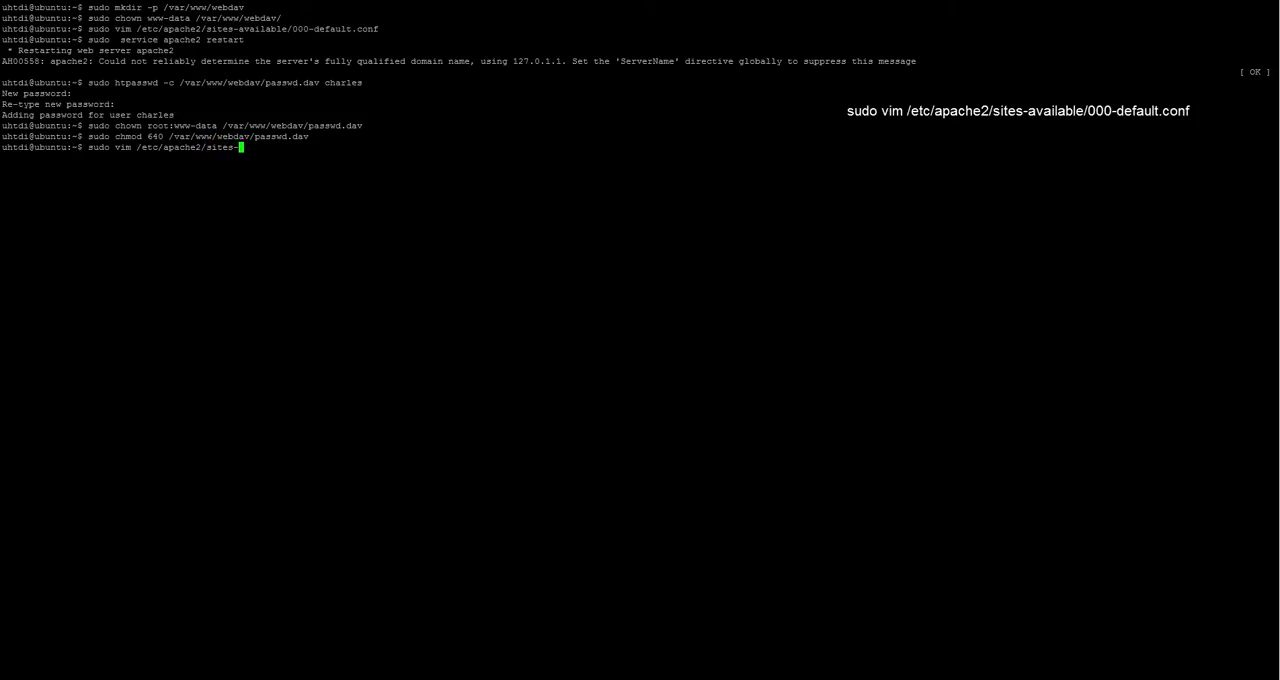
type("available/")
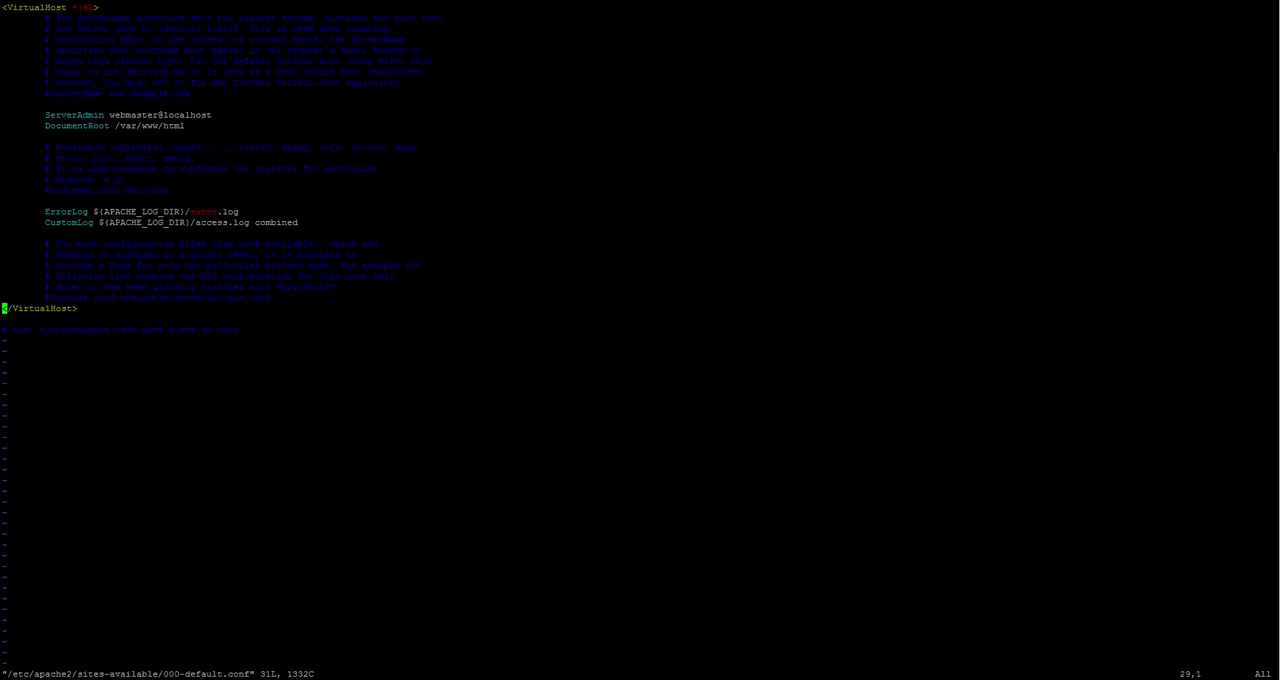
Step: Add an Alias line for /webdav and open a <Location /webdav> block
key("o")
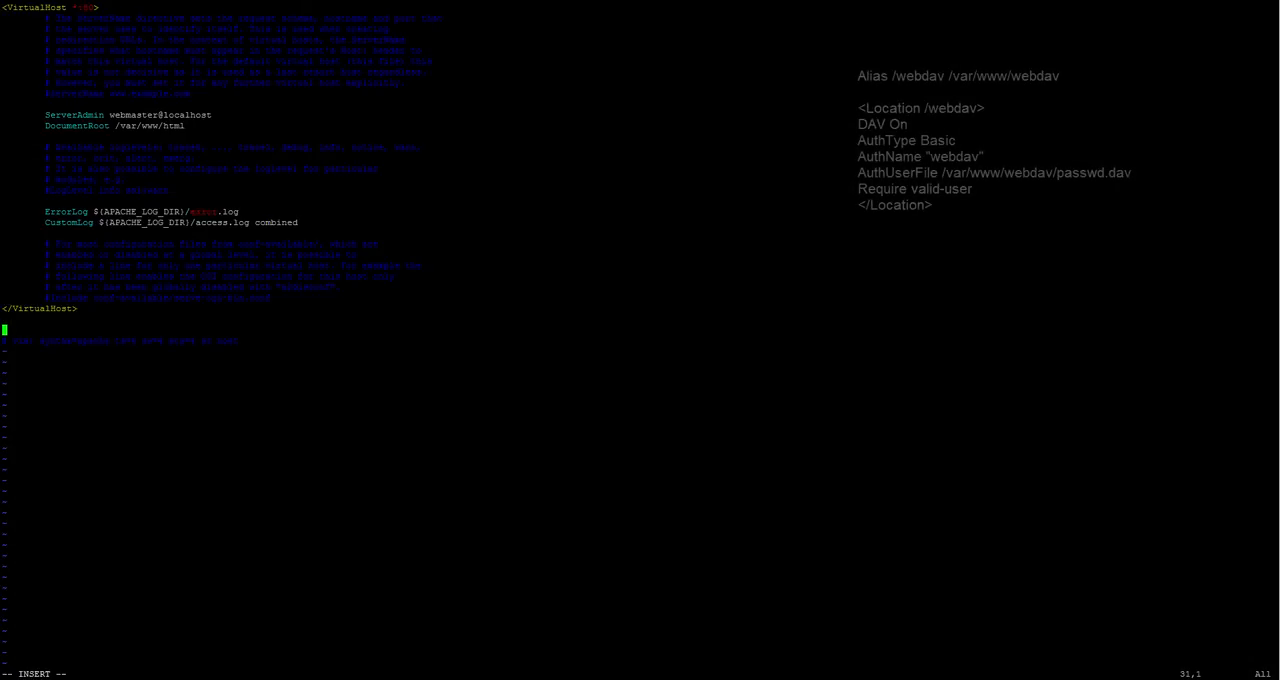
type("Alias")
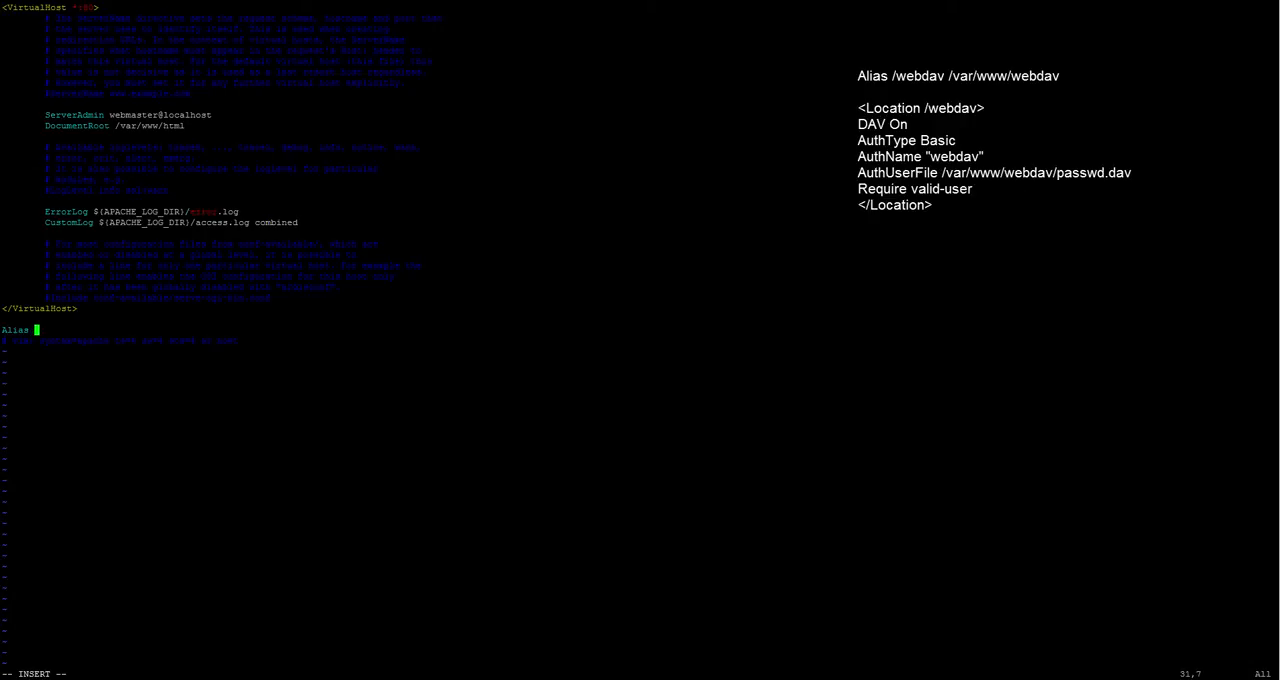
type("webdav /")
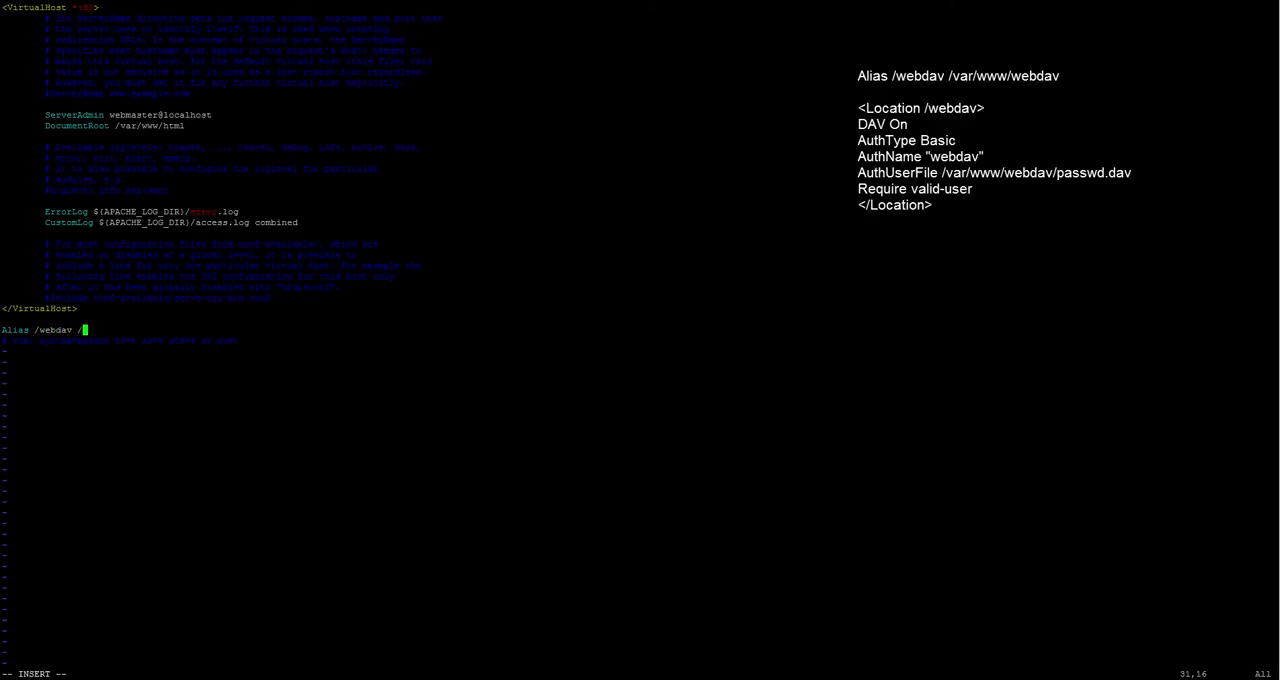
type("var/www/webdav")
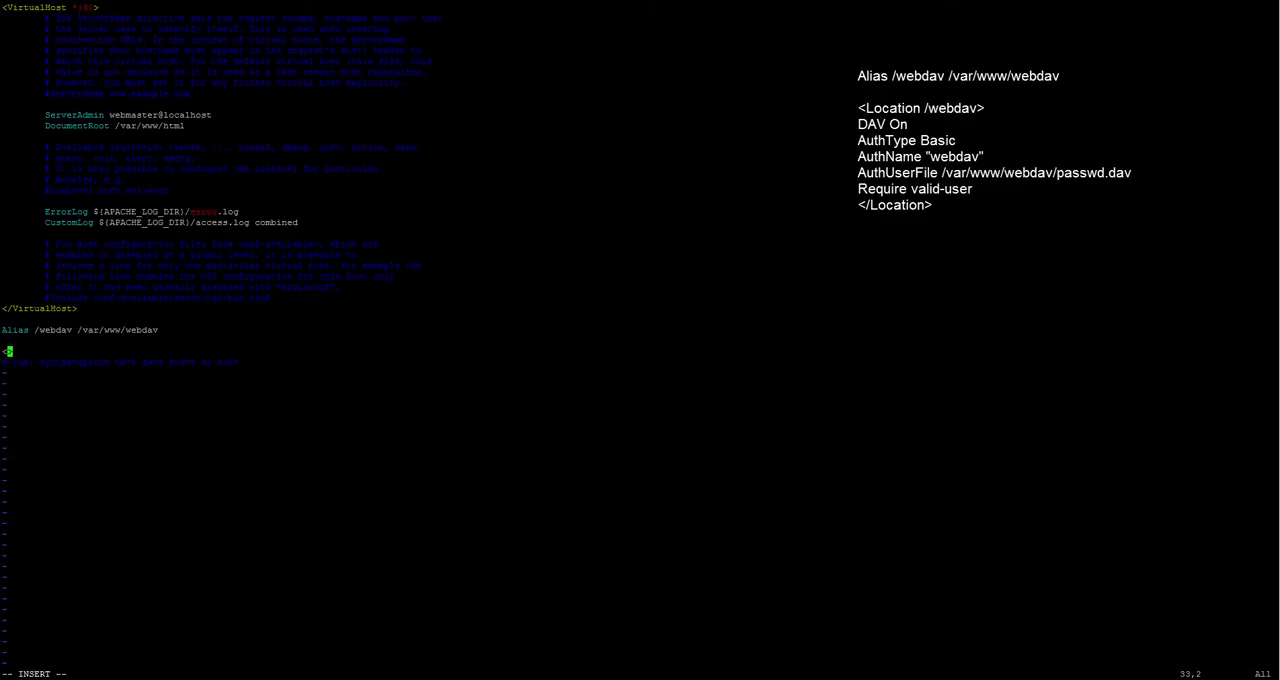
type("<Location>")
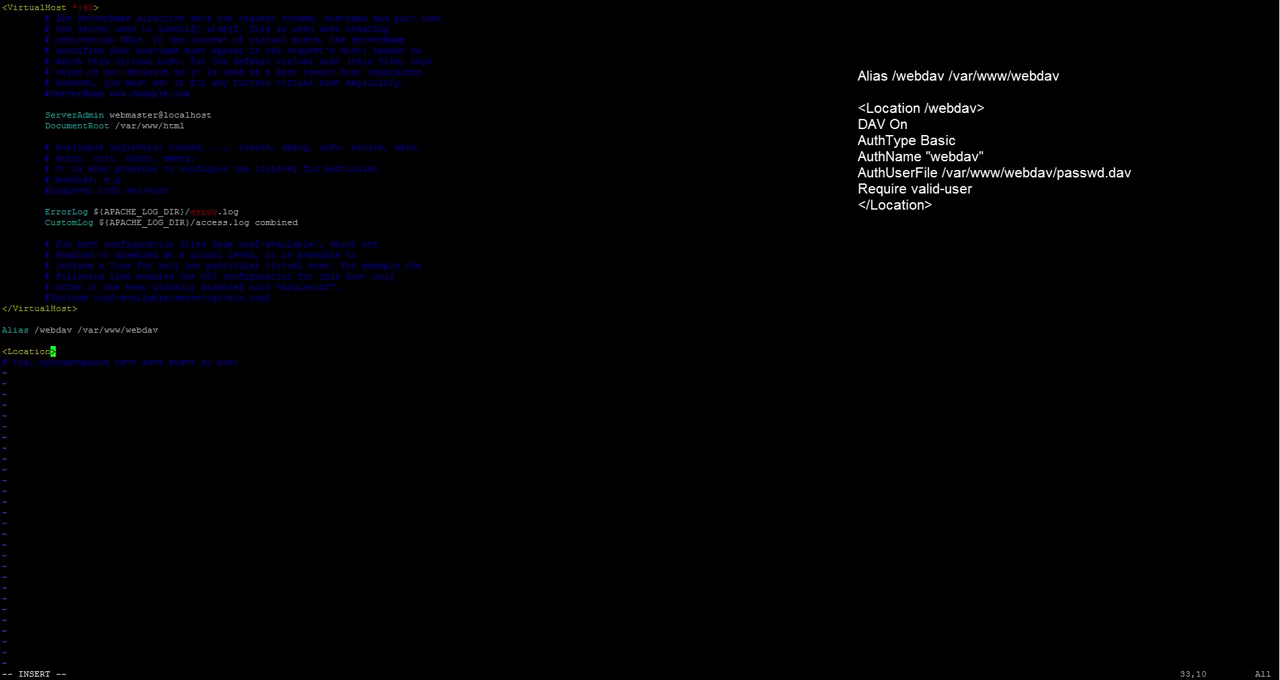
type("/webdav")
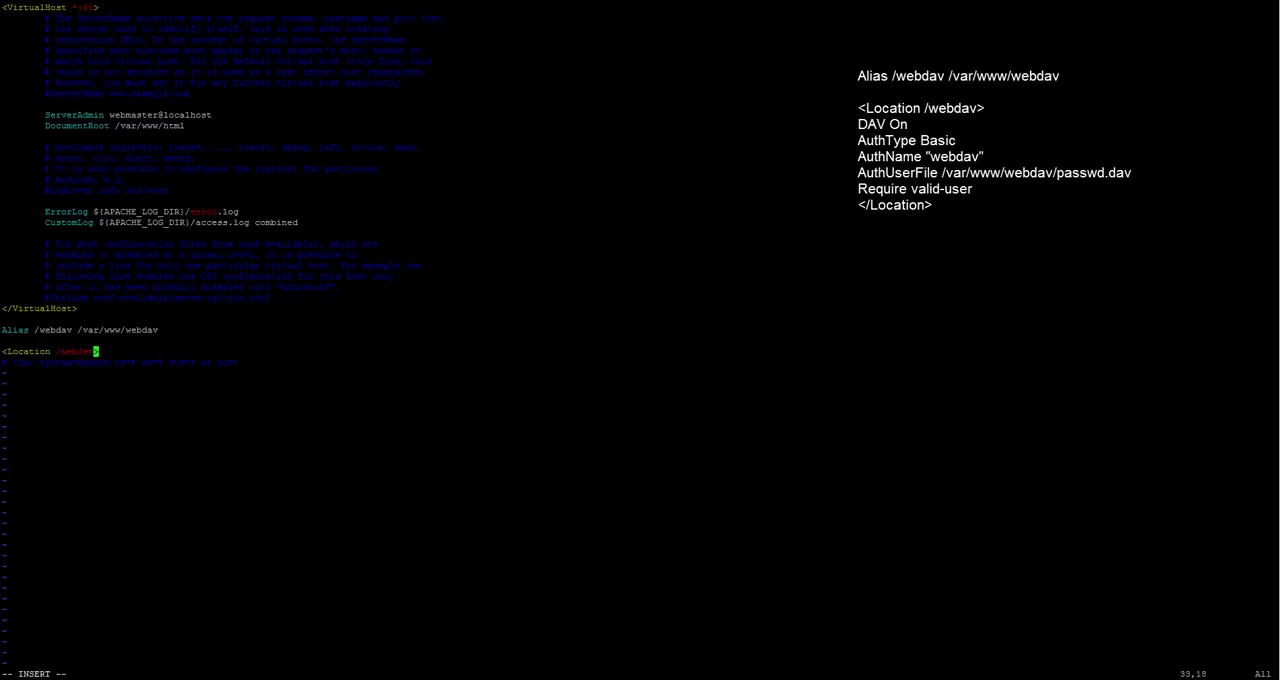
key("Enter")
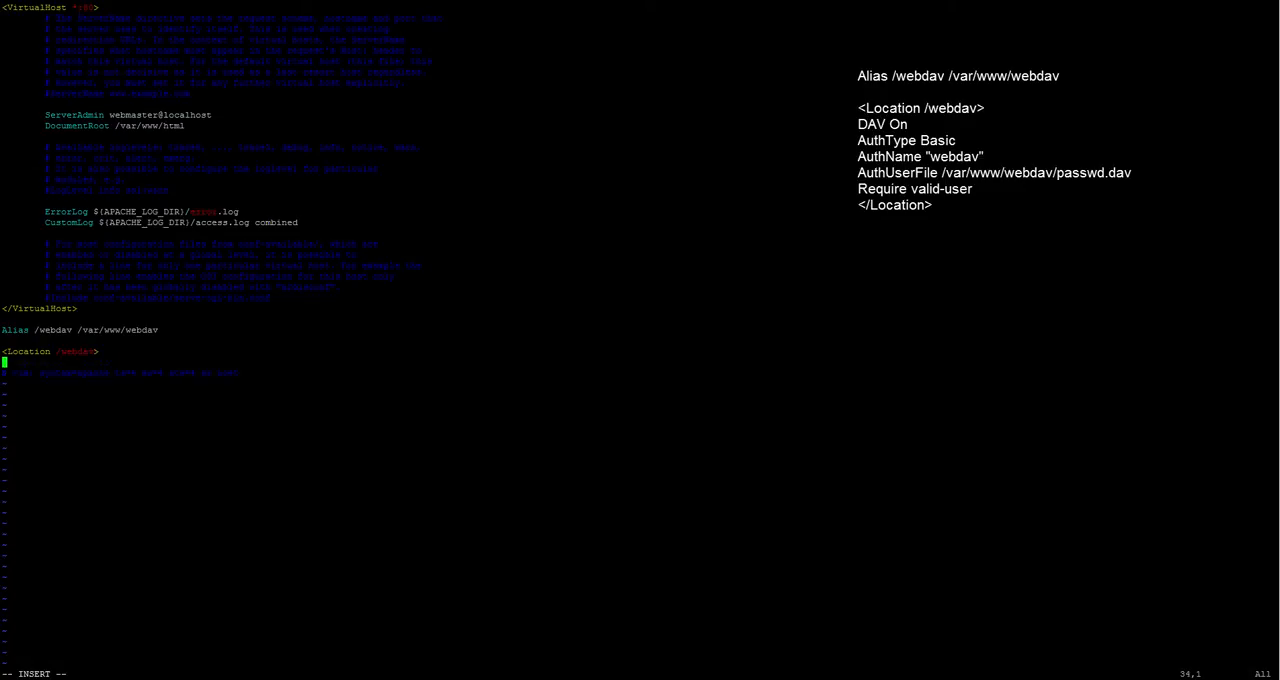
Step: Inside the block, enable DAV and set AuthName "webdav"
type("DAV On")
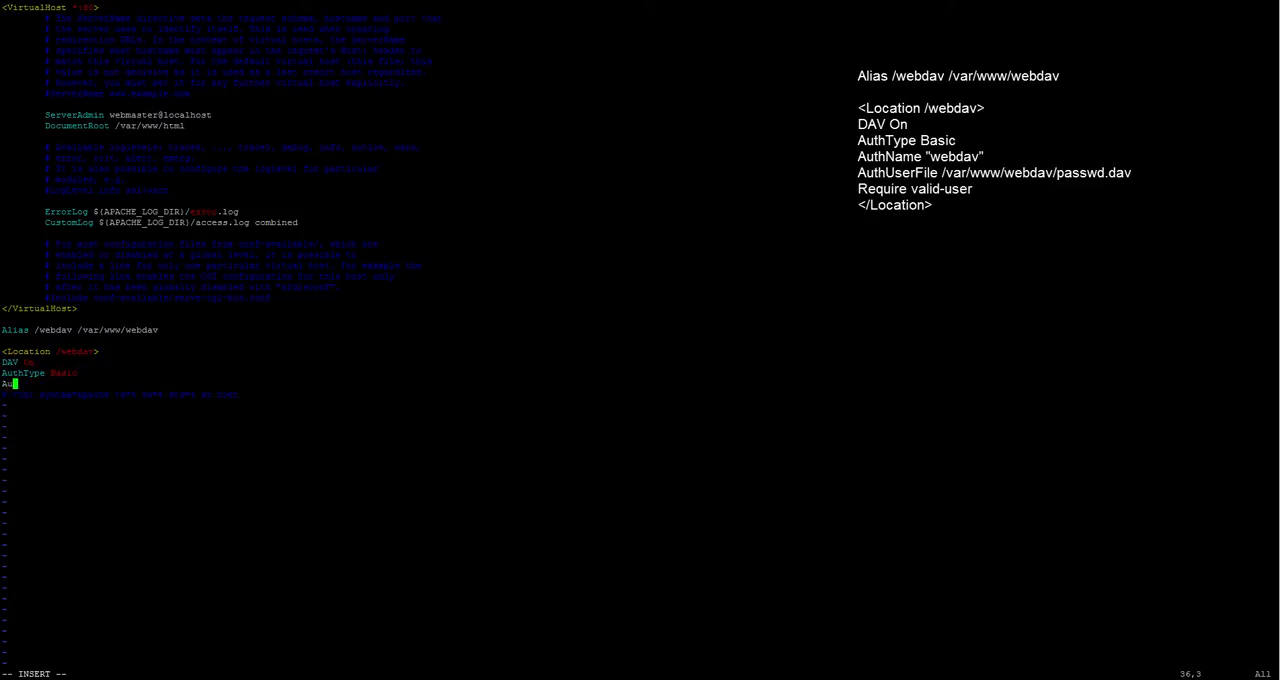
type("thName")
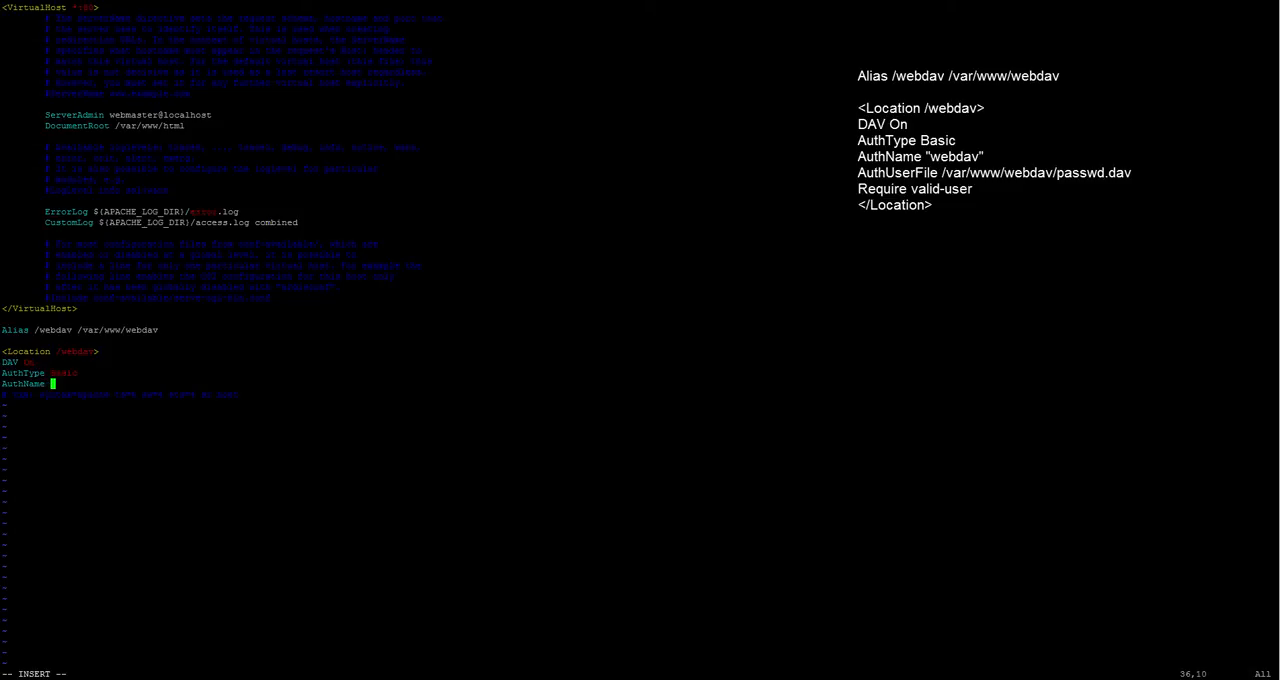
type("\"")
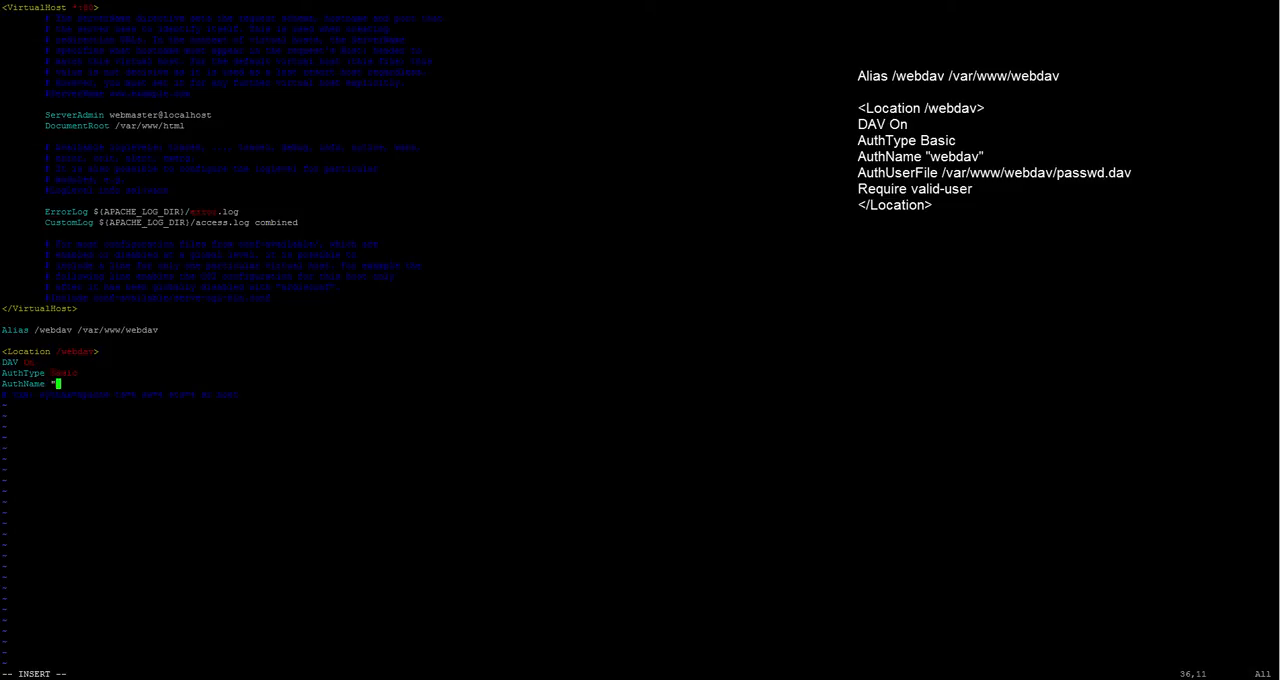
type("webdav")
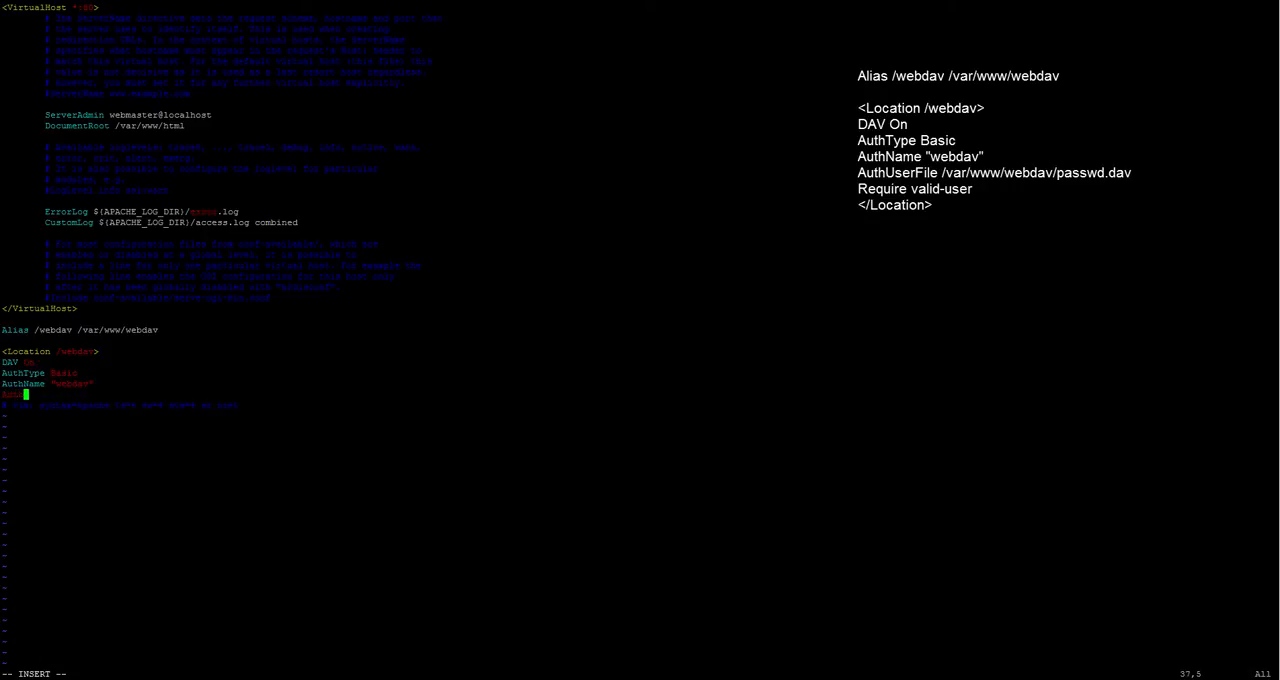
Step: Set AuthUserFile /var/www/webdav/passwd.dav, require valid-user, and save with :wq
type("AuthUserFile")
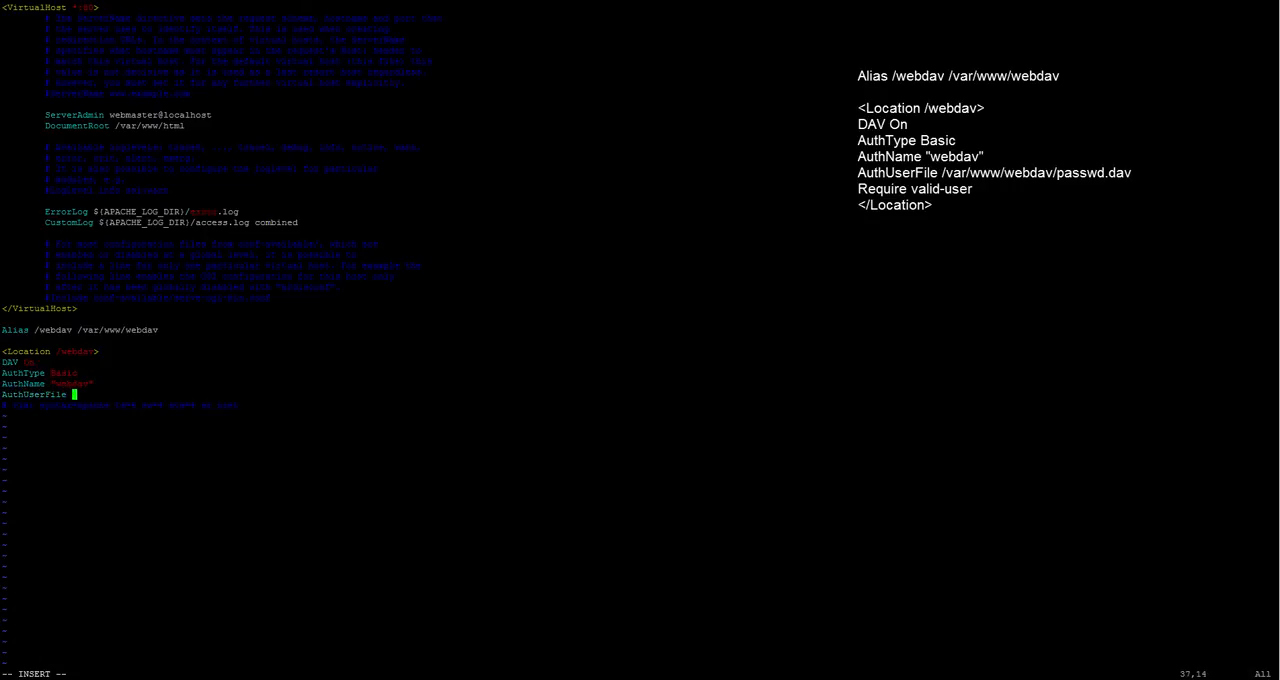
type("/var")
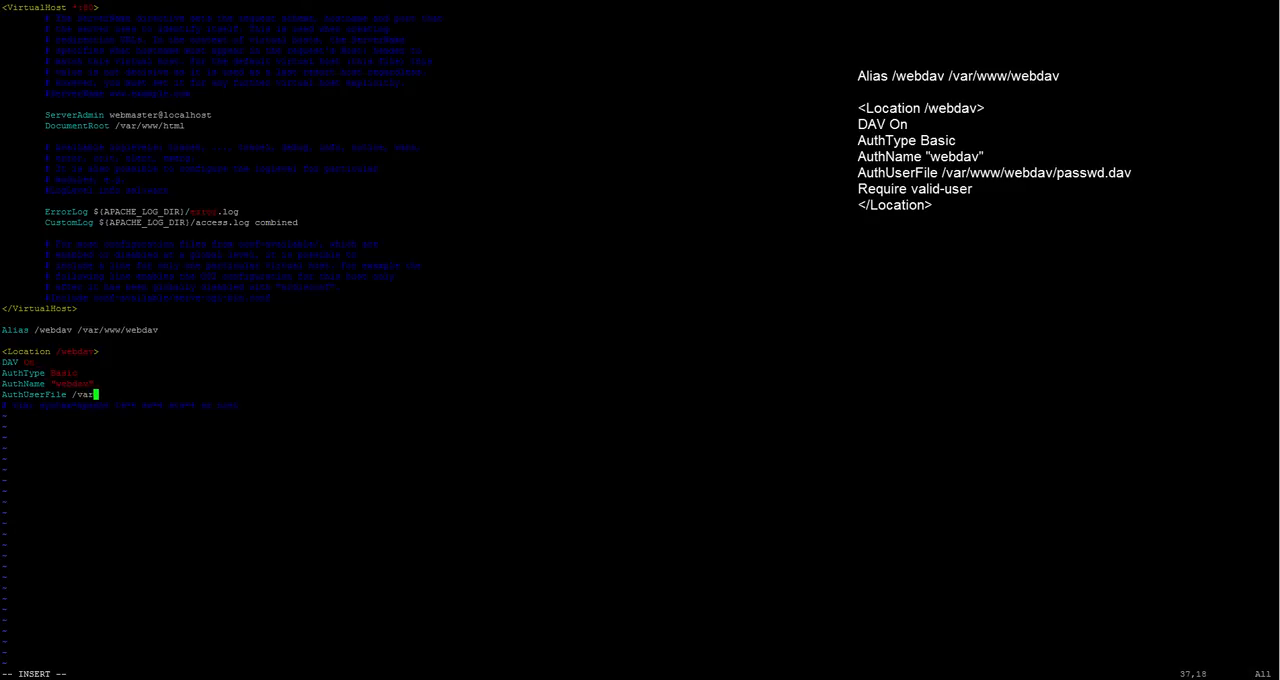
type("www/")
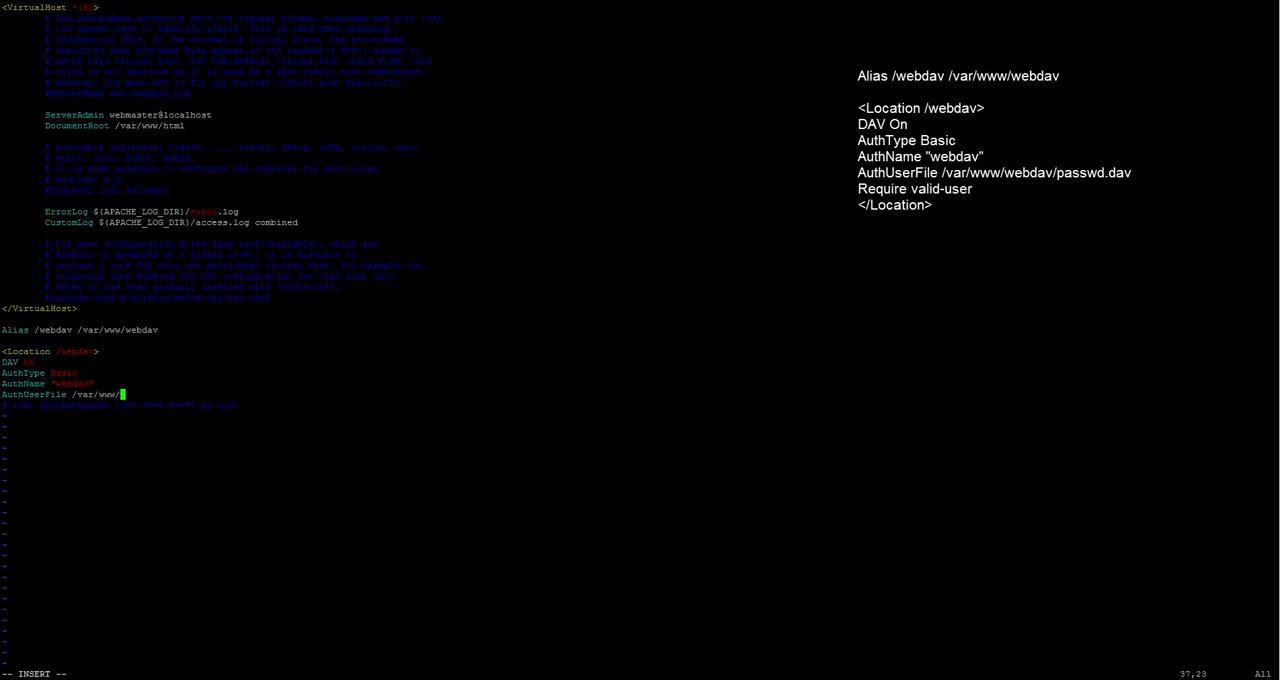
type("webdav")
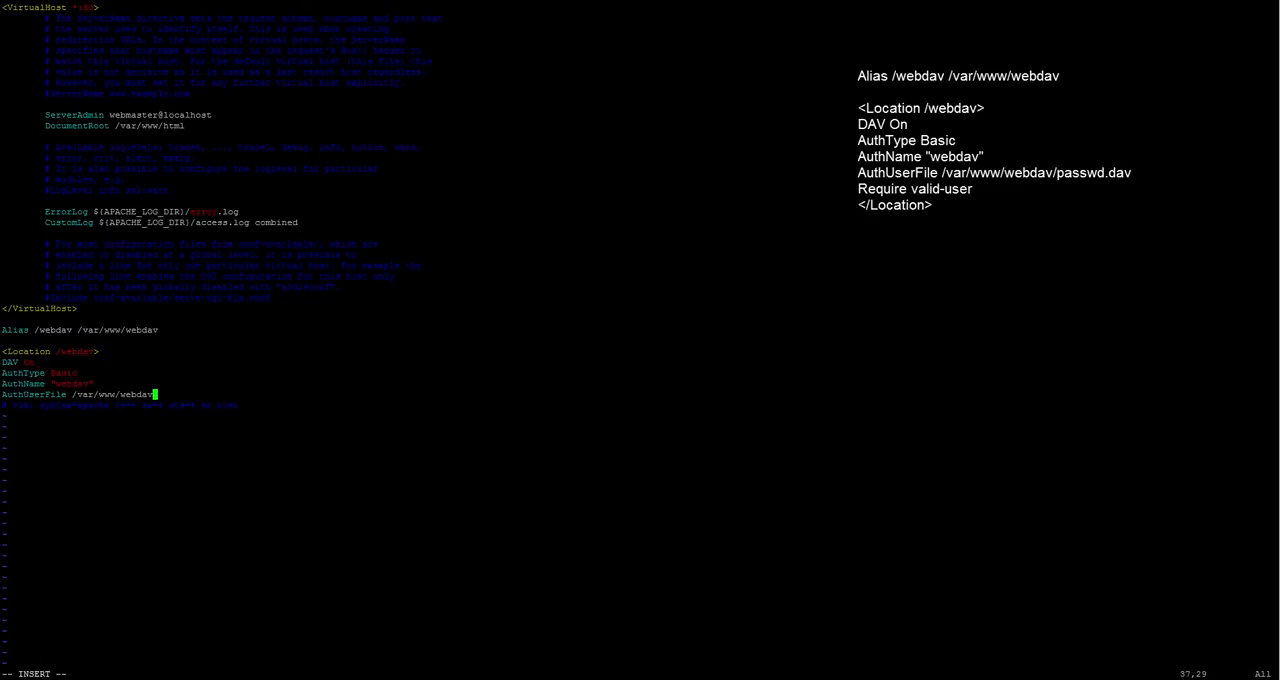
type("passwd.")
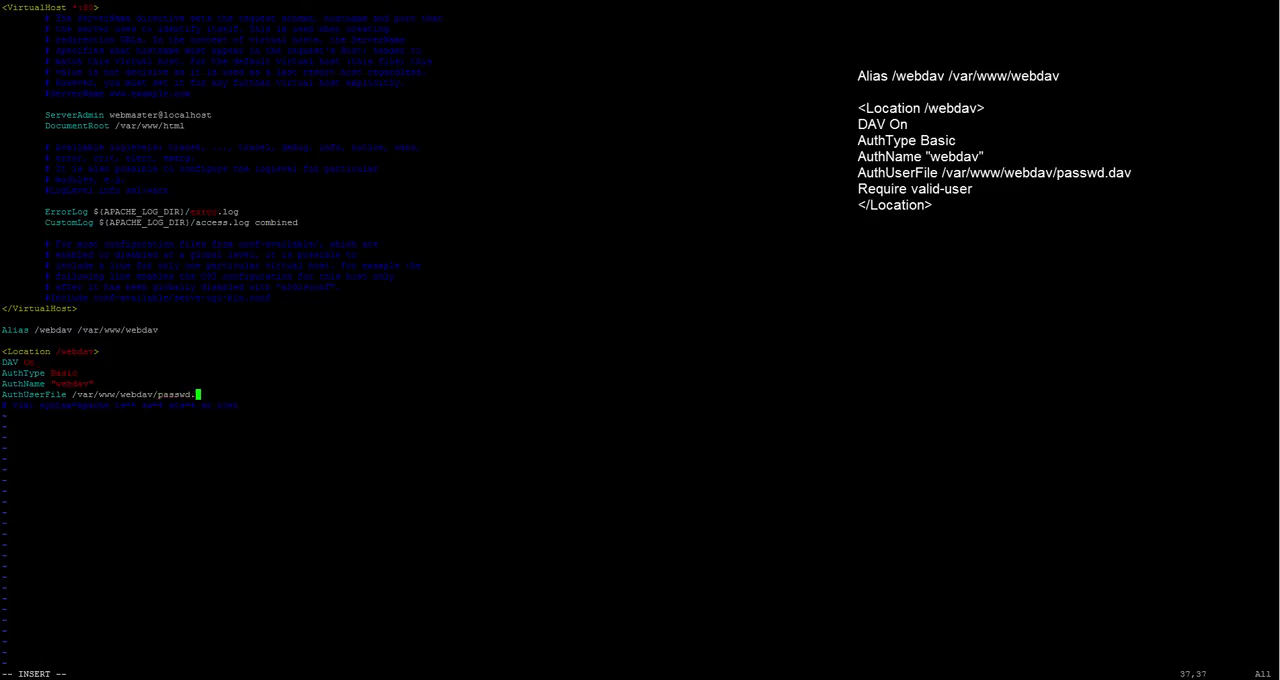
type("dav")
type("Require")
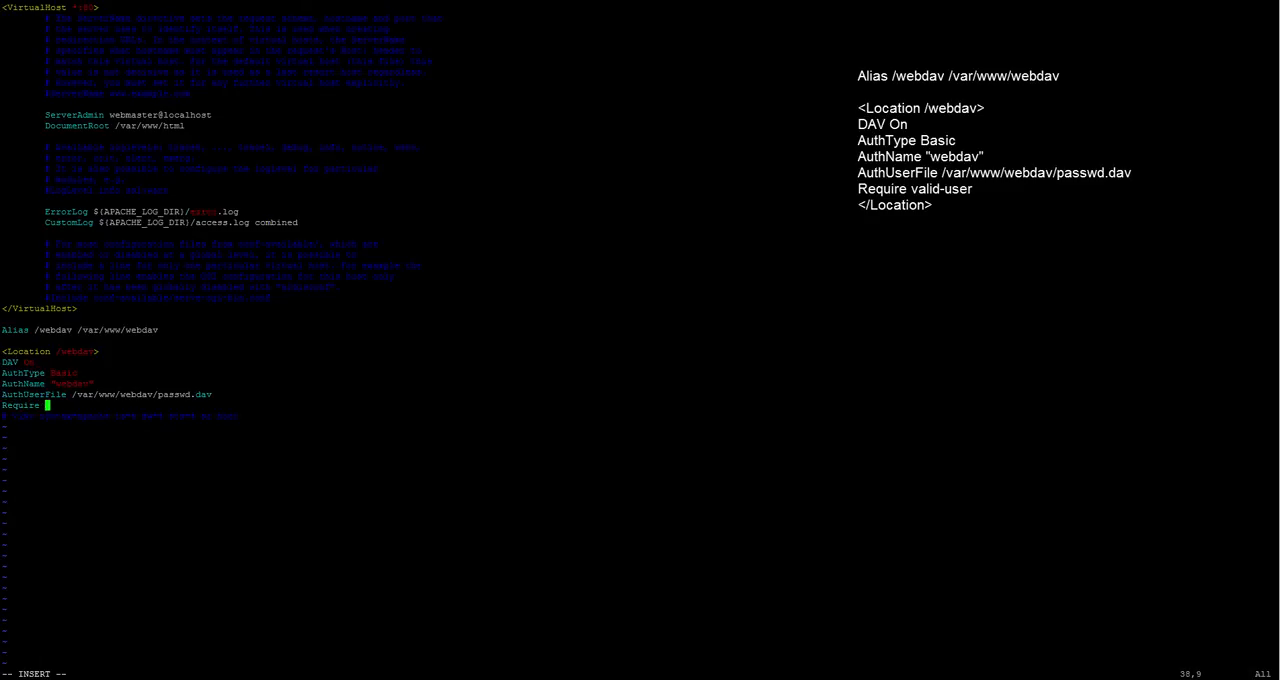
type("Vali")
type("</location>")
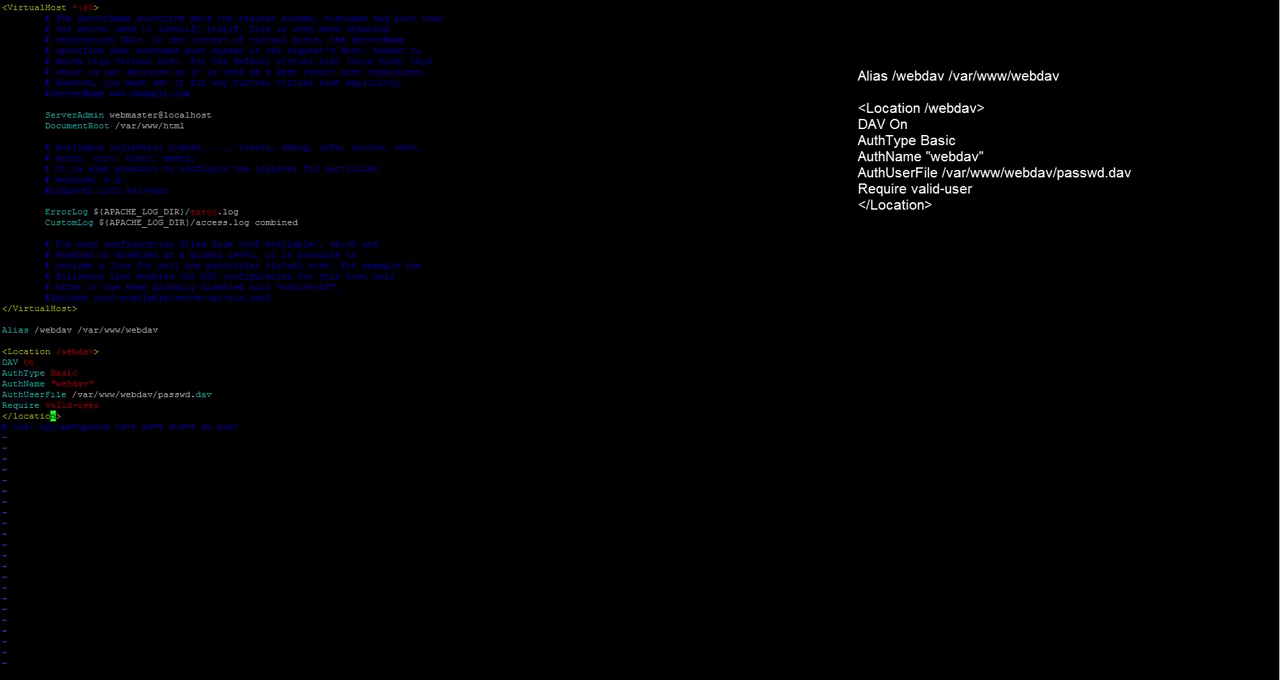
type(":wq")
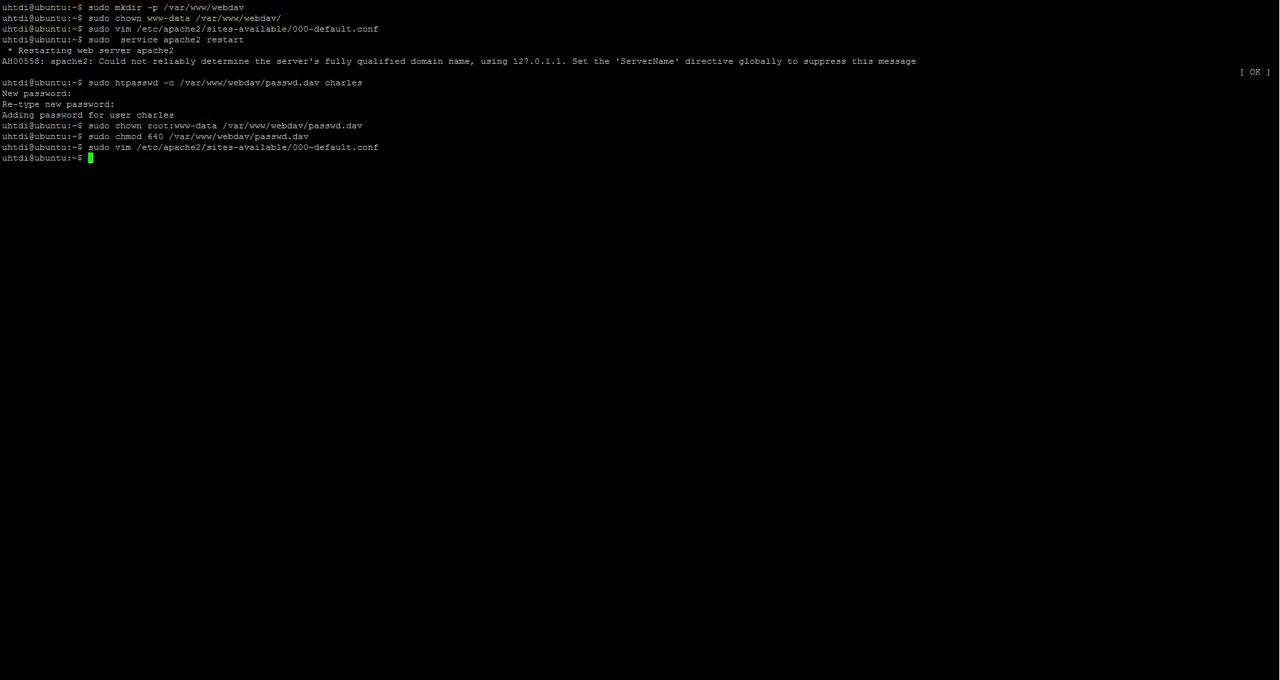
Step: Restart Apache with 'sudo service apache2 restart' and clear the terminal
type("sudo")
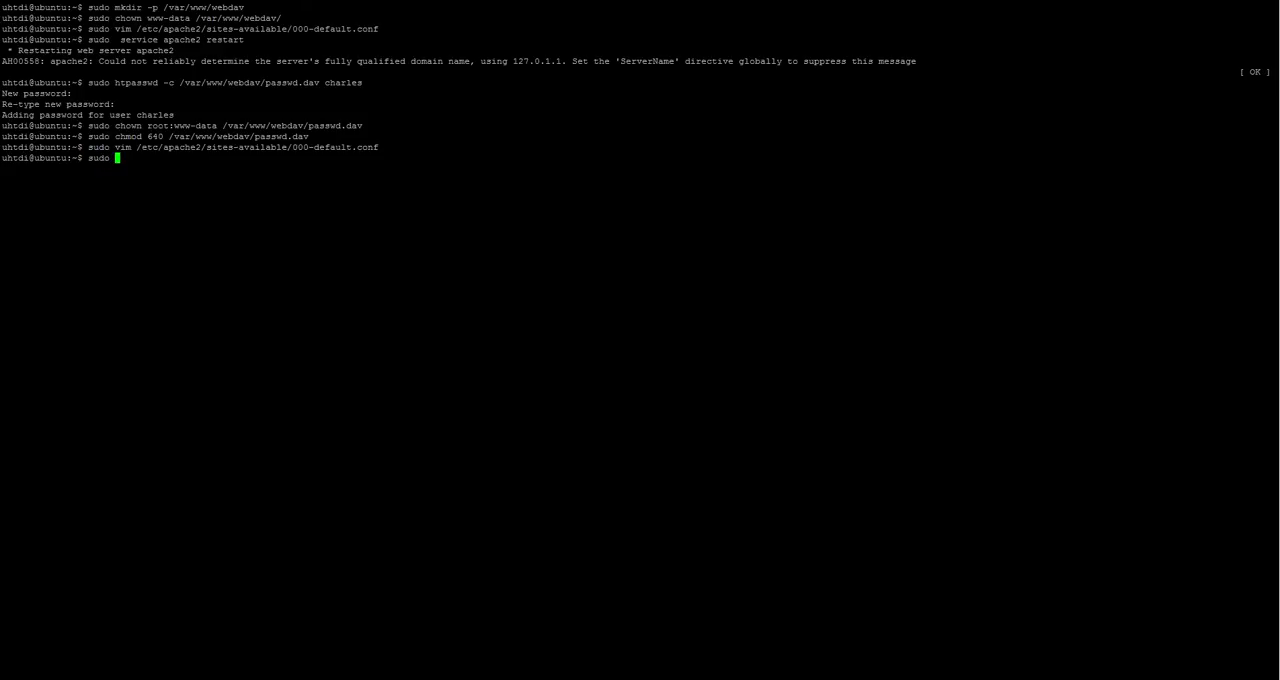
type("serv")
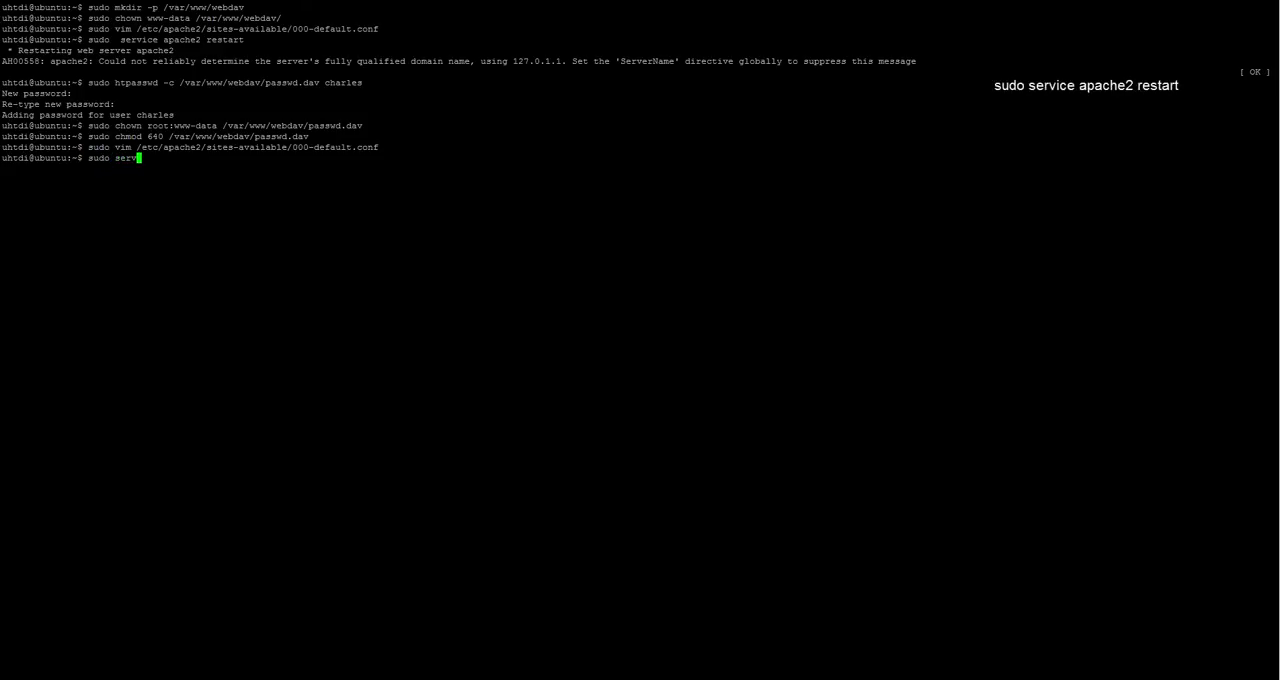
type("ice apa")
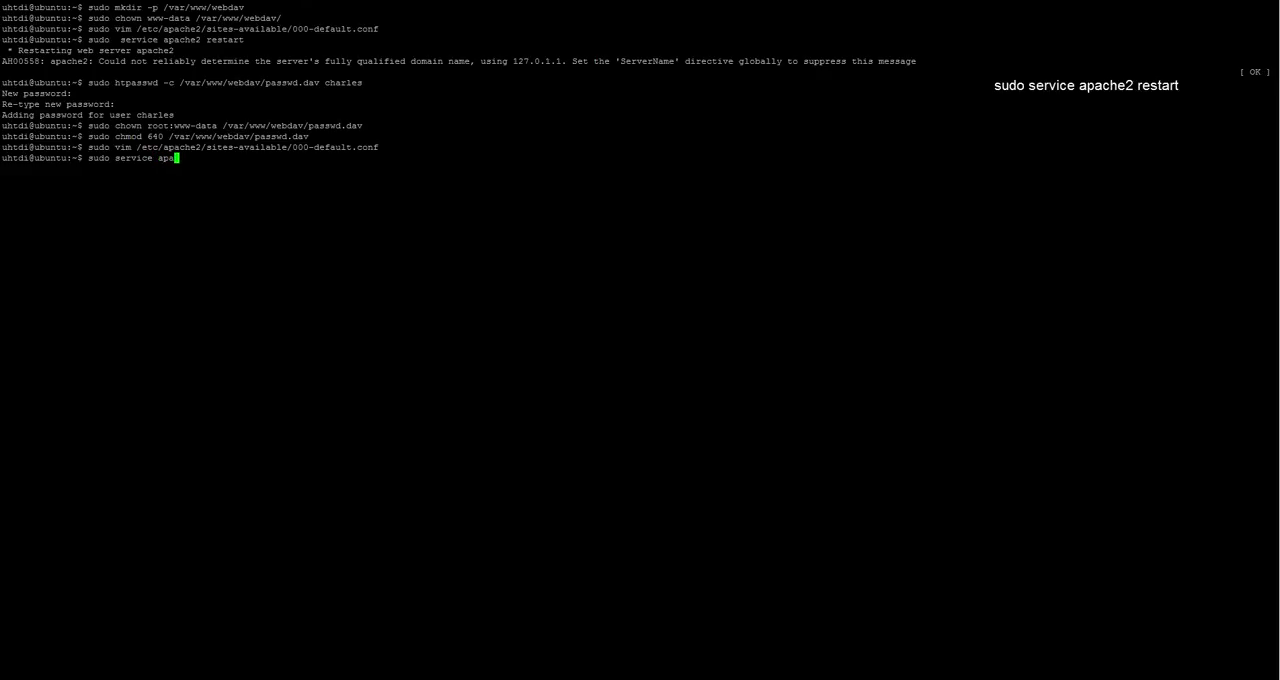
type("he2 restart")
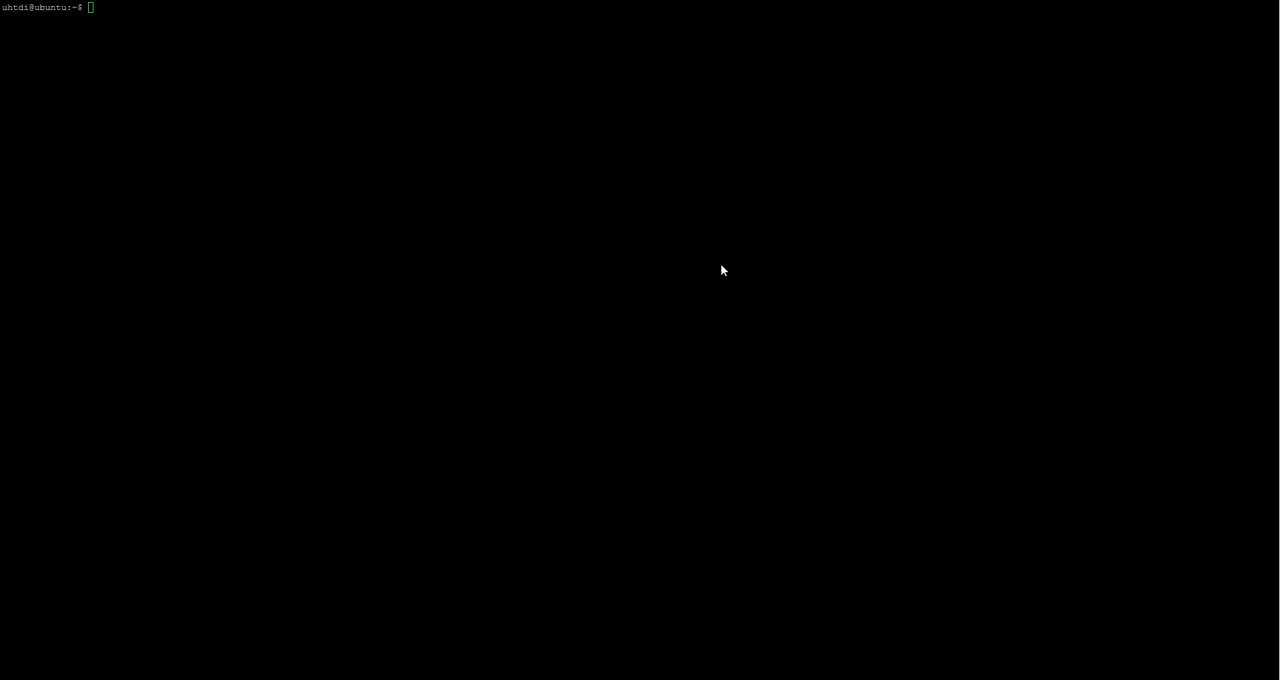
Step: Install the cadaver package with sudo apt-get install cadaver
type("sudo apt-get ins")
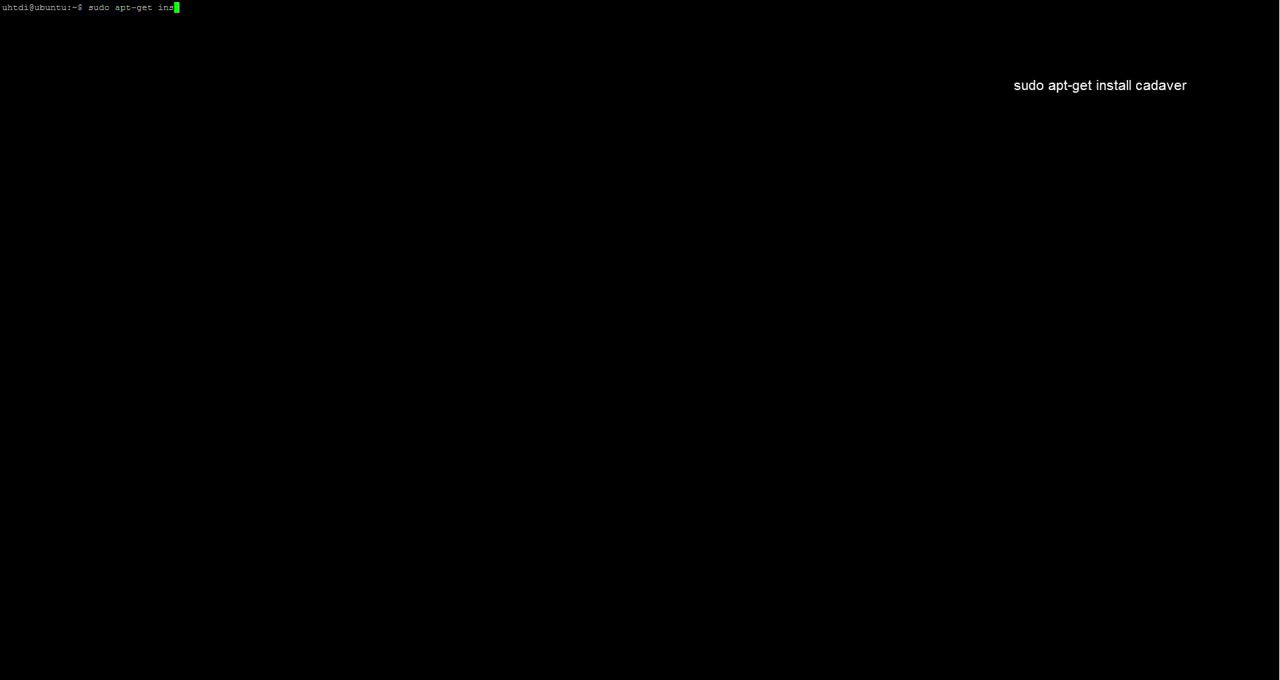
type("tall cadaver")
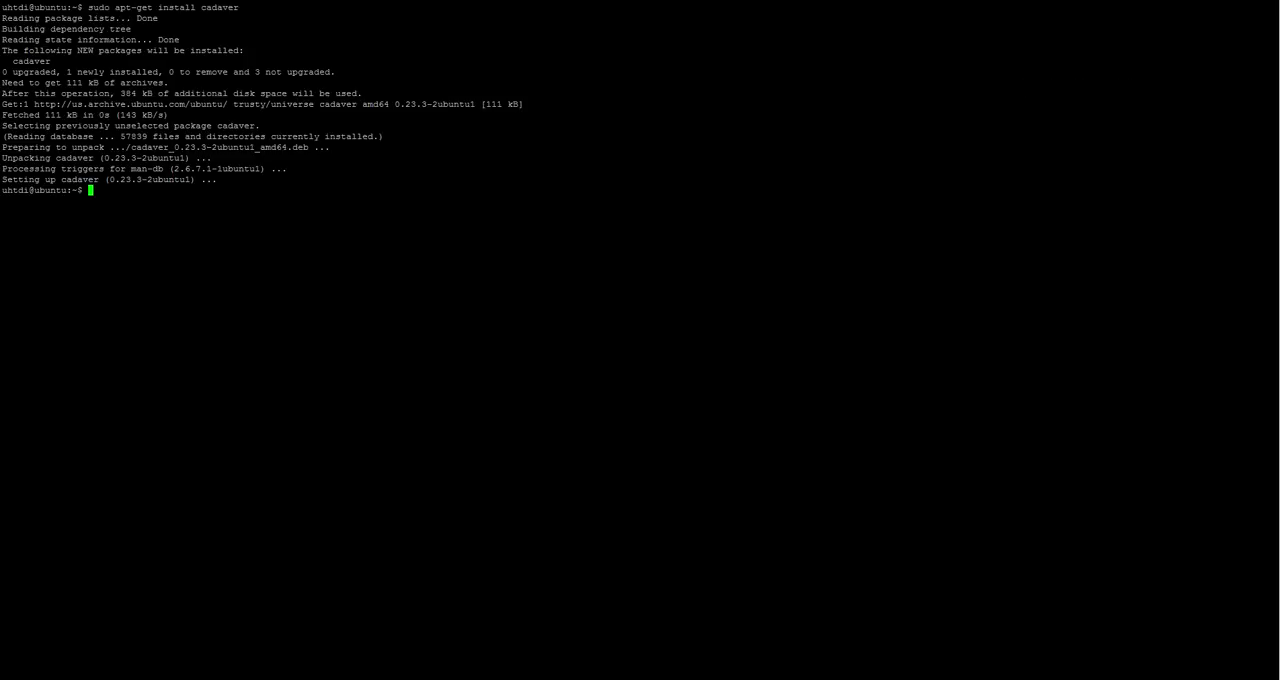
type("cadaver")
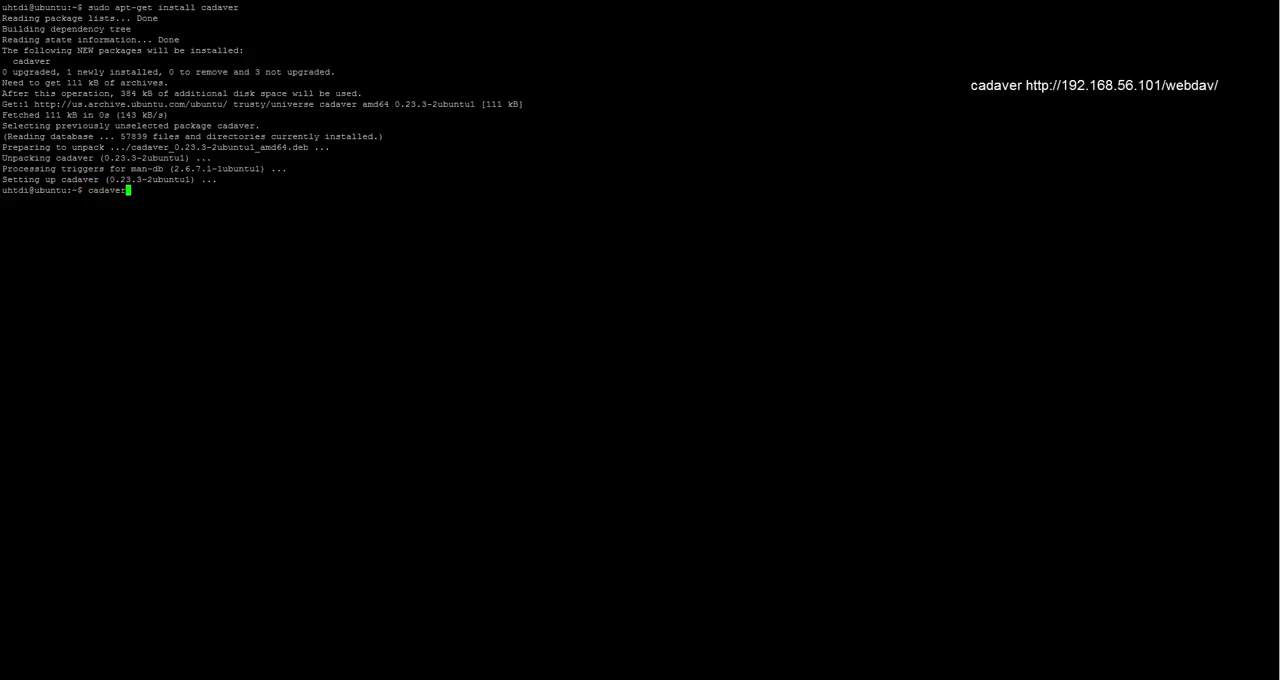
type("http")
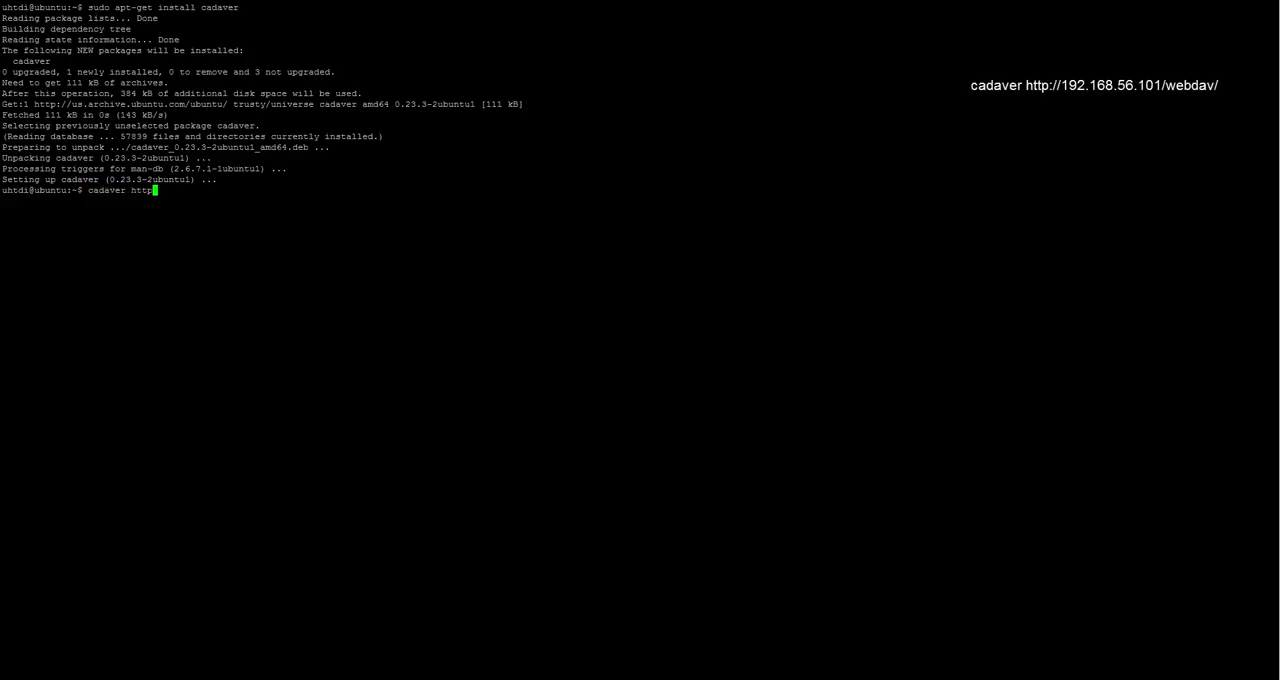
type("://192.168.")
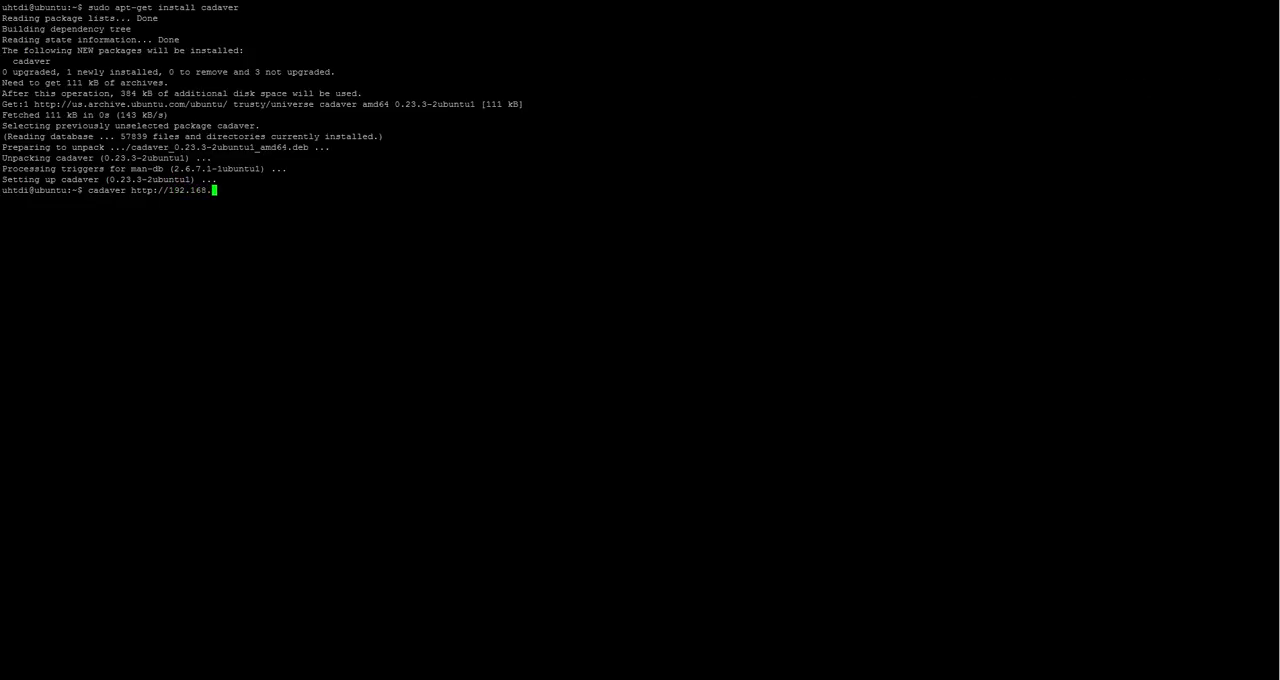
type("29.129")
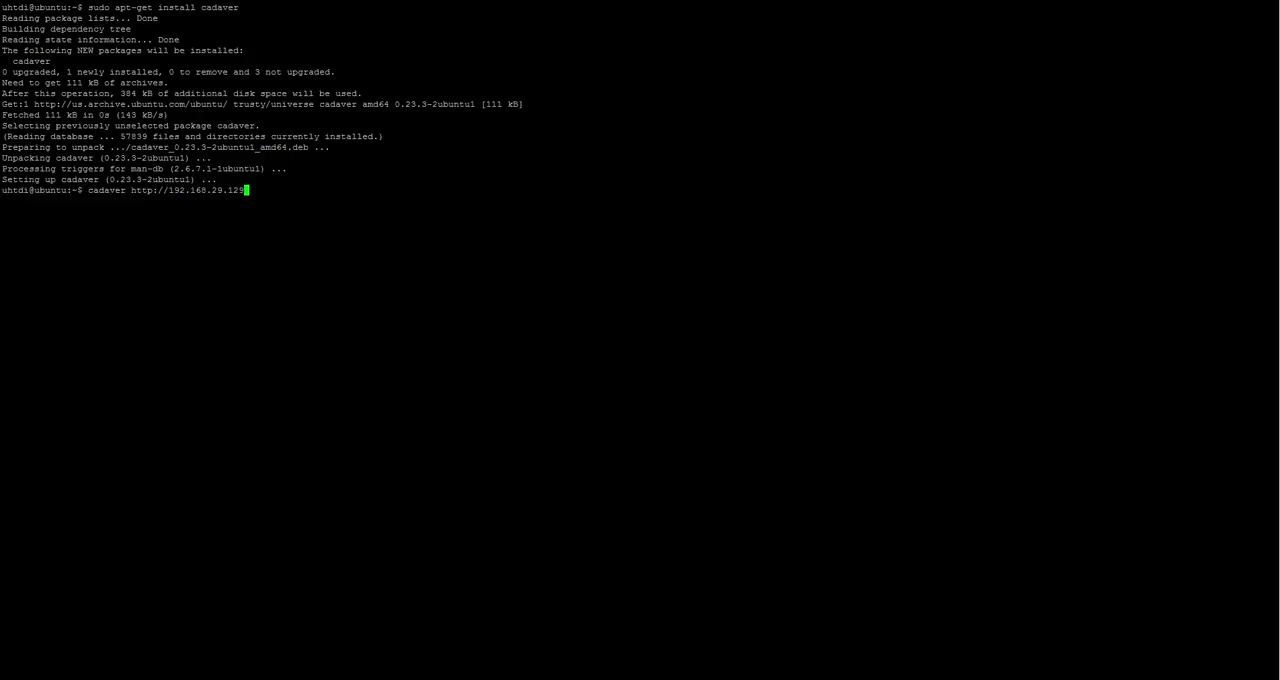
type("/webdav")
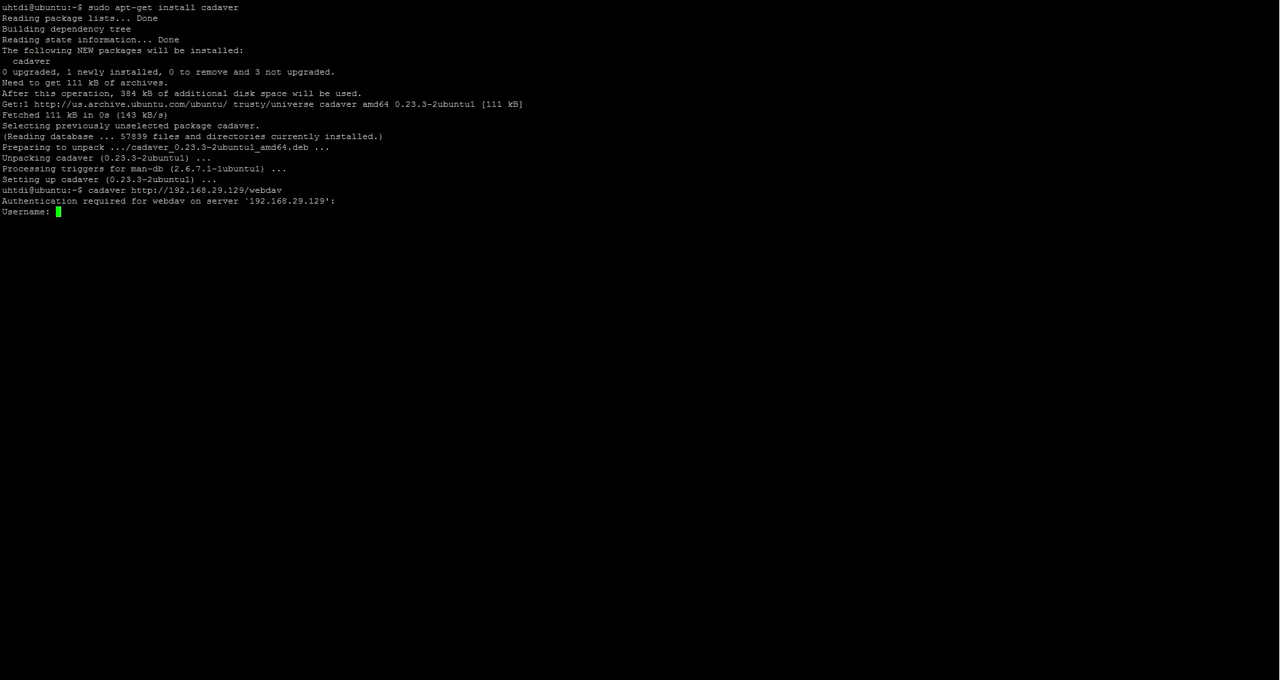
type("123455")
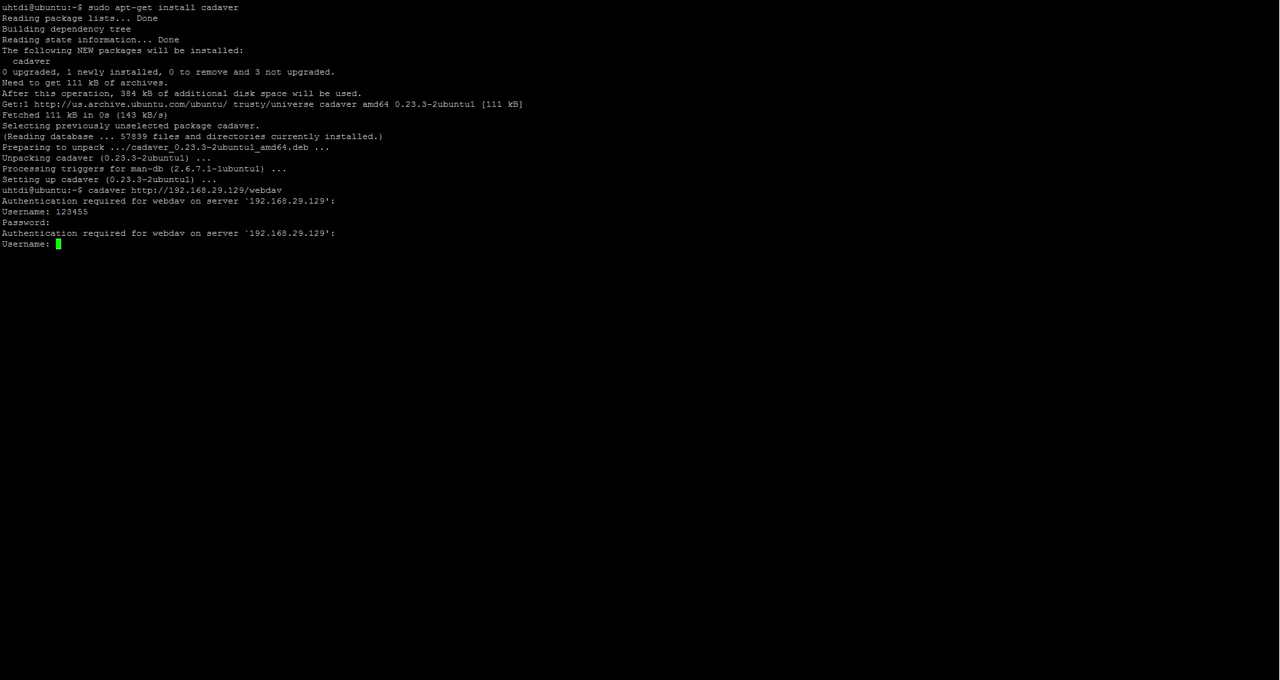
type("cha")
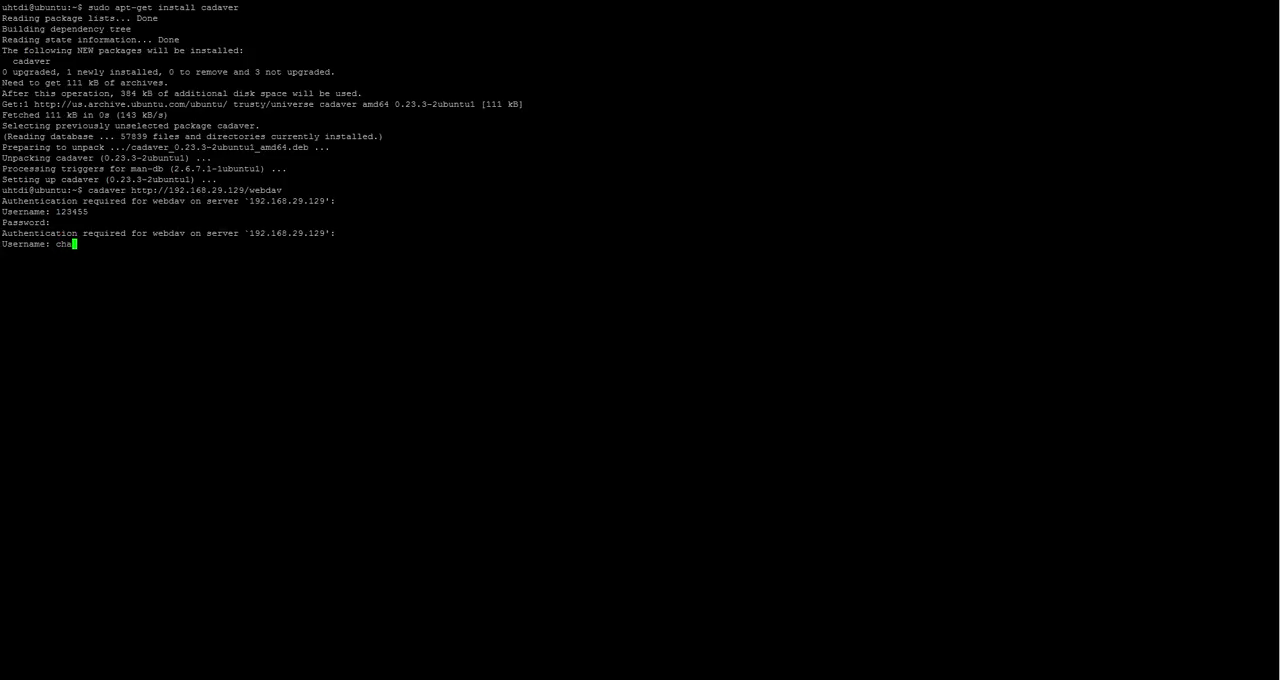